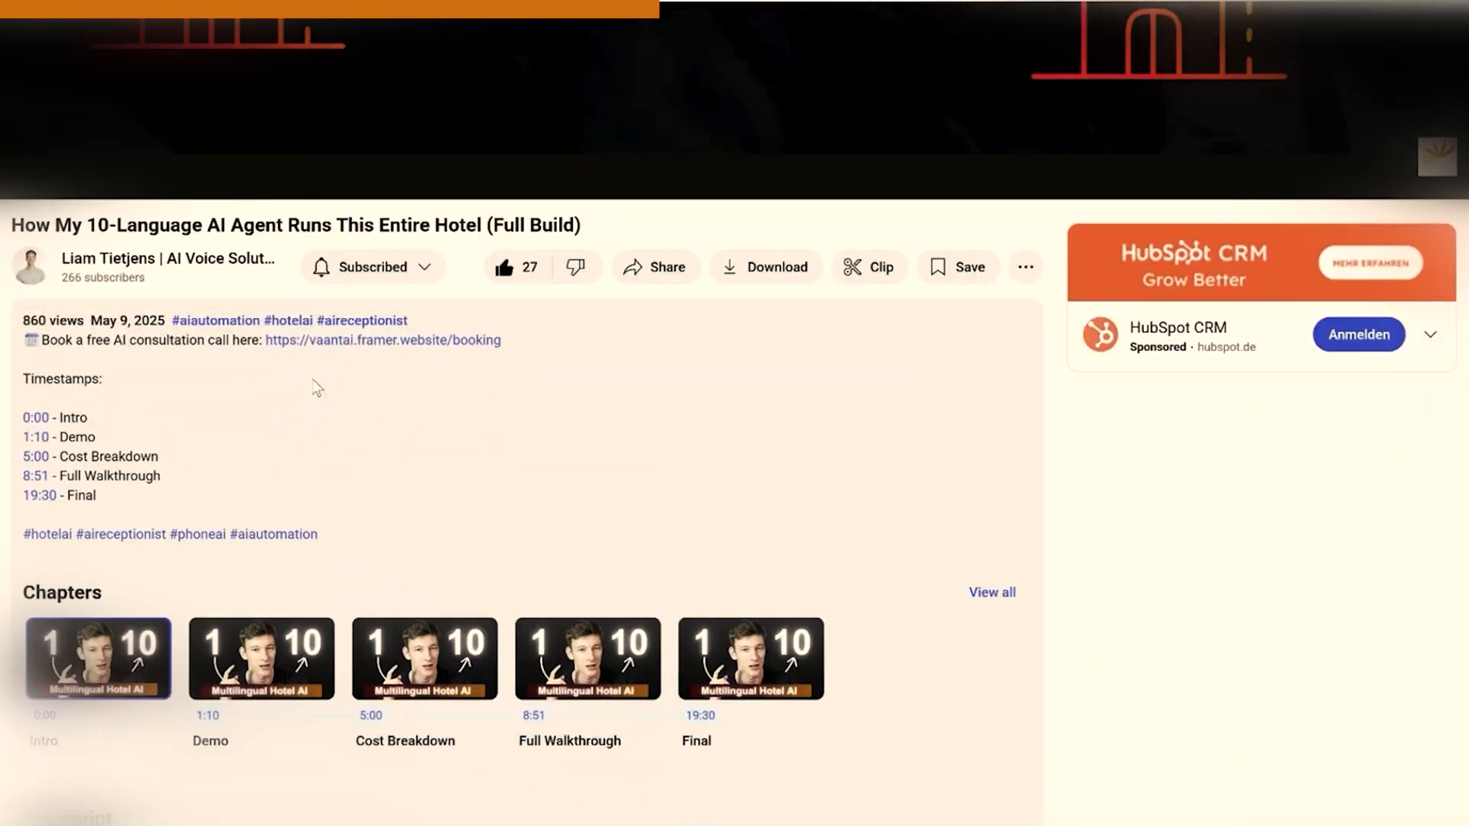
Run the Make Call scenario once, then review the lead's Name, Plumbing job and questions in the sheet.
left_click(382, 339)
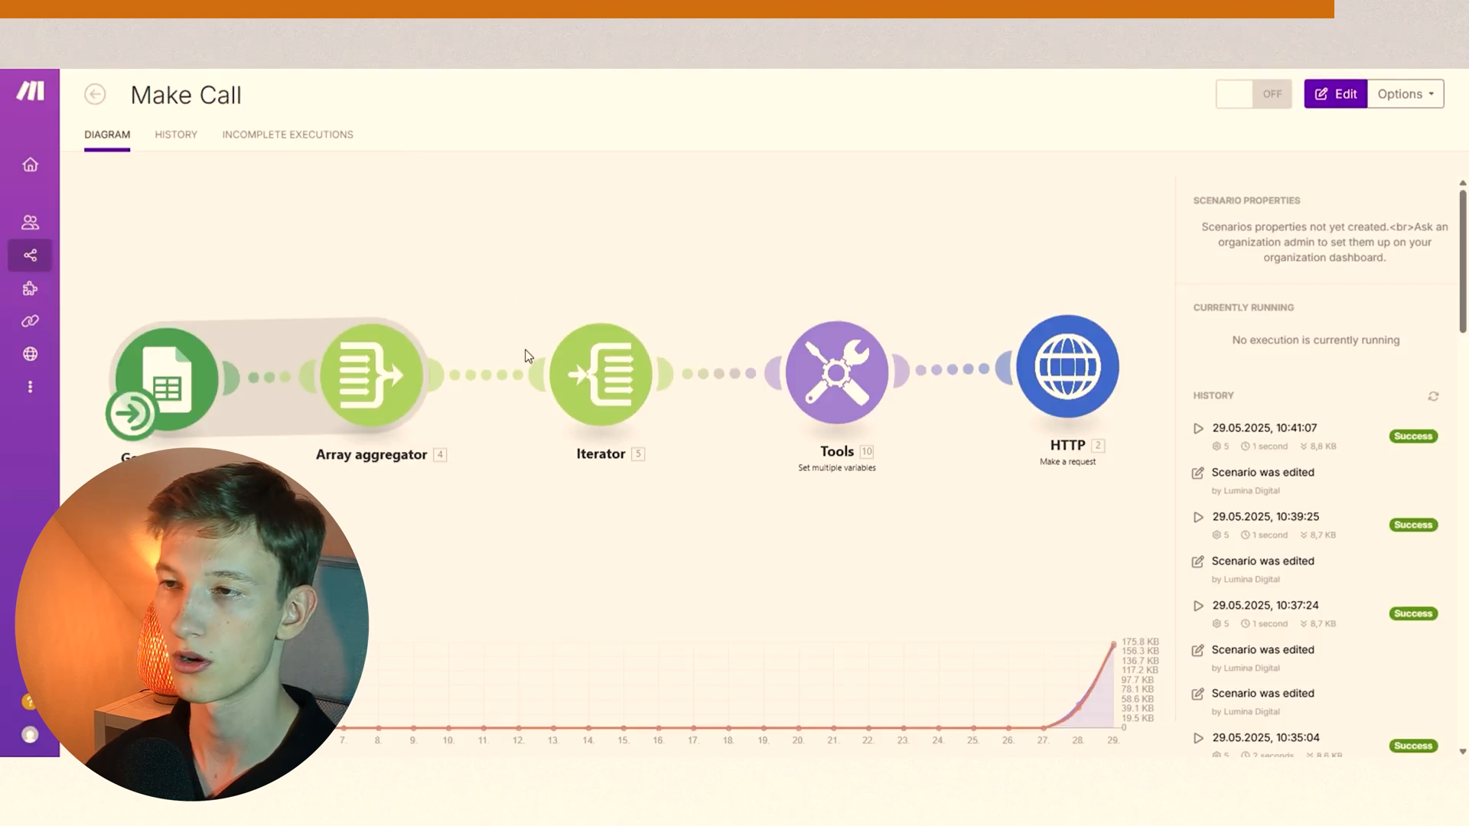
mouse_move(524, 237)
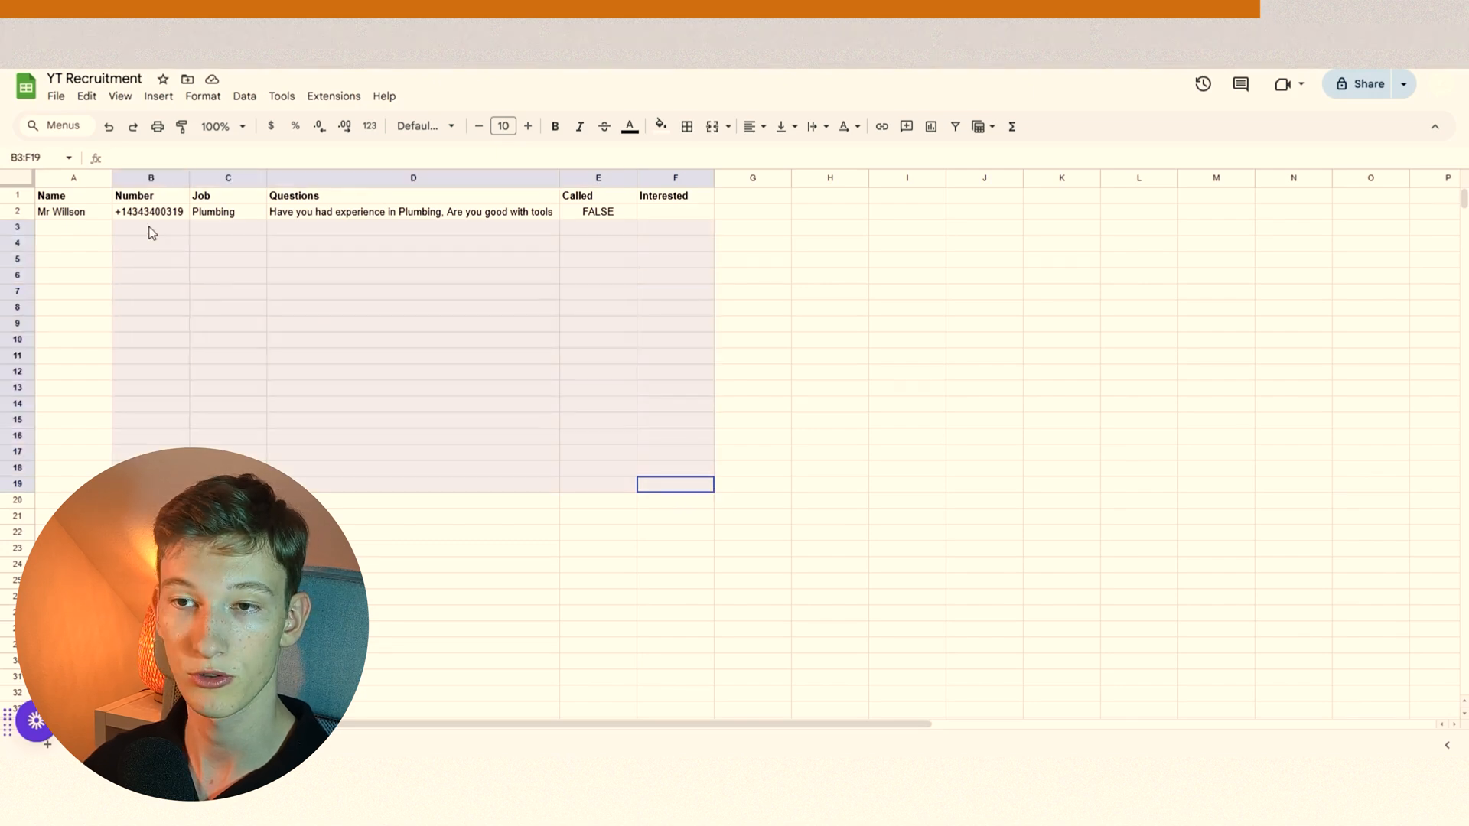
left_click(72, 195)
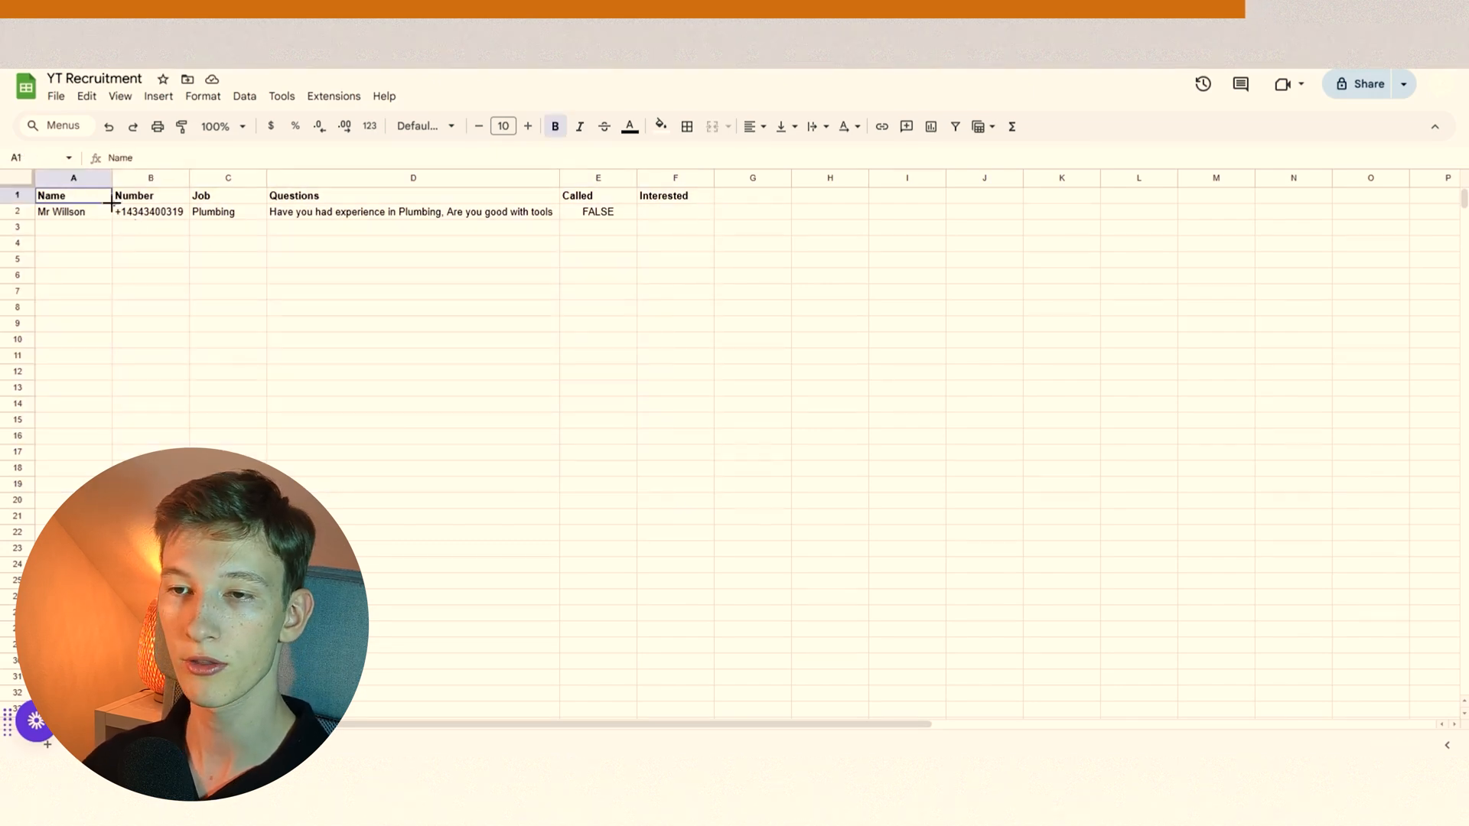
left_click(228, 212)
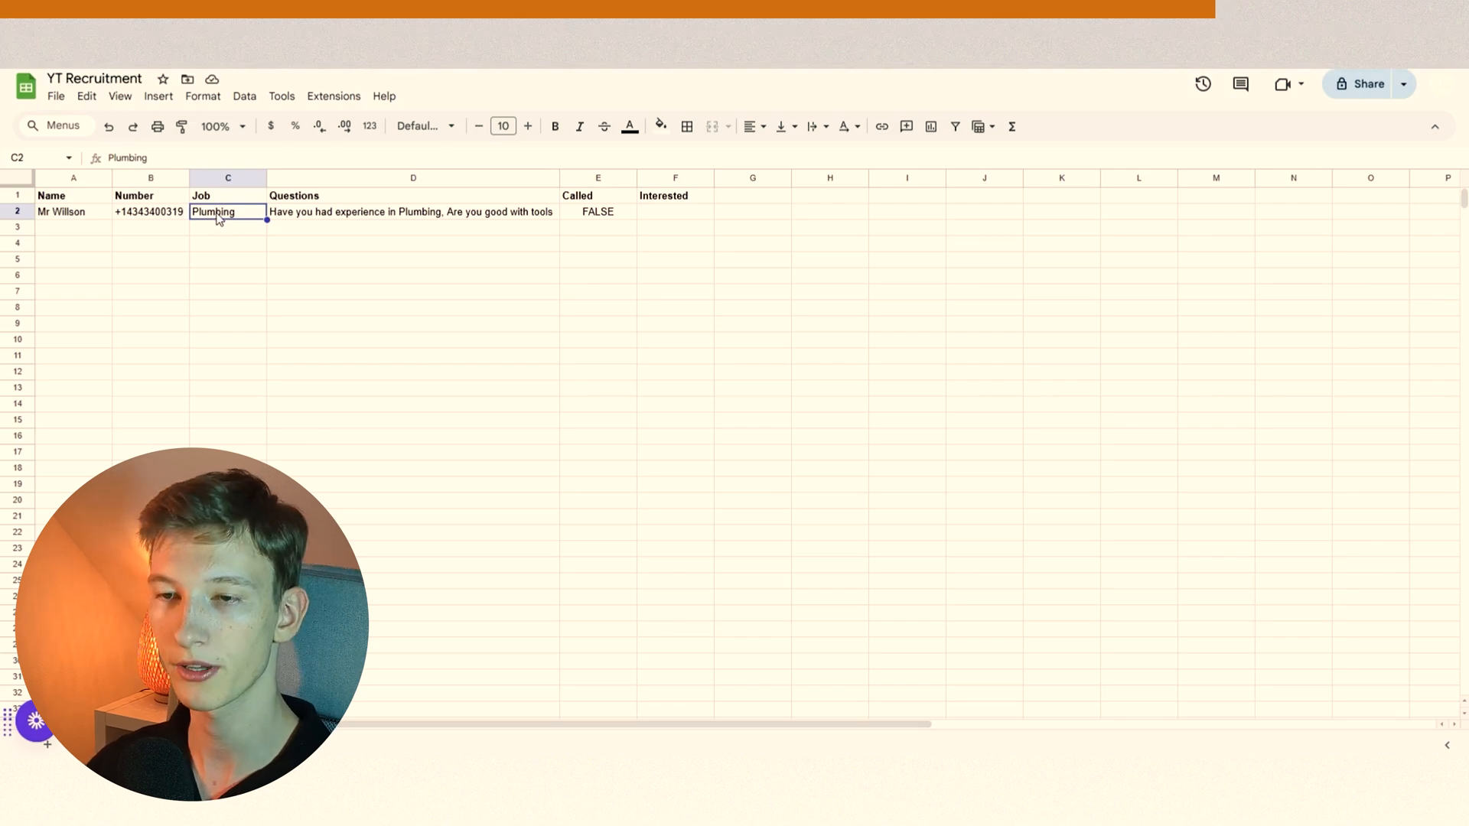
left_click(413, 227)
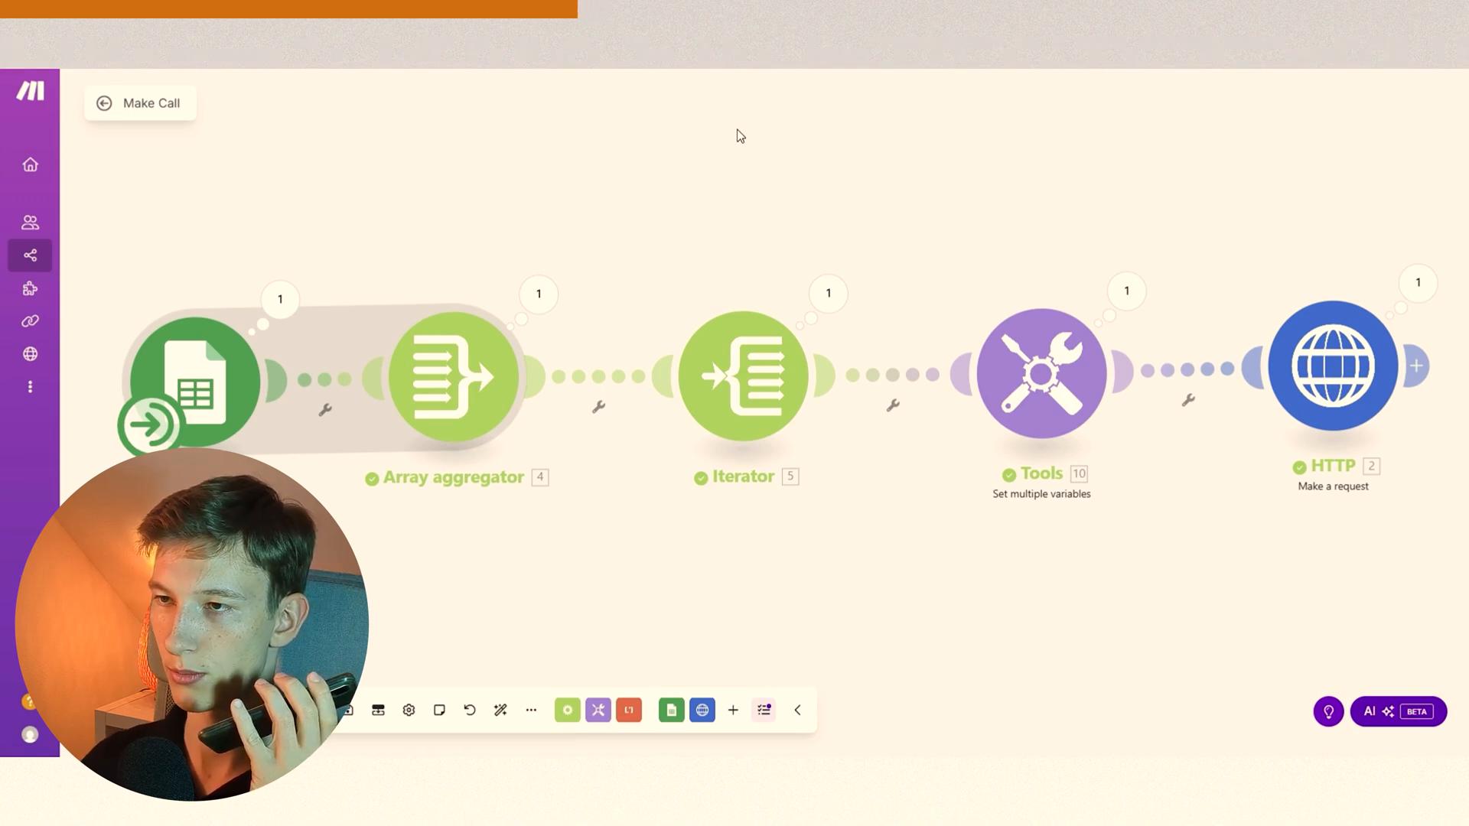
mouse_move(687, 127)
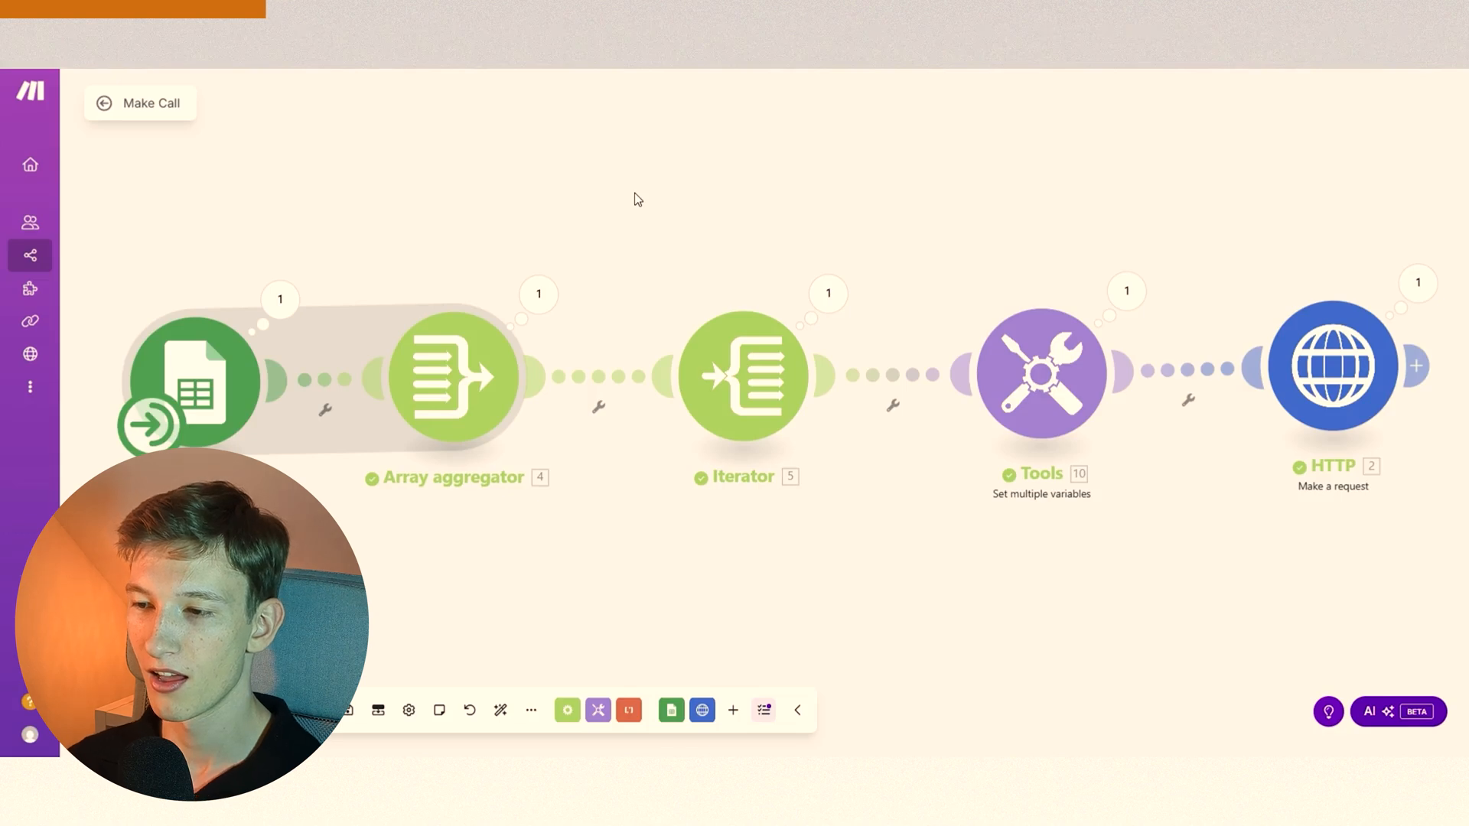
mouse_move(624, 219)
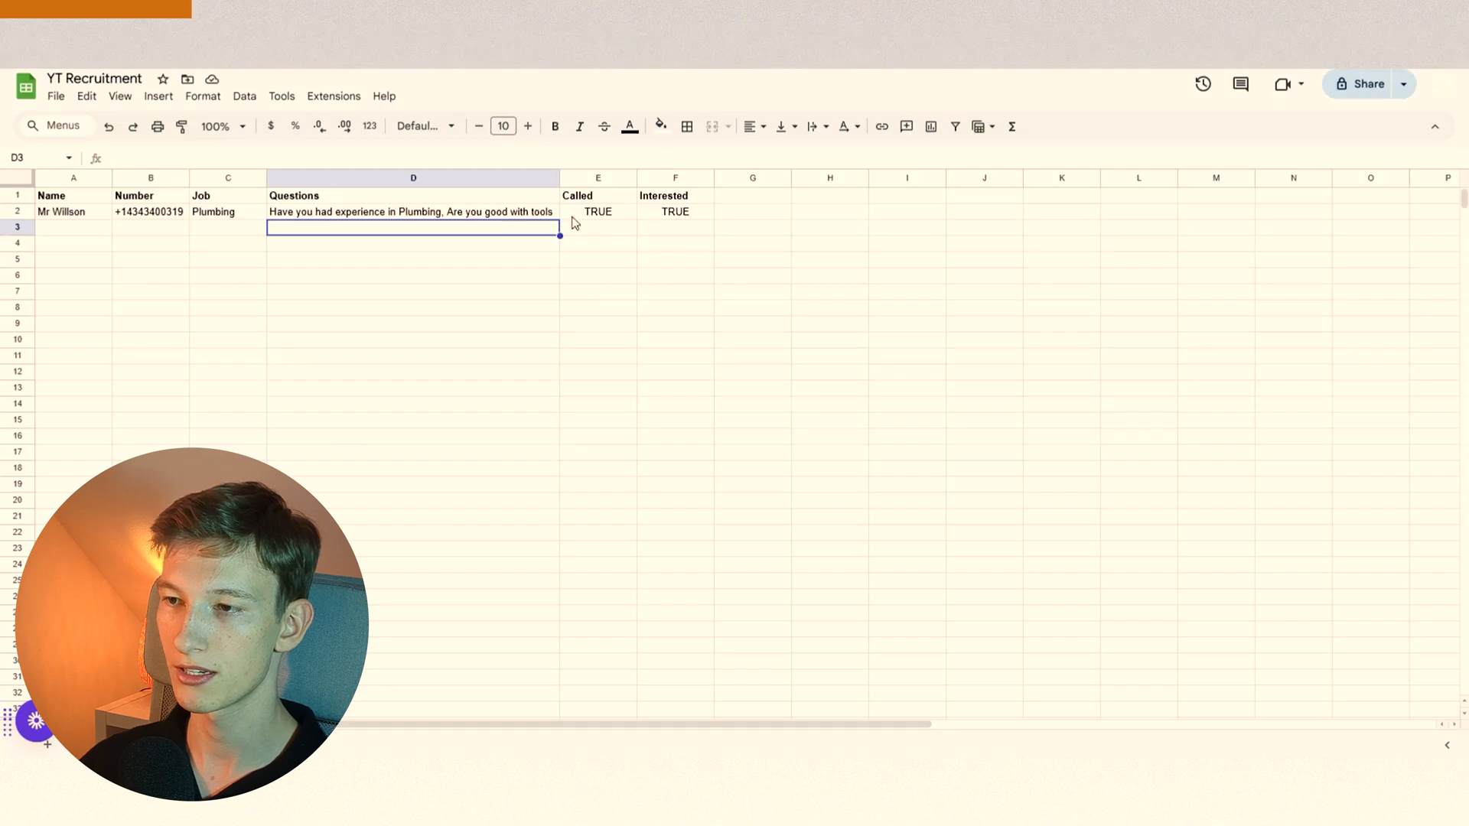
left_click(599, 211)
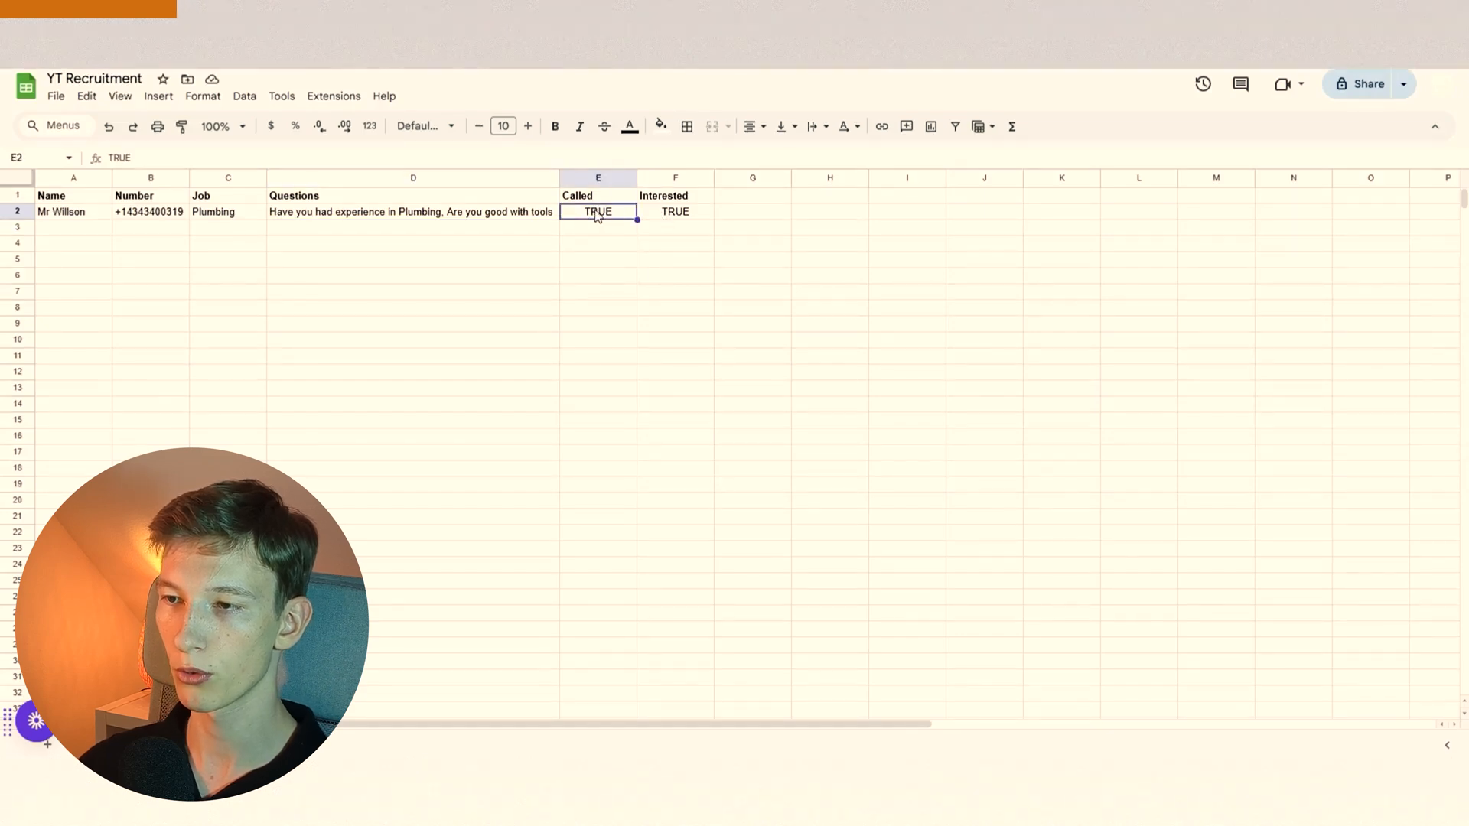
left_click(675, 212)
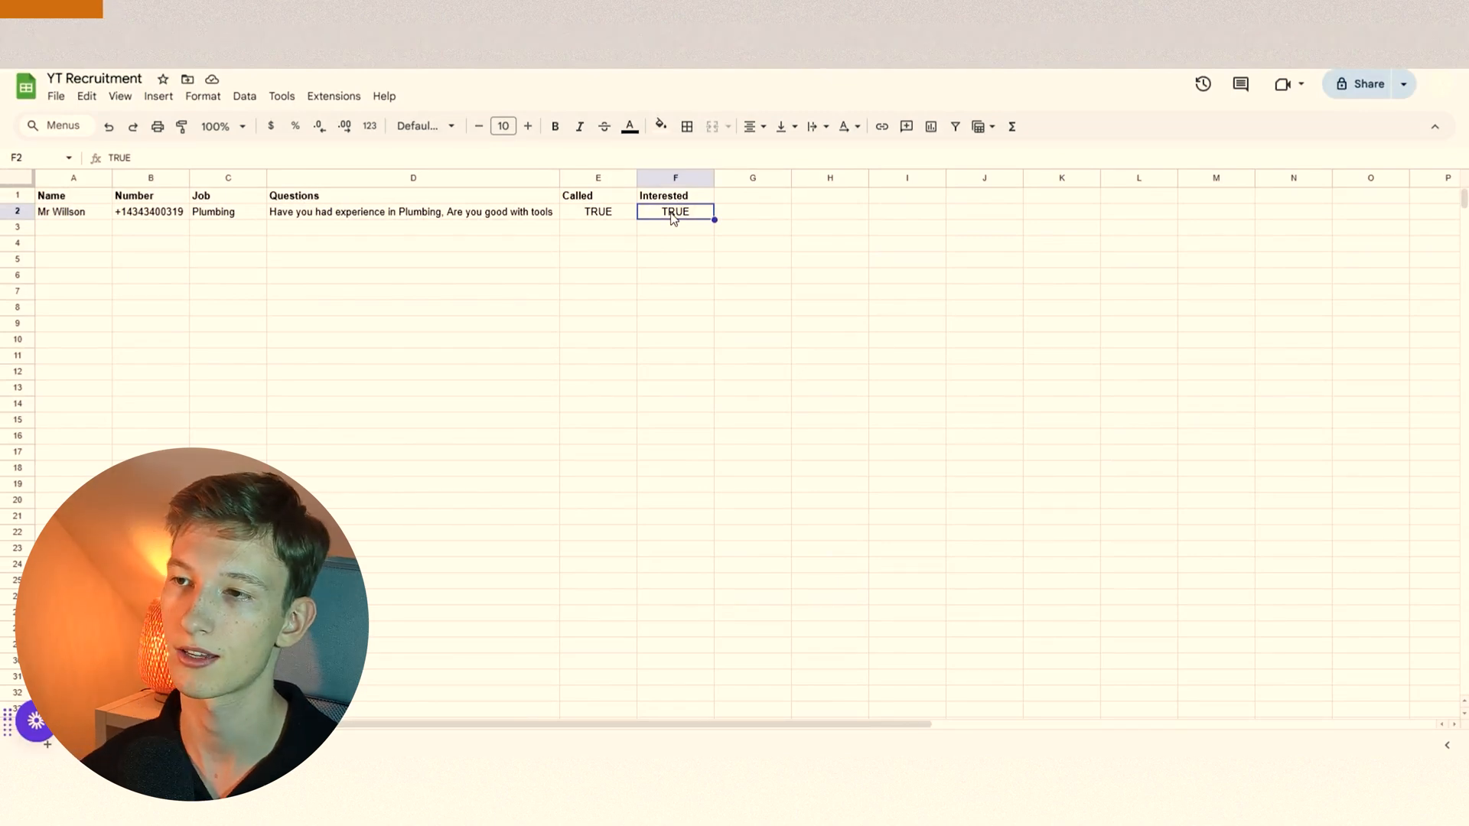
mouse_move(741, 203)
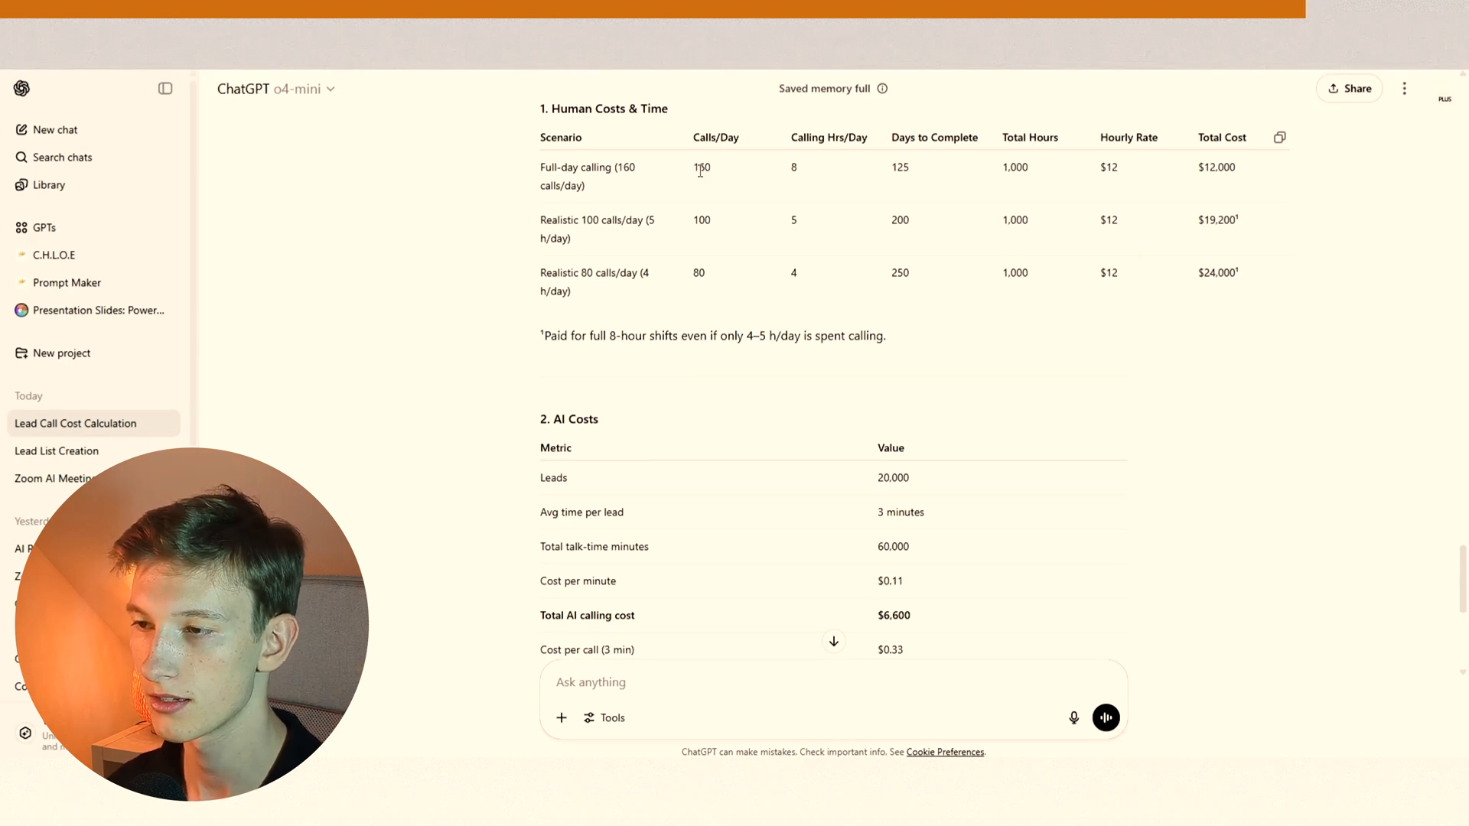
double_click(697, 272)
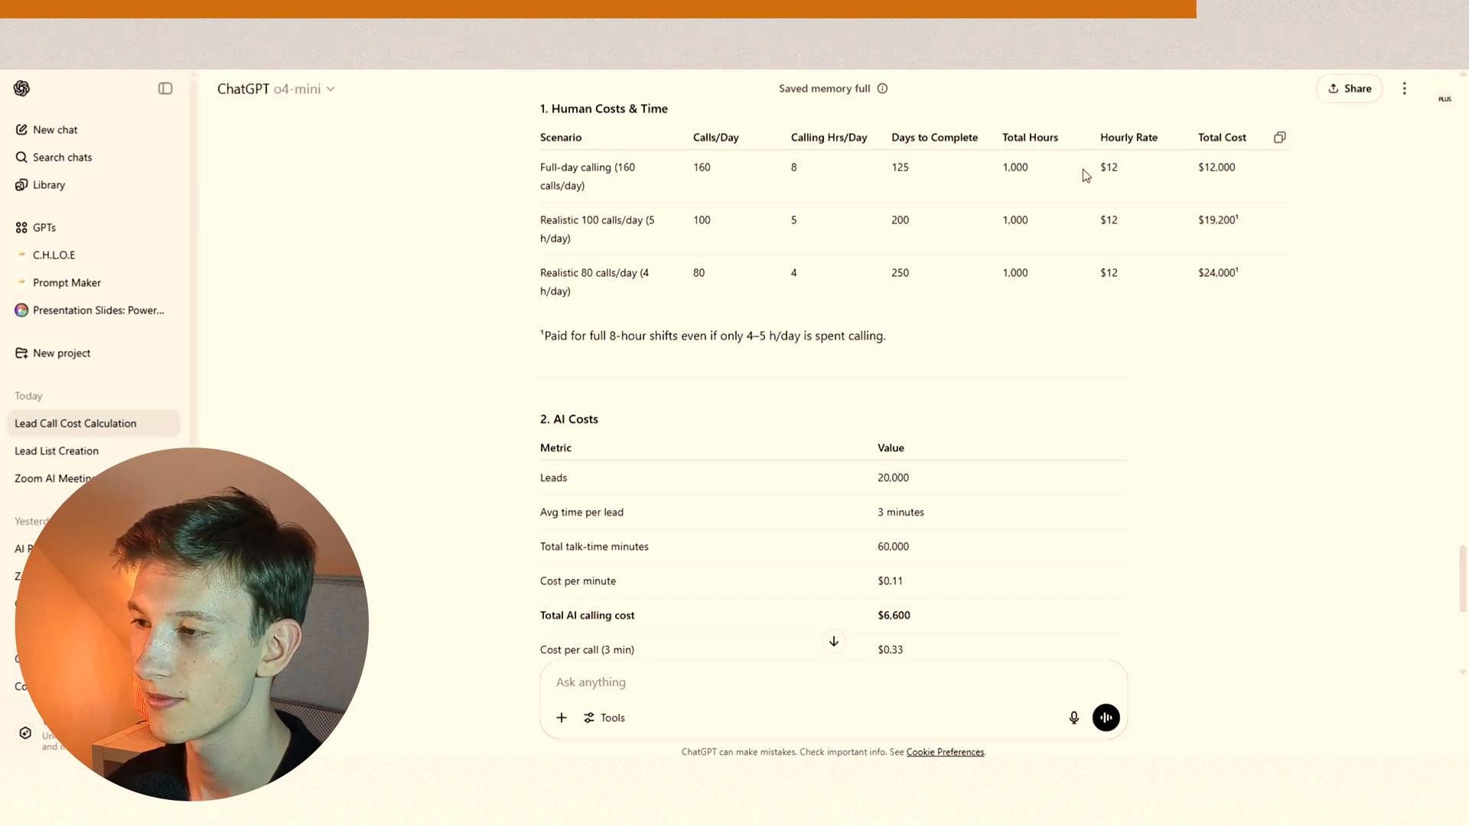
mouse_move(915, 177)
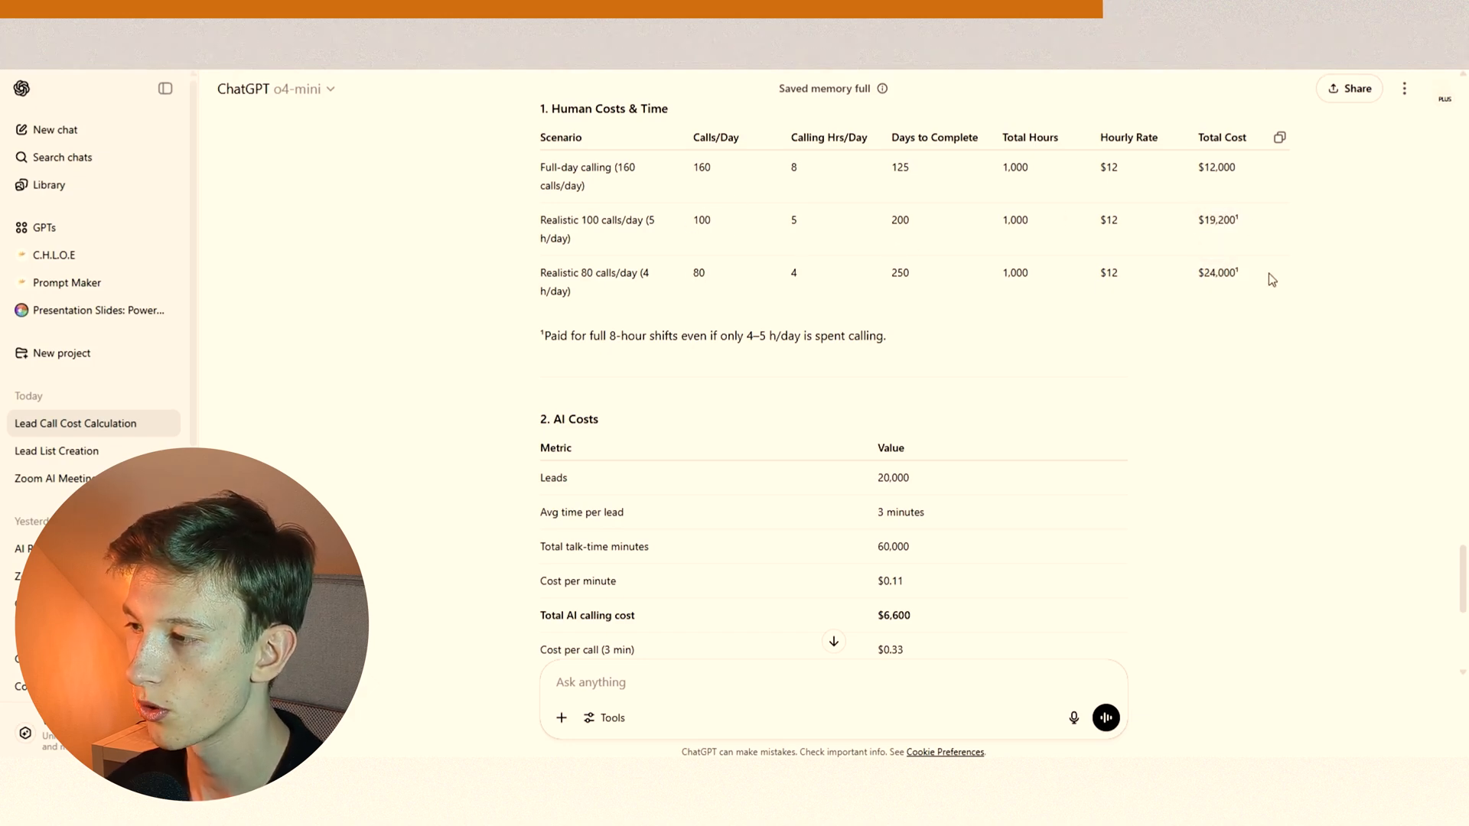
double_click(898, 219)
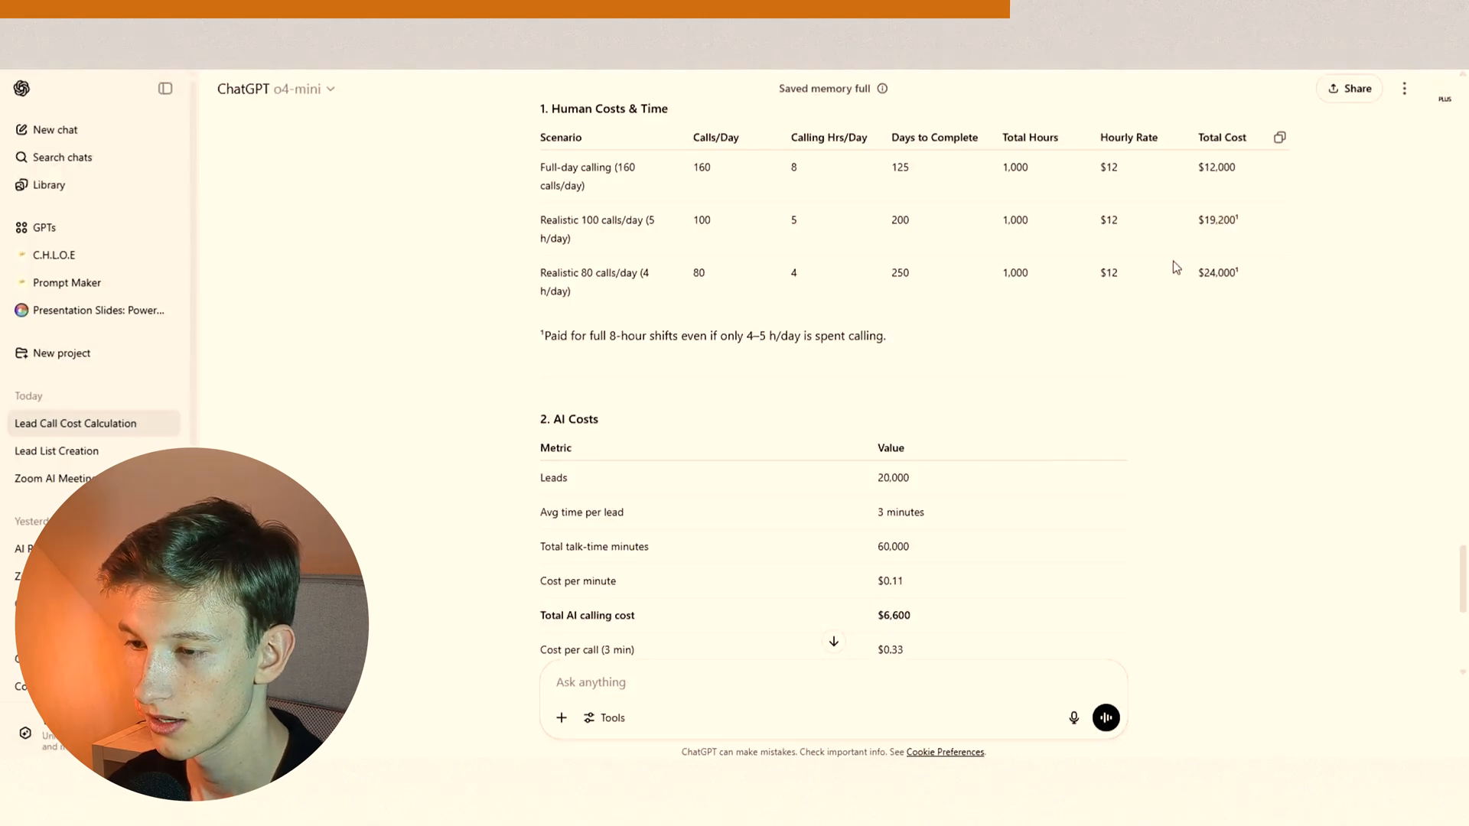
scroll("down", 3)
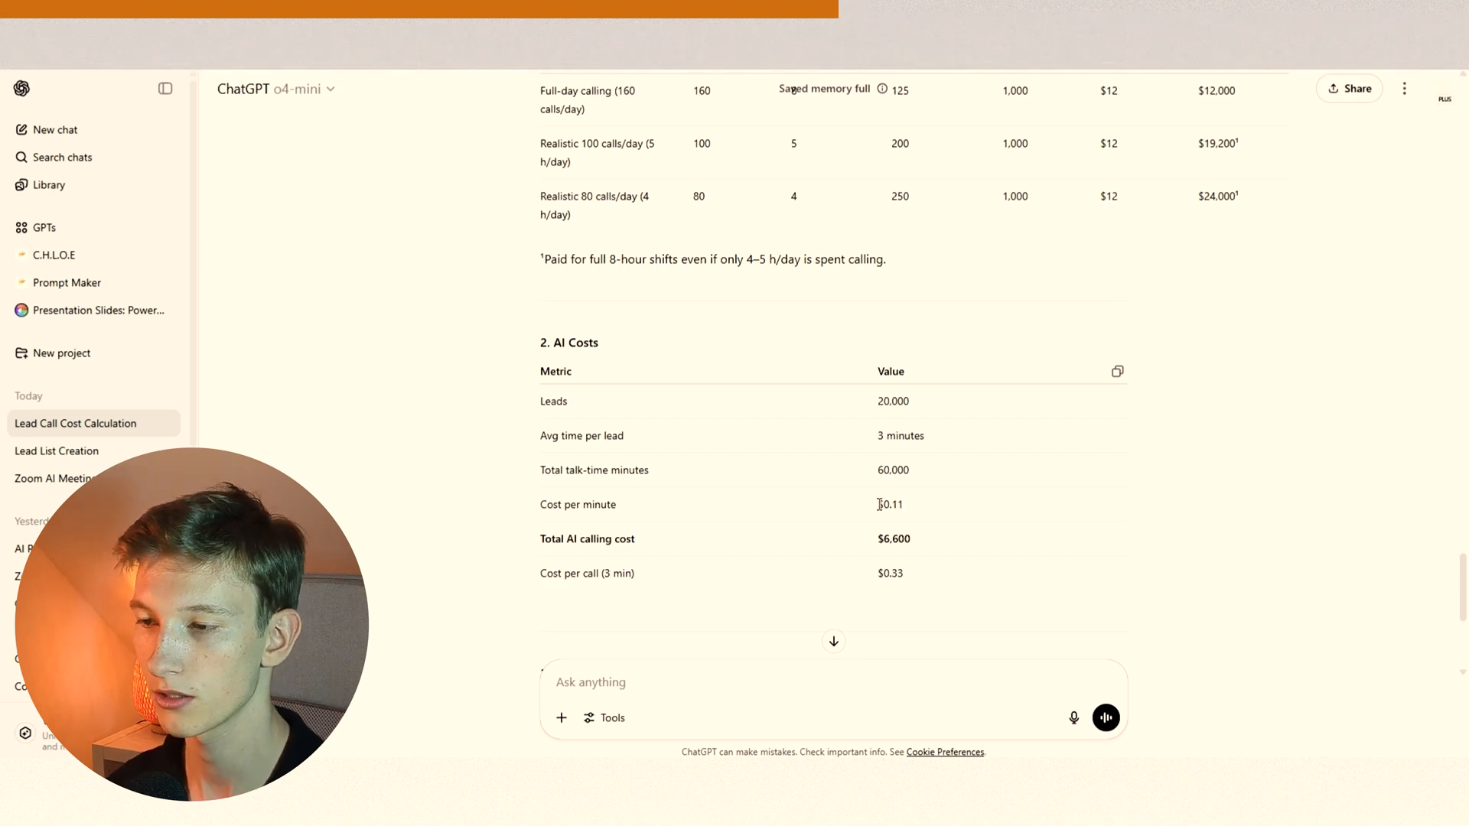
double_click(887, 503)
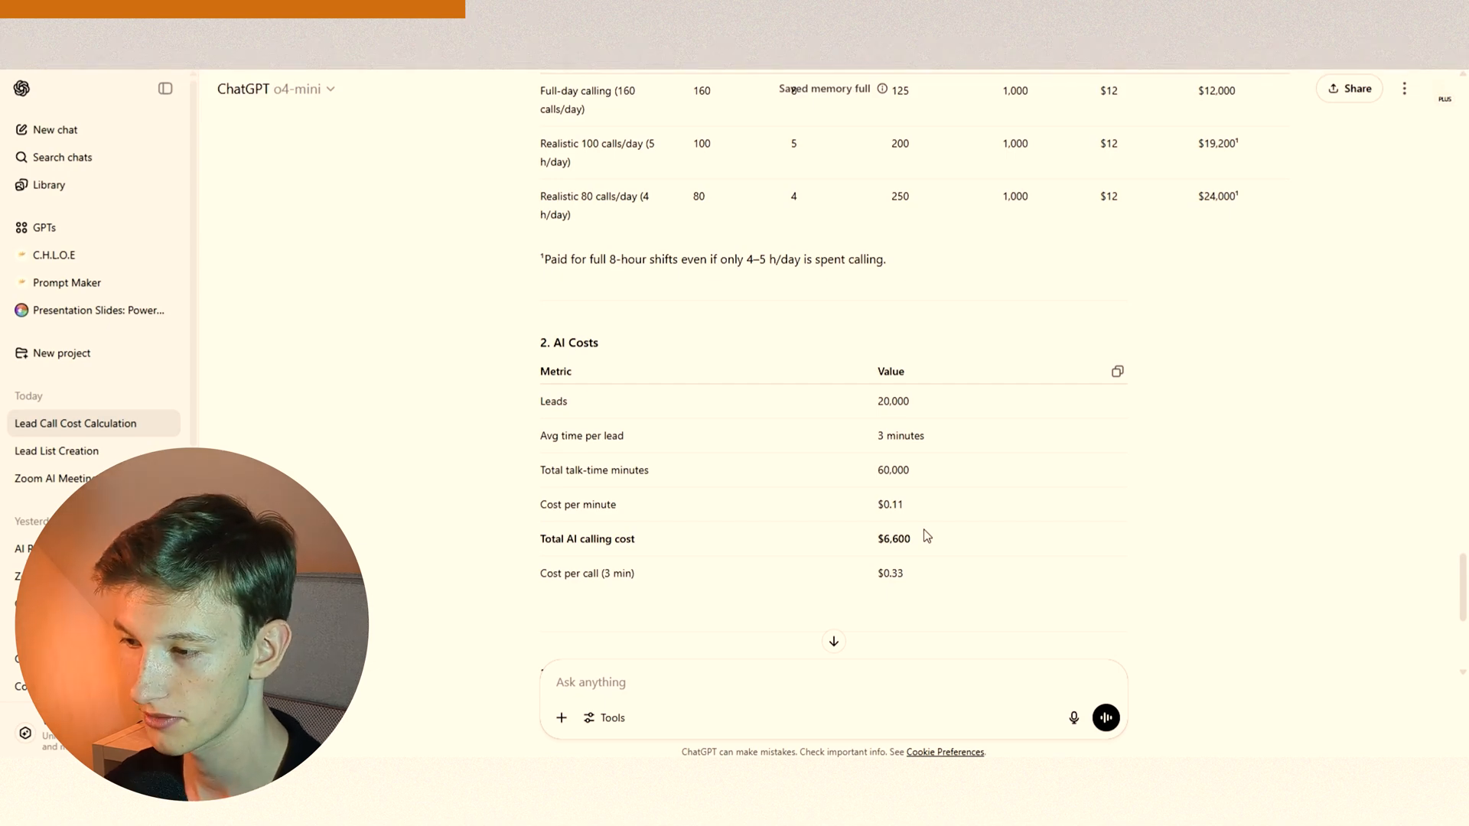
mouse_move(938, 468)
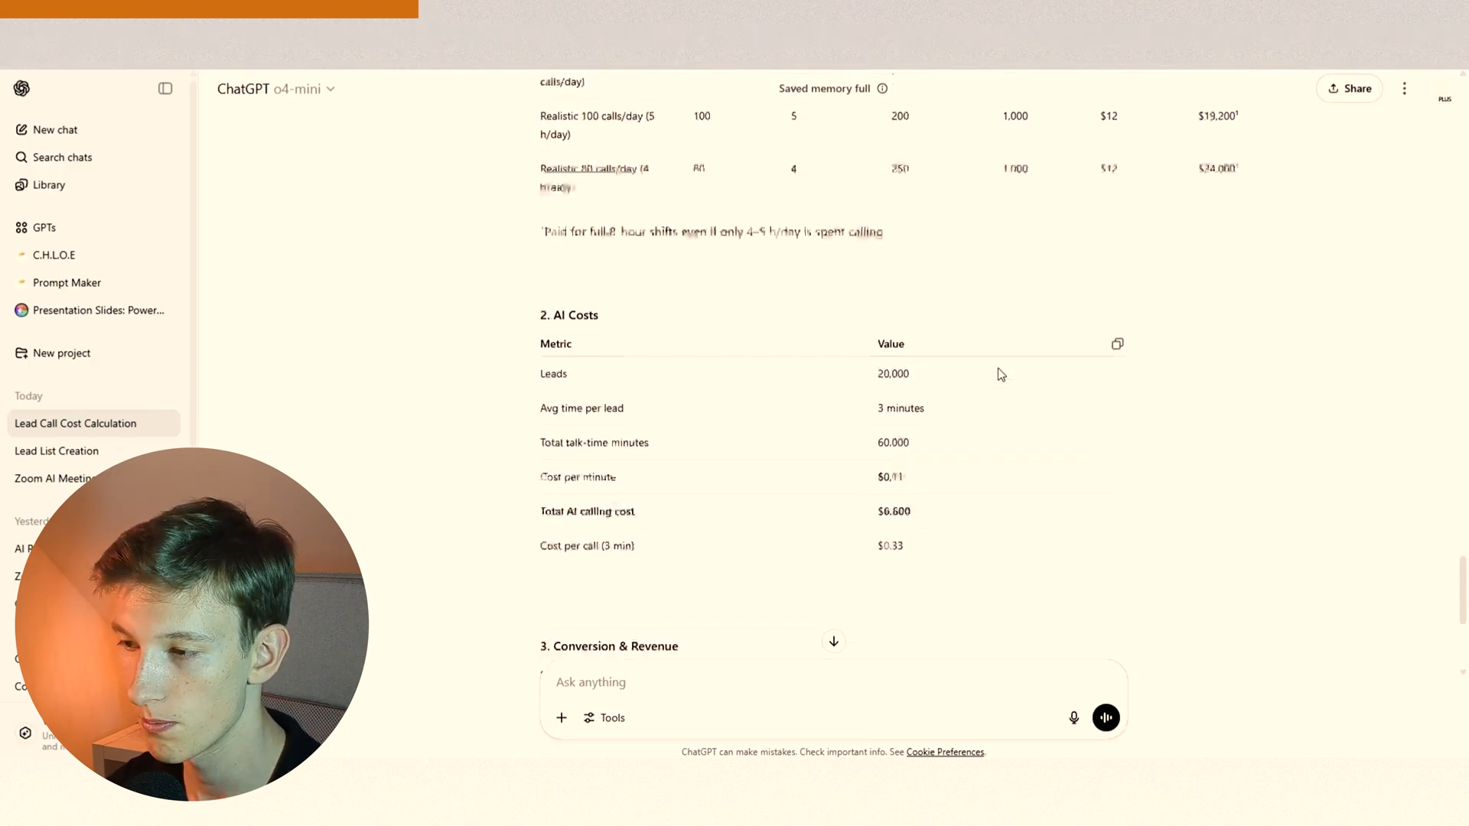
scroll("down", 3)
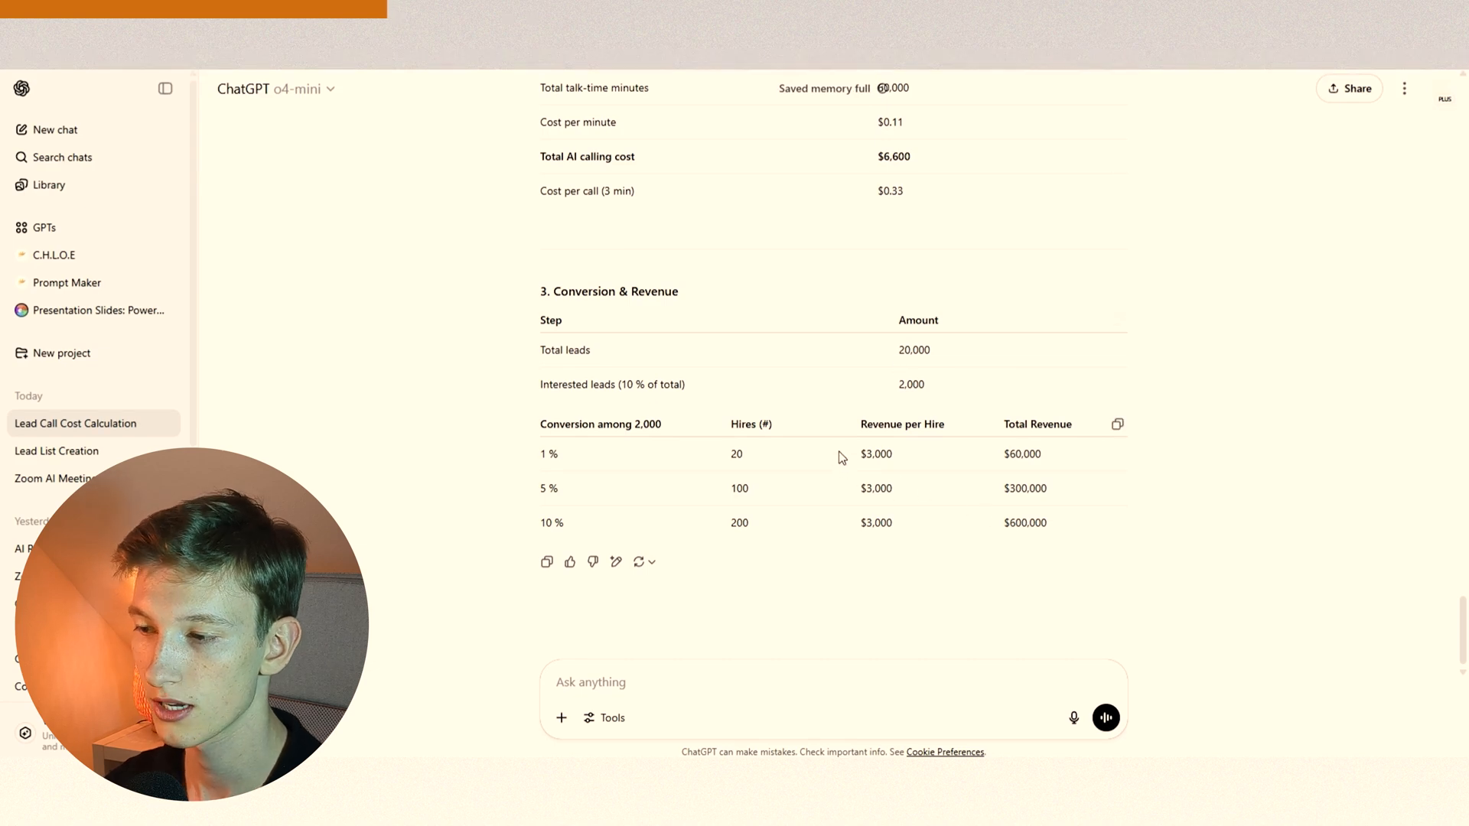
mouse_move(895, 461)
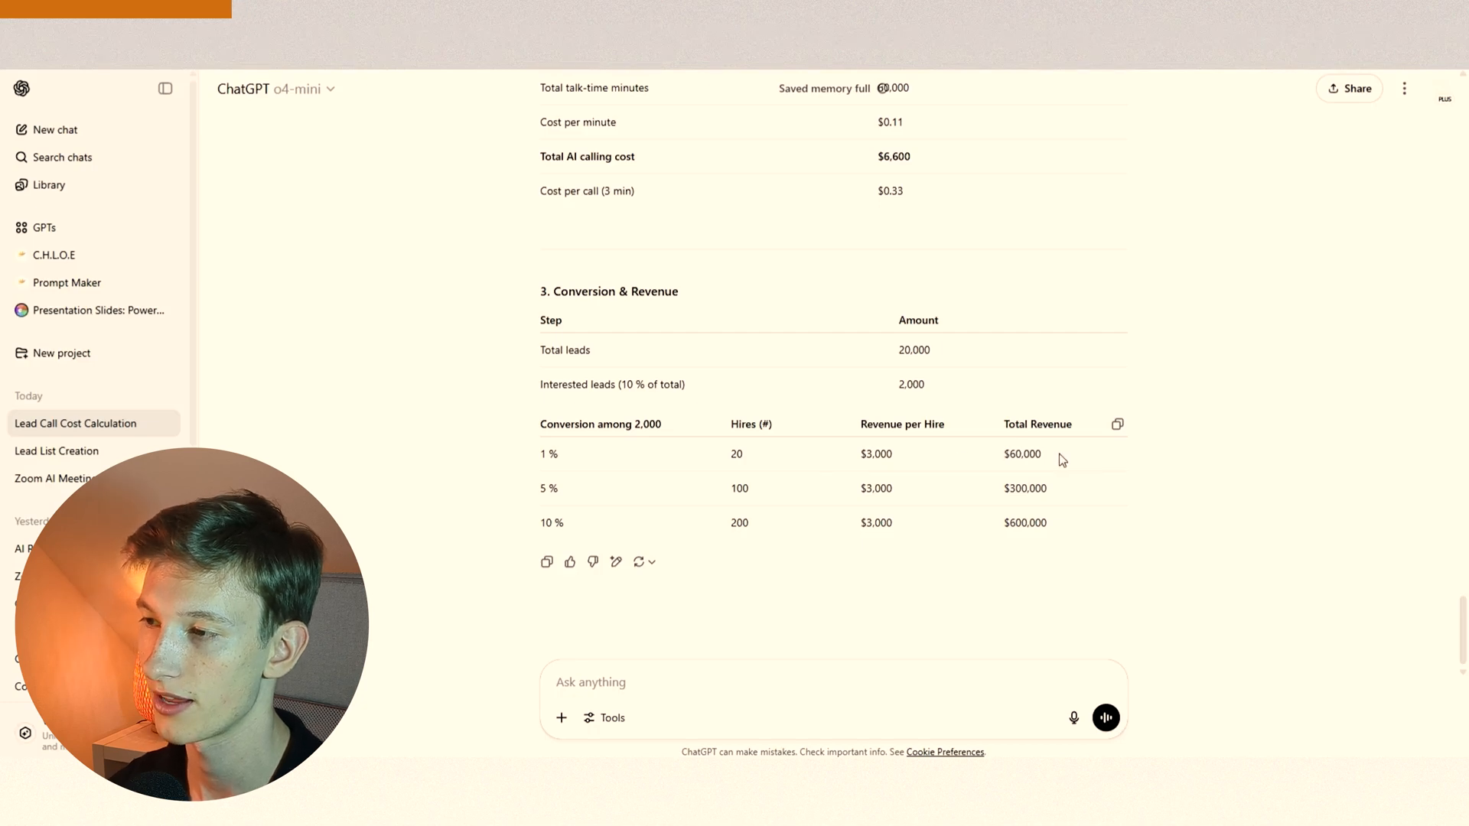
mouse_move(539, 464)
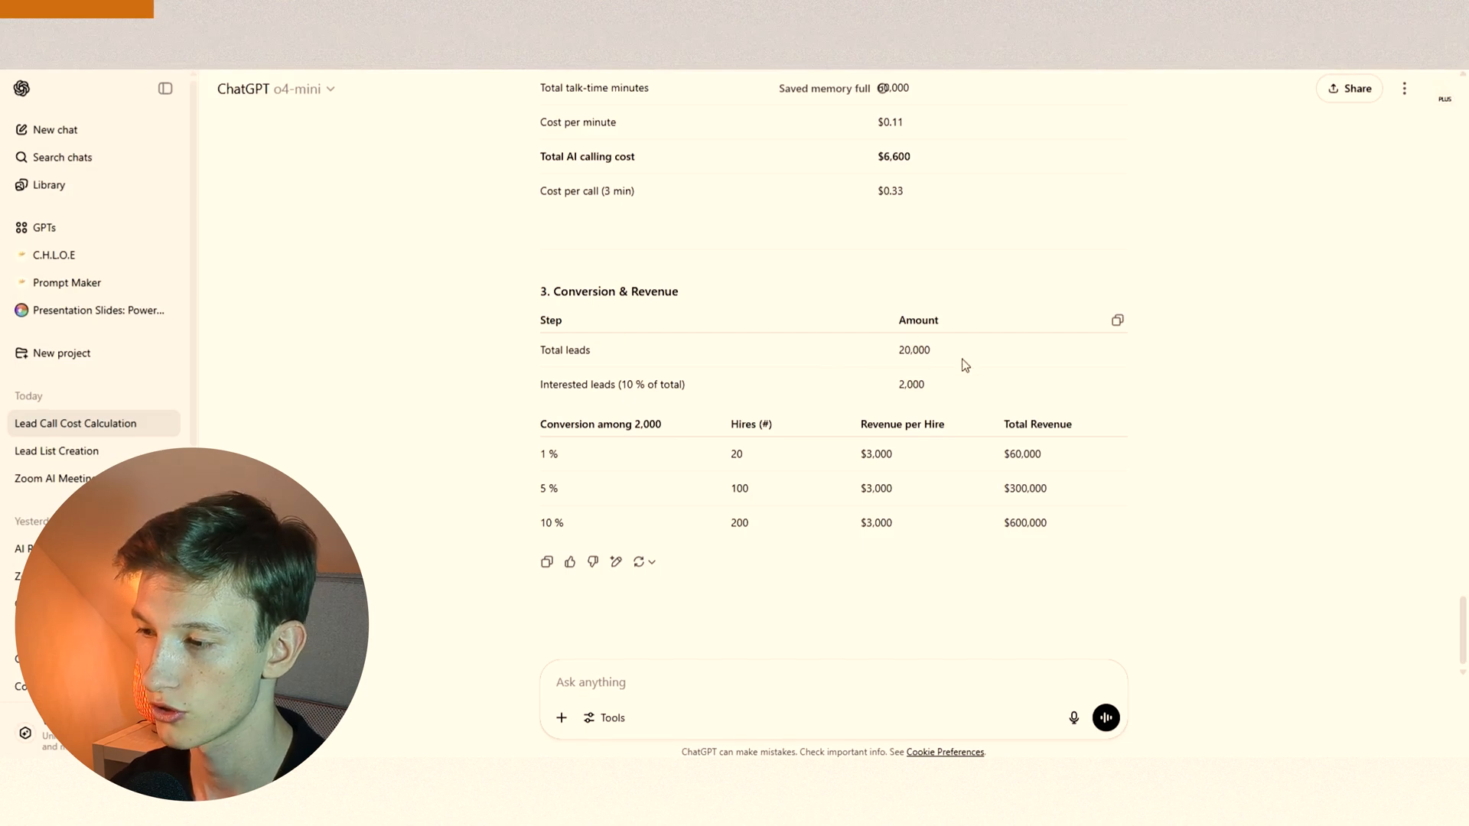
mouse_move(987, 416)
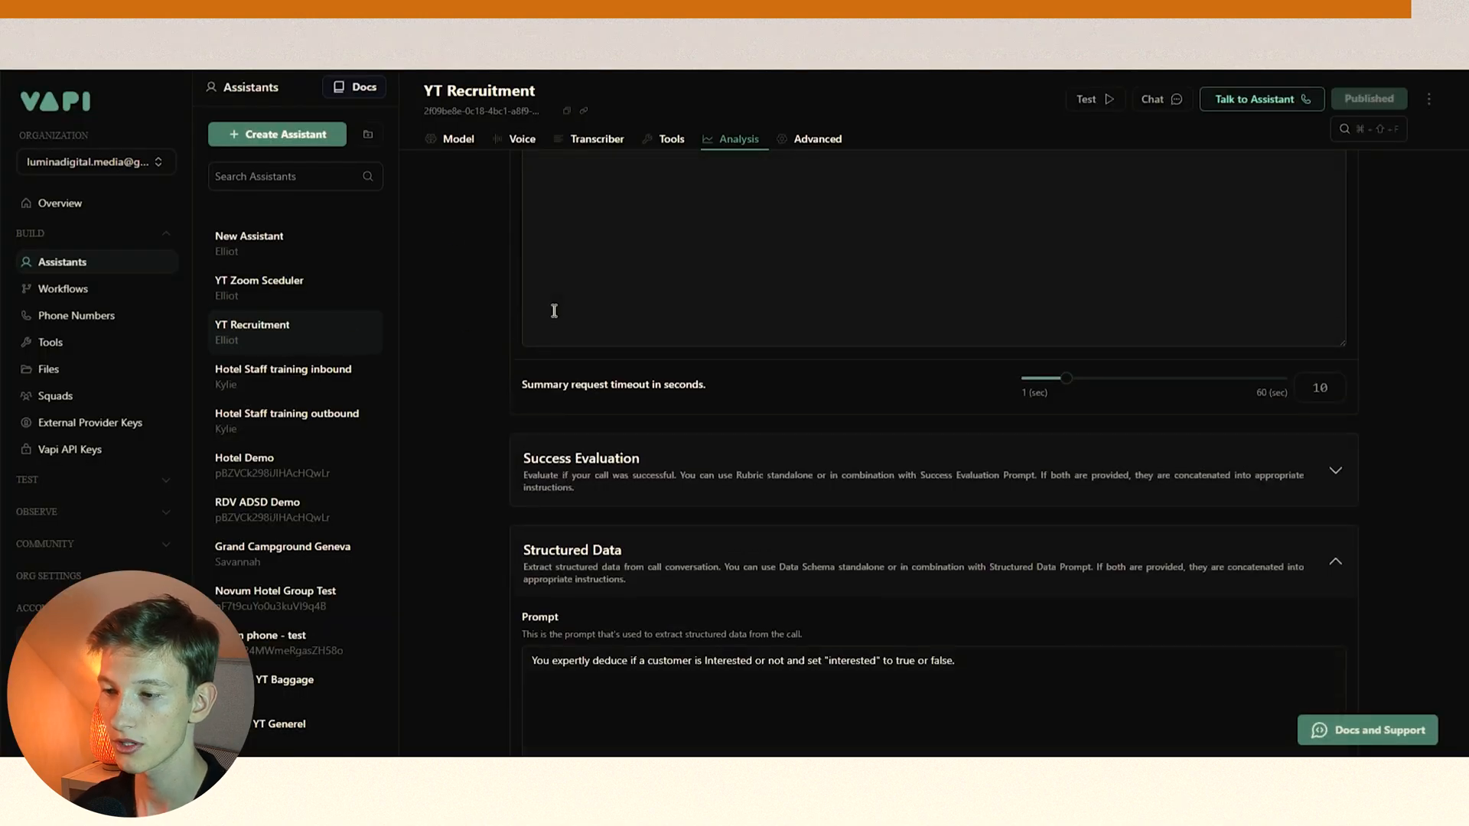
View the YT Recruitment assistant's Model settings with {{first_message}} and {{prompt}} variables.
left_click(457, 139)
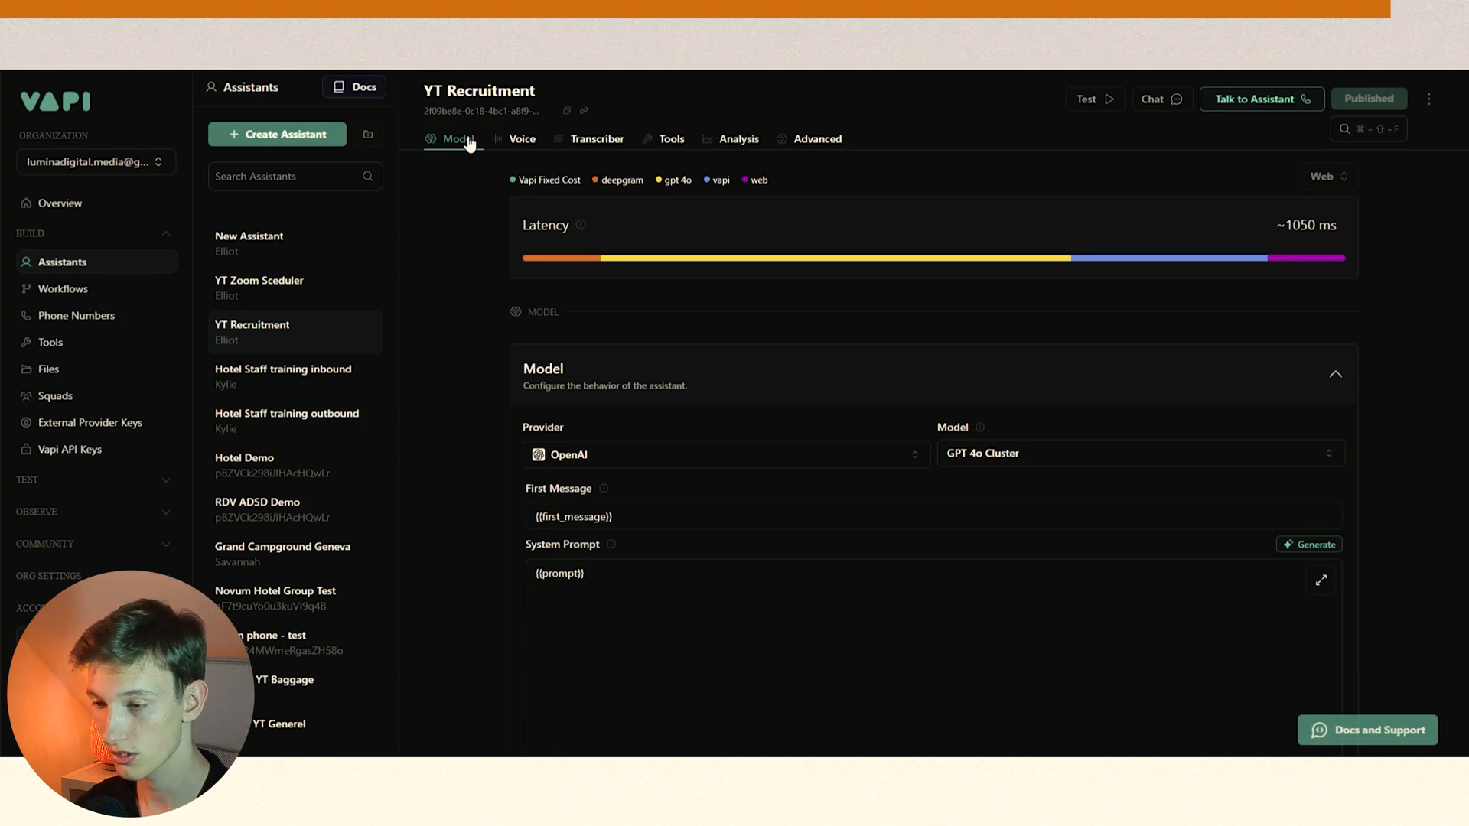
mouse_move(499, 274)
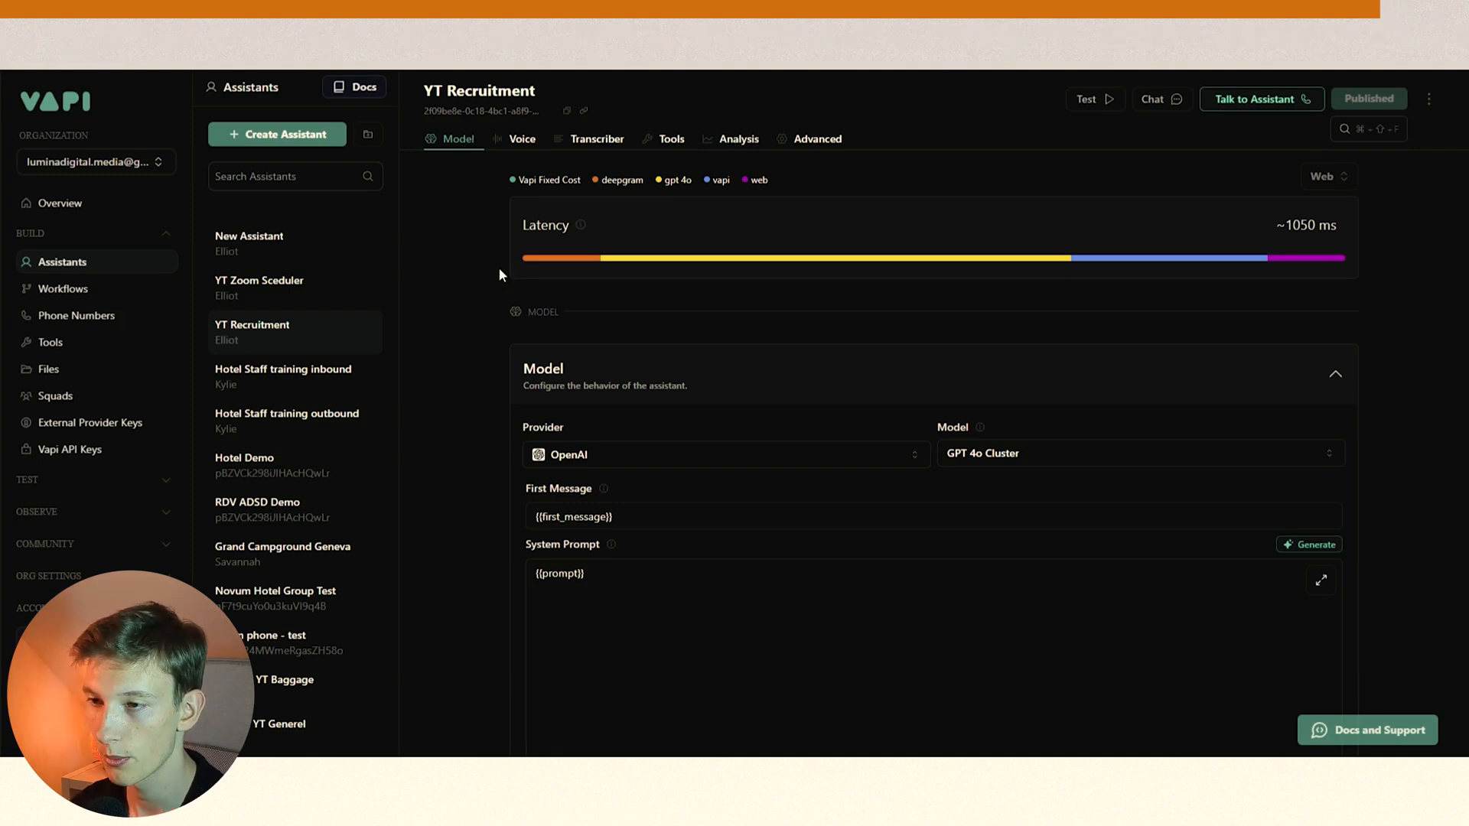
scroll("down", 3)
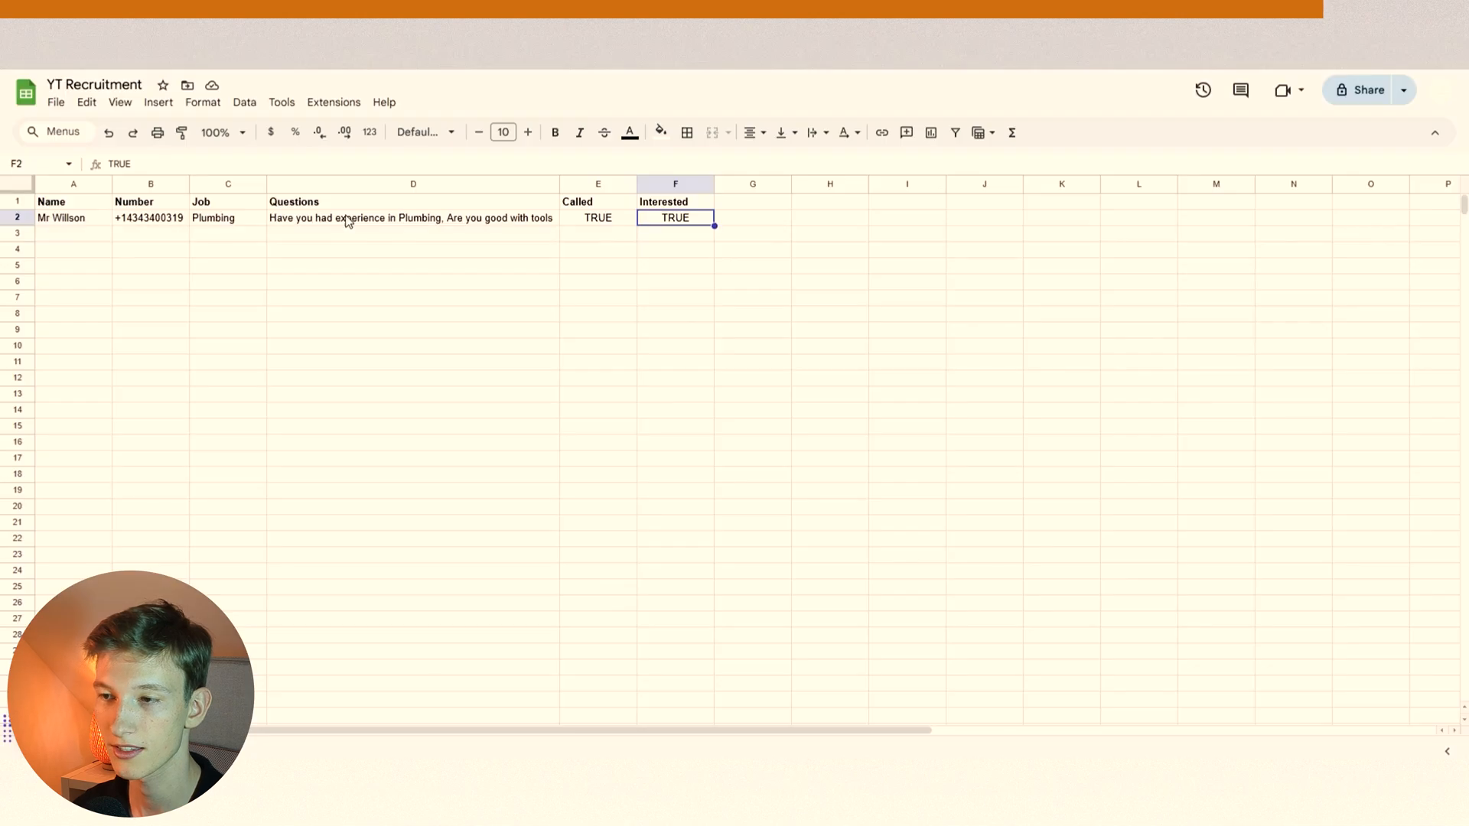
Clear Mr Willson's Interested value and set Called back to FALSE.
key("Delete")
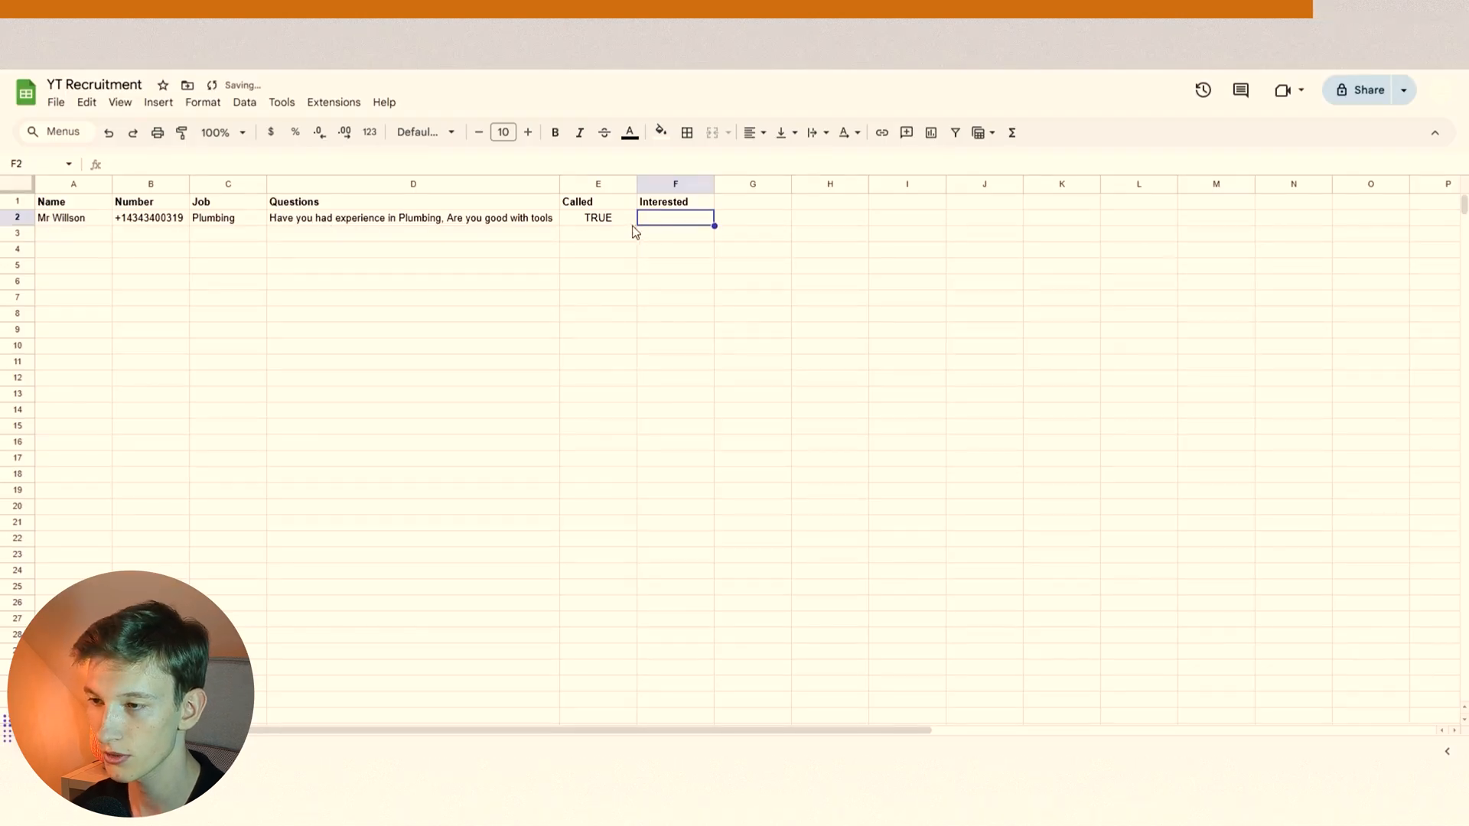
type("F")
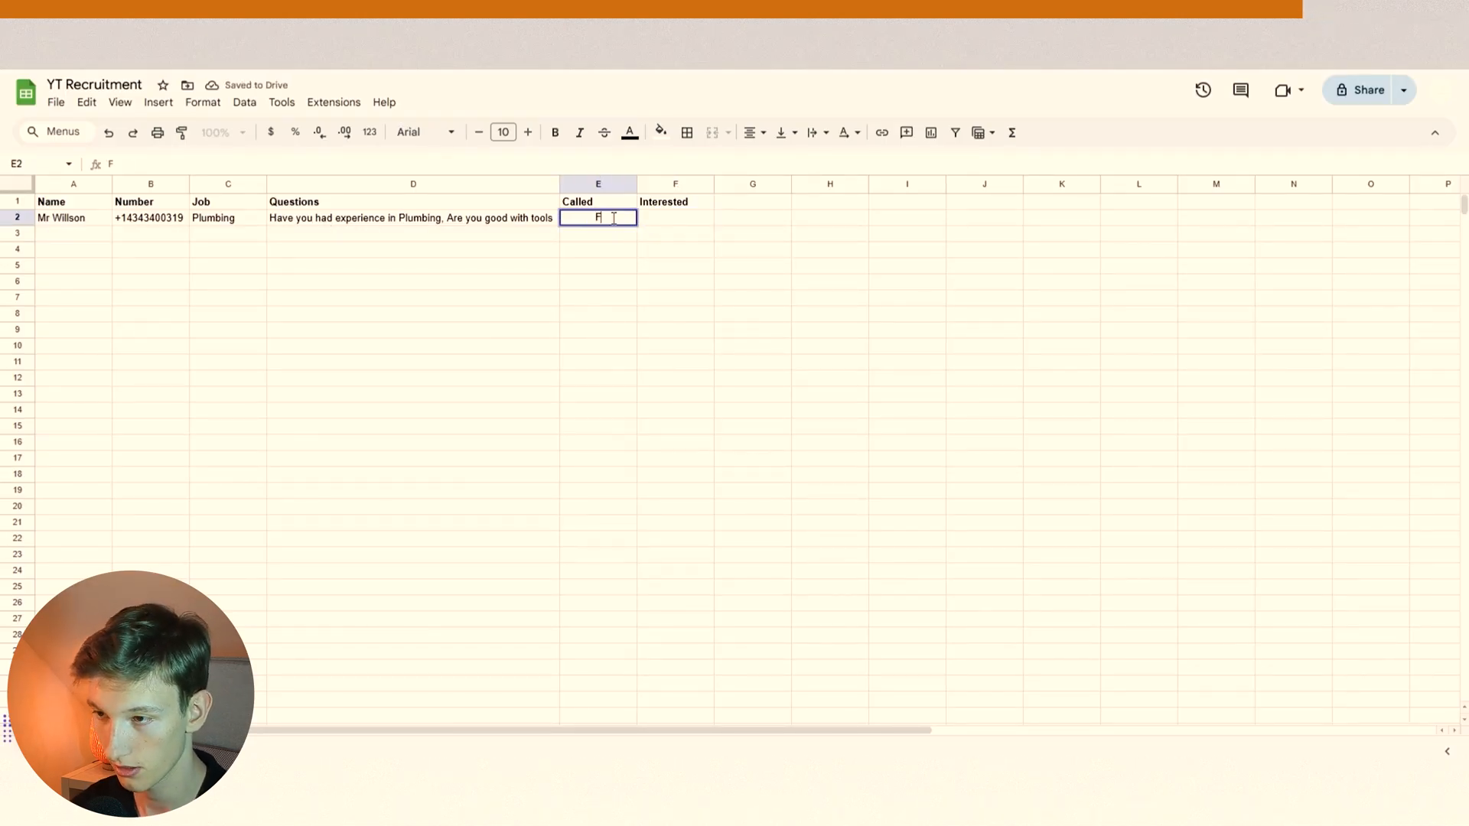
type("ALSE")
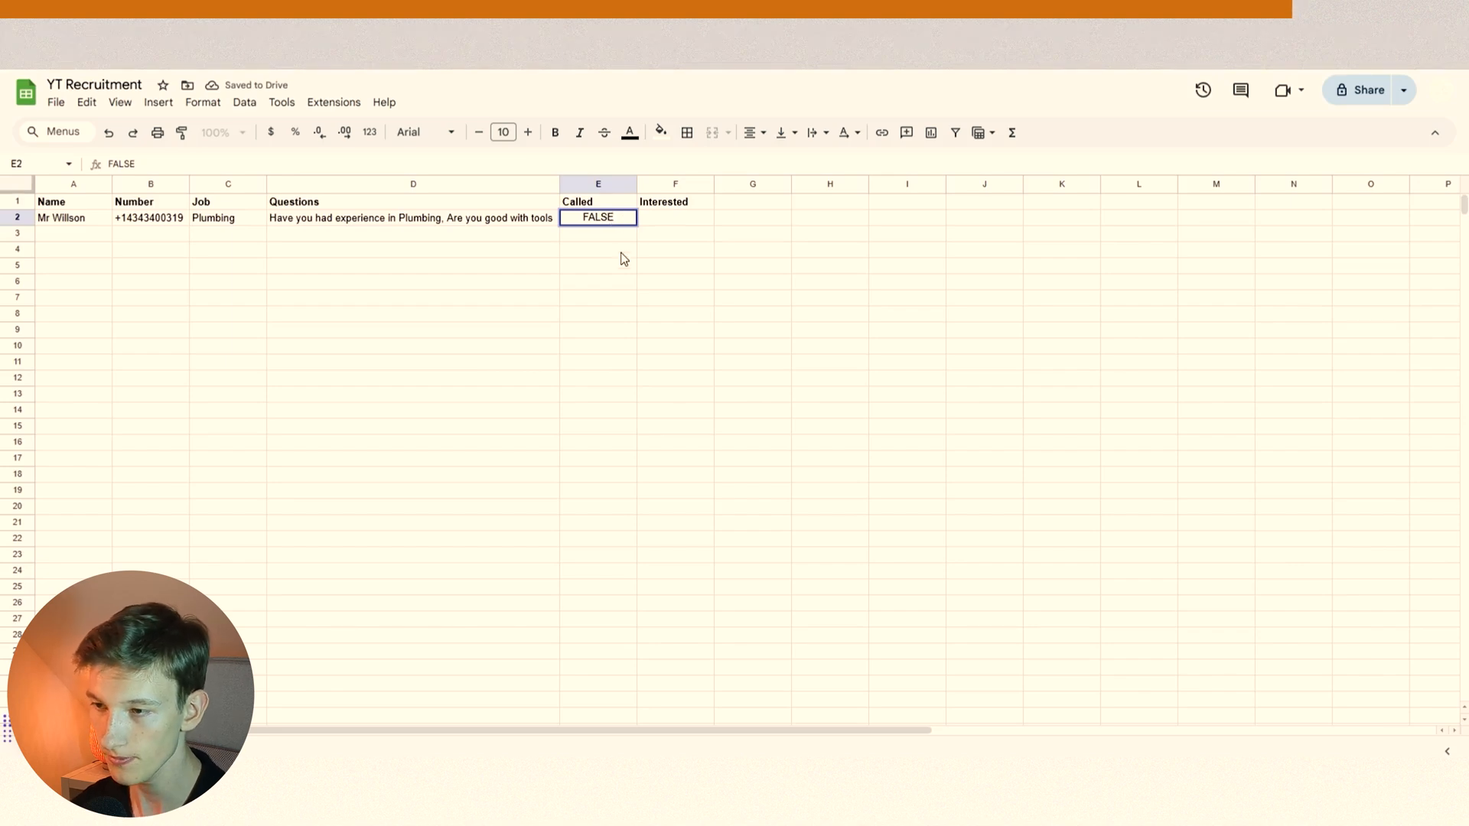
left_click(72, 217)
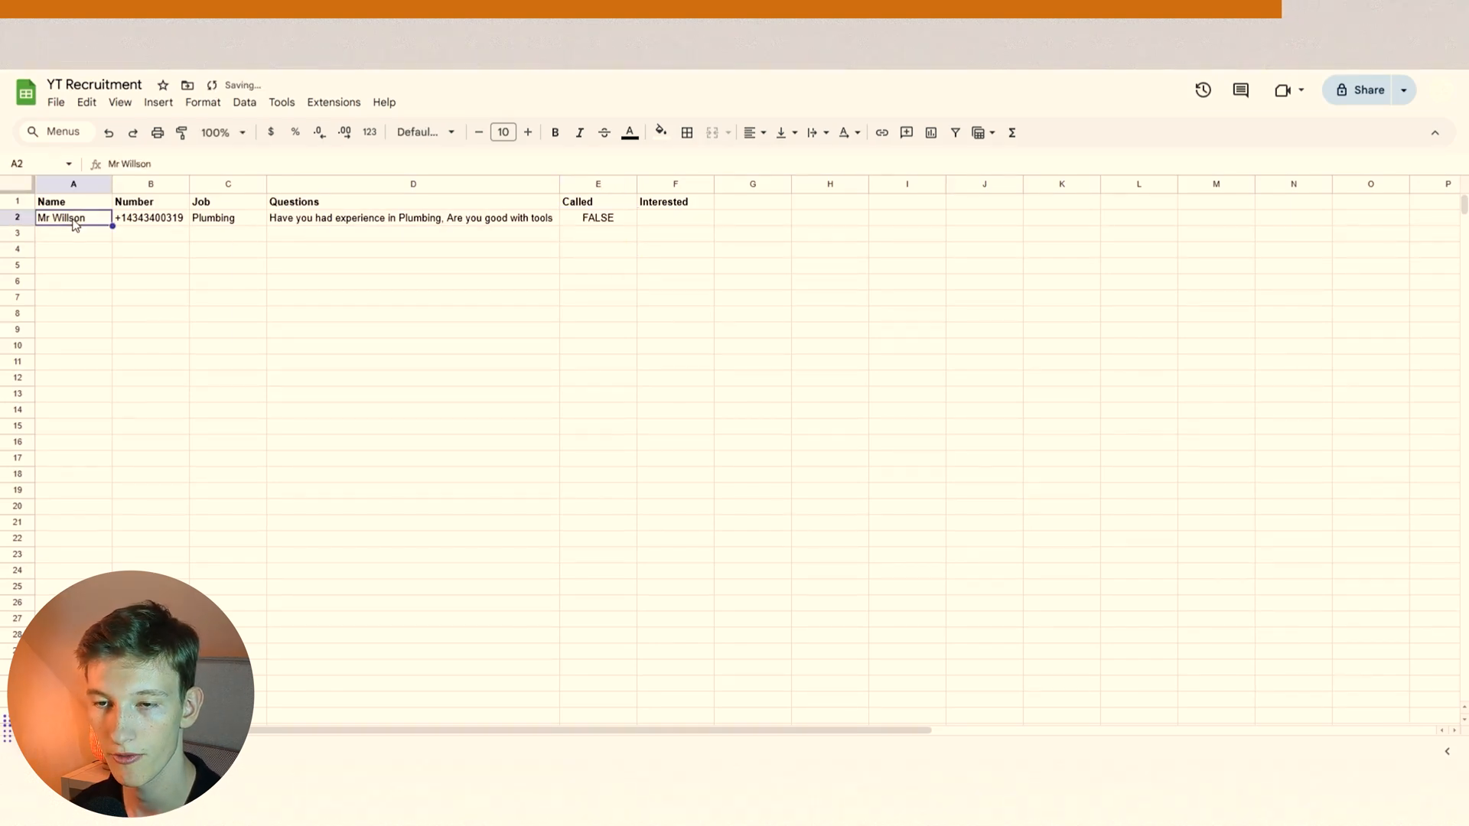
left_click(228, 217)
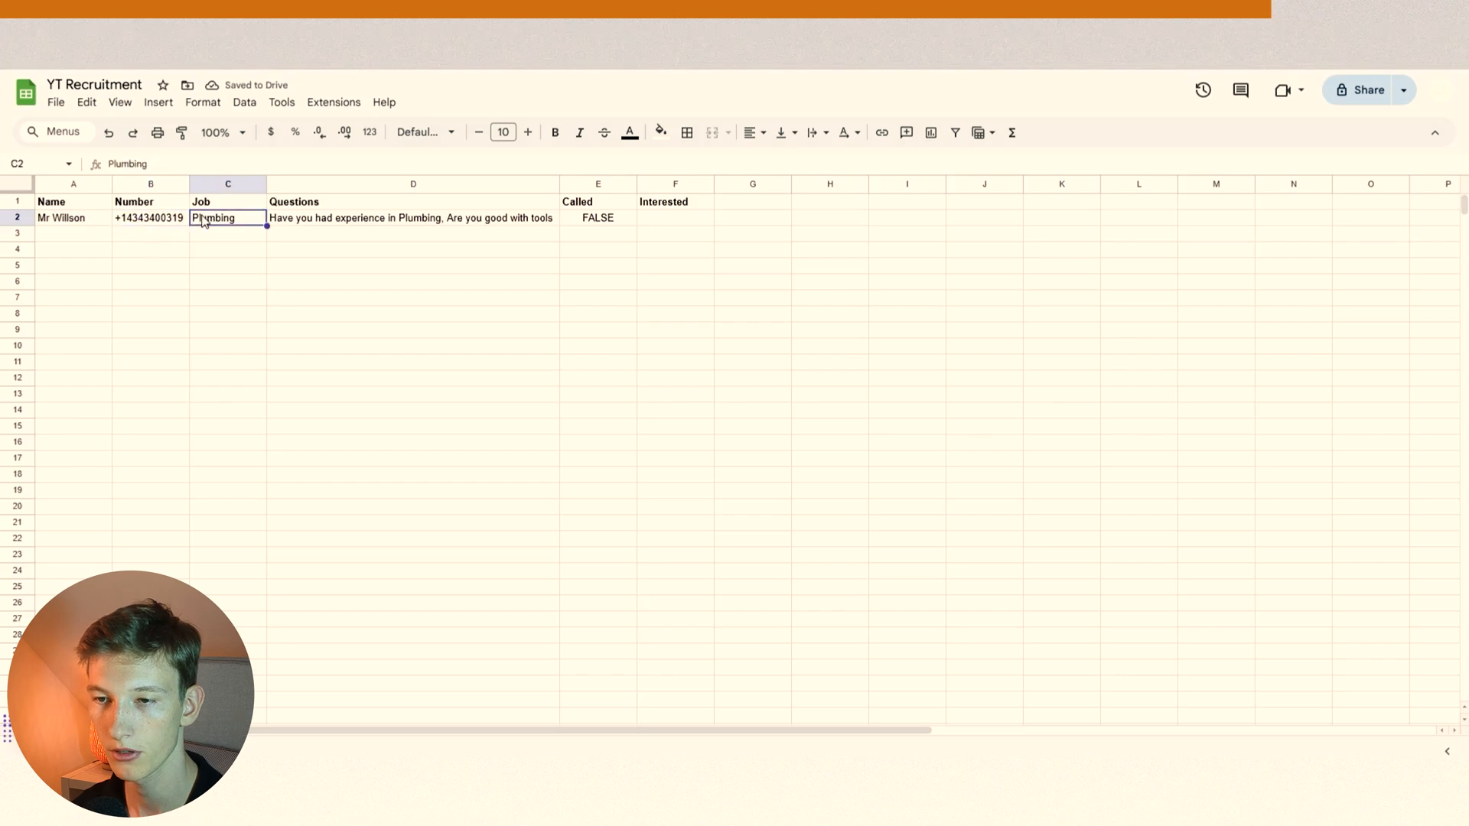
left_click(411, 217)
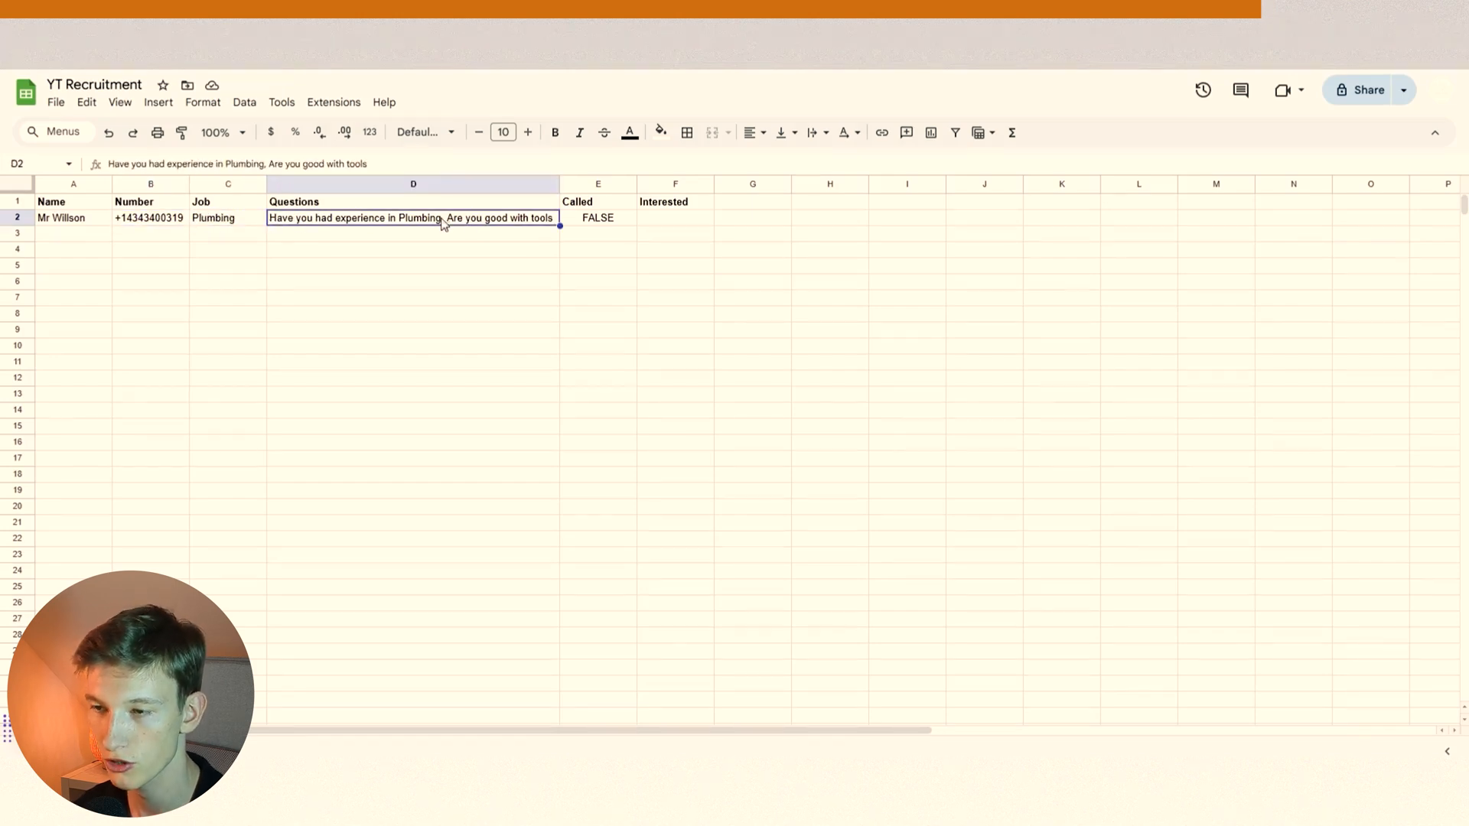
left_click(598, 217)
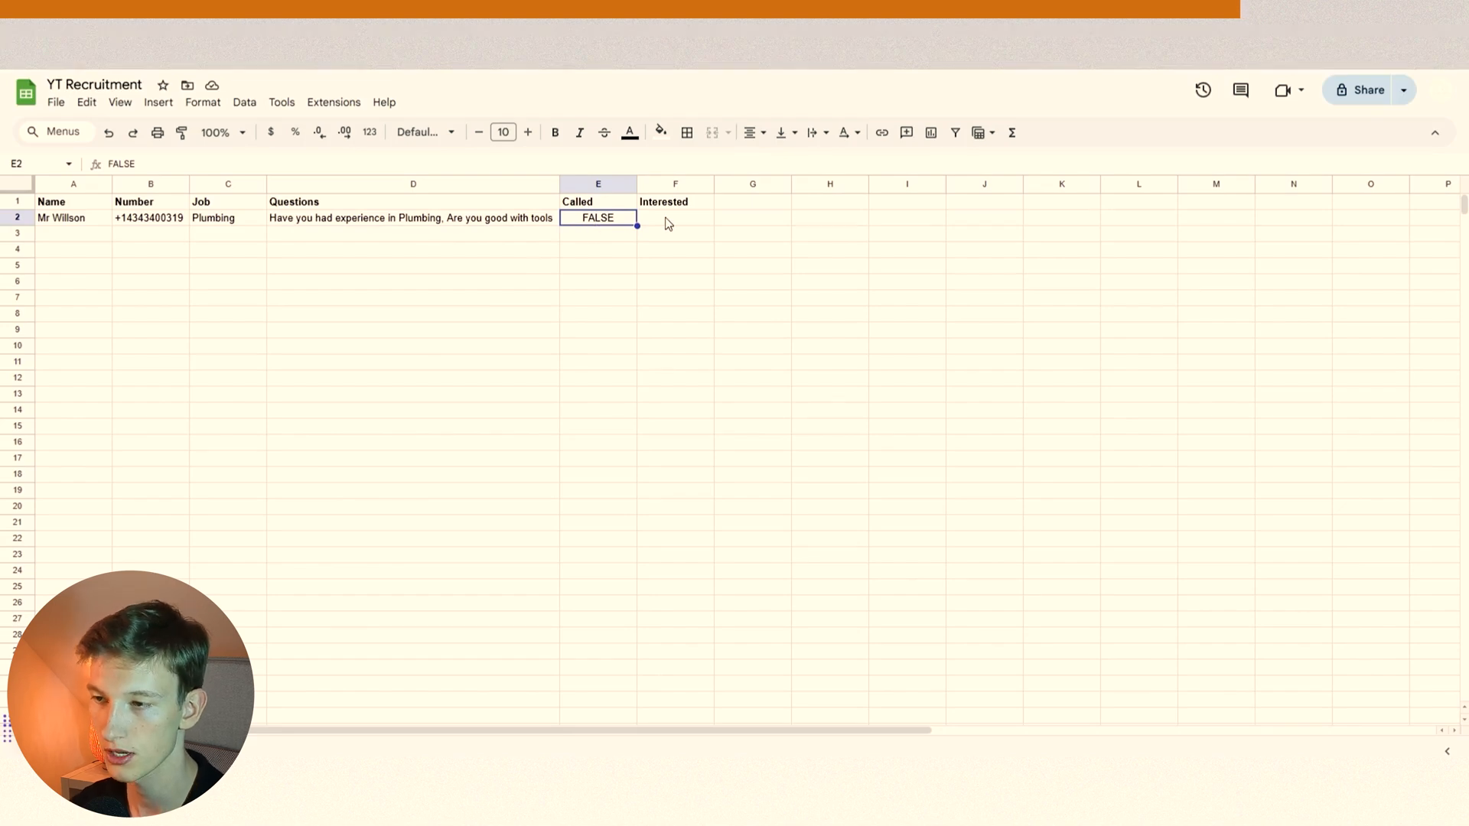
left_click(675, 218)
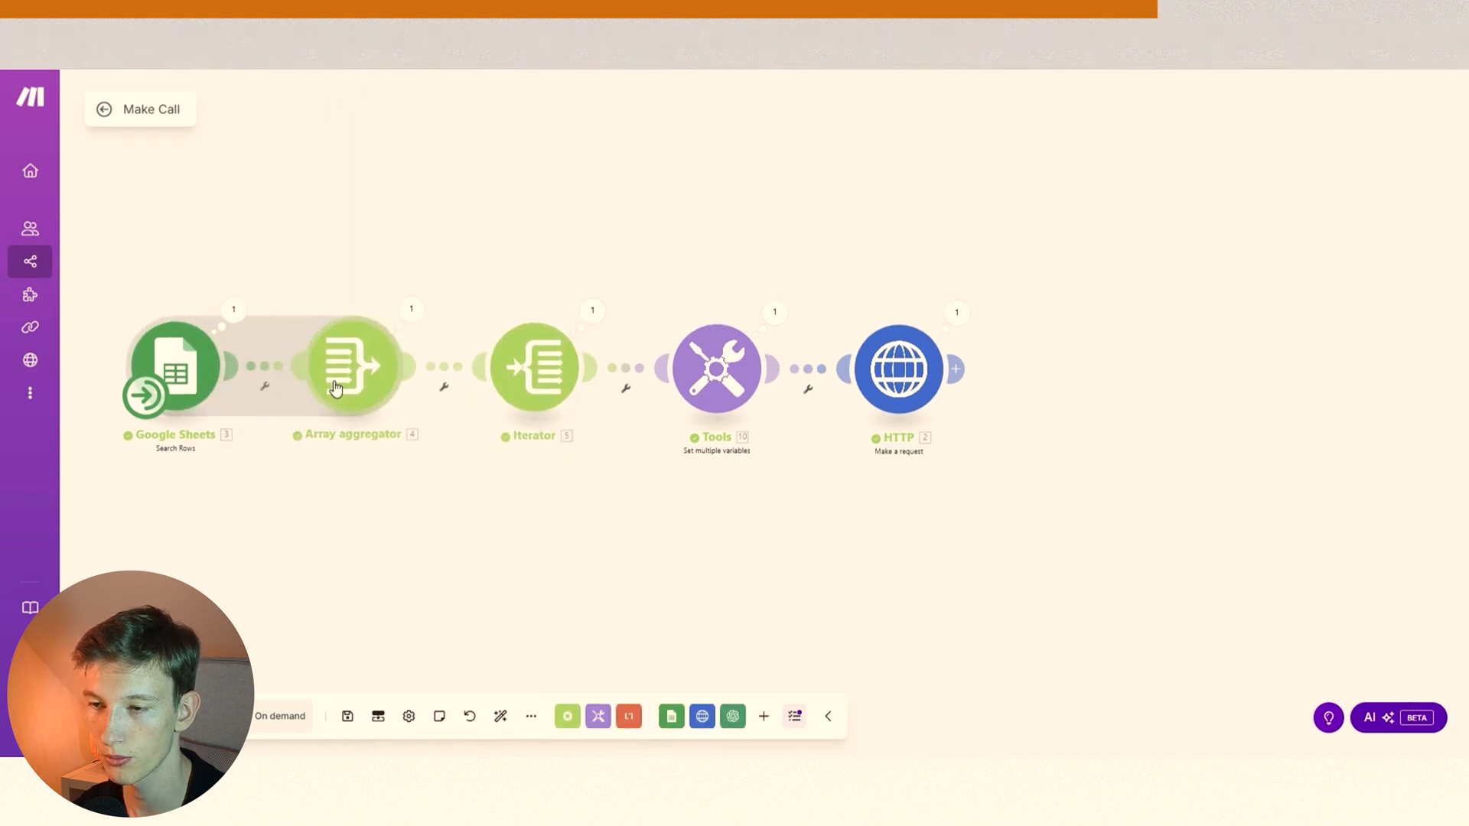
mouse_move(531, 383)
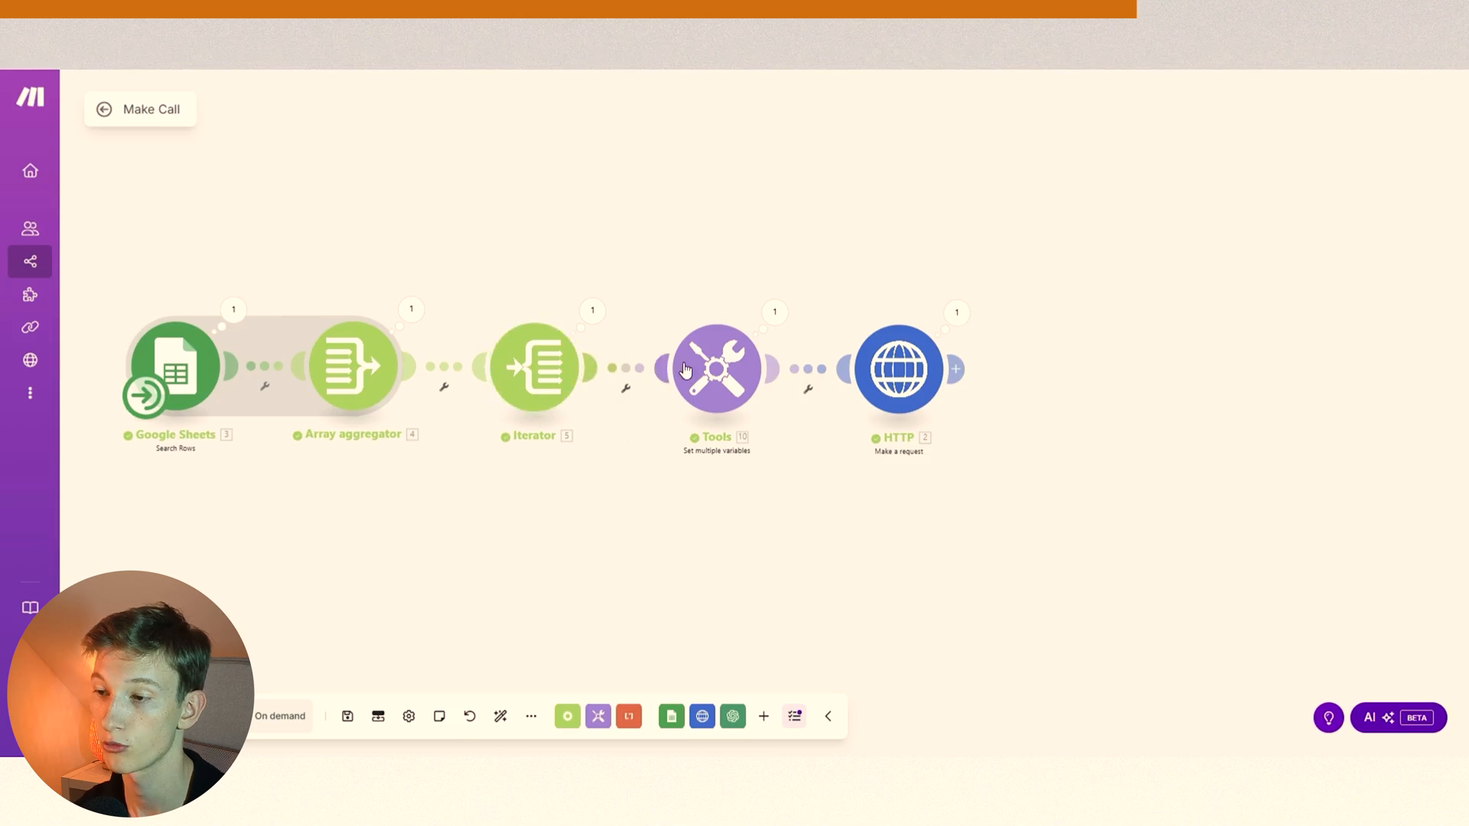
Bring up the five-module Make Call scenario from Google Sheets search through HTTP request.
left_click(716, 367)
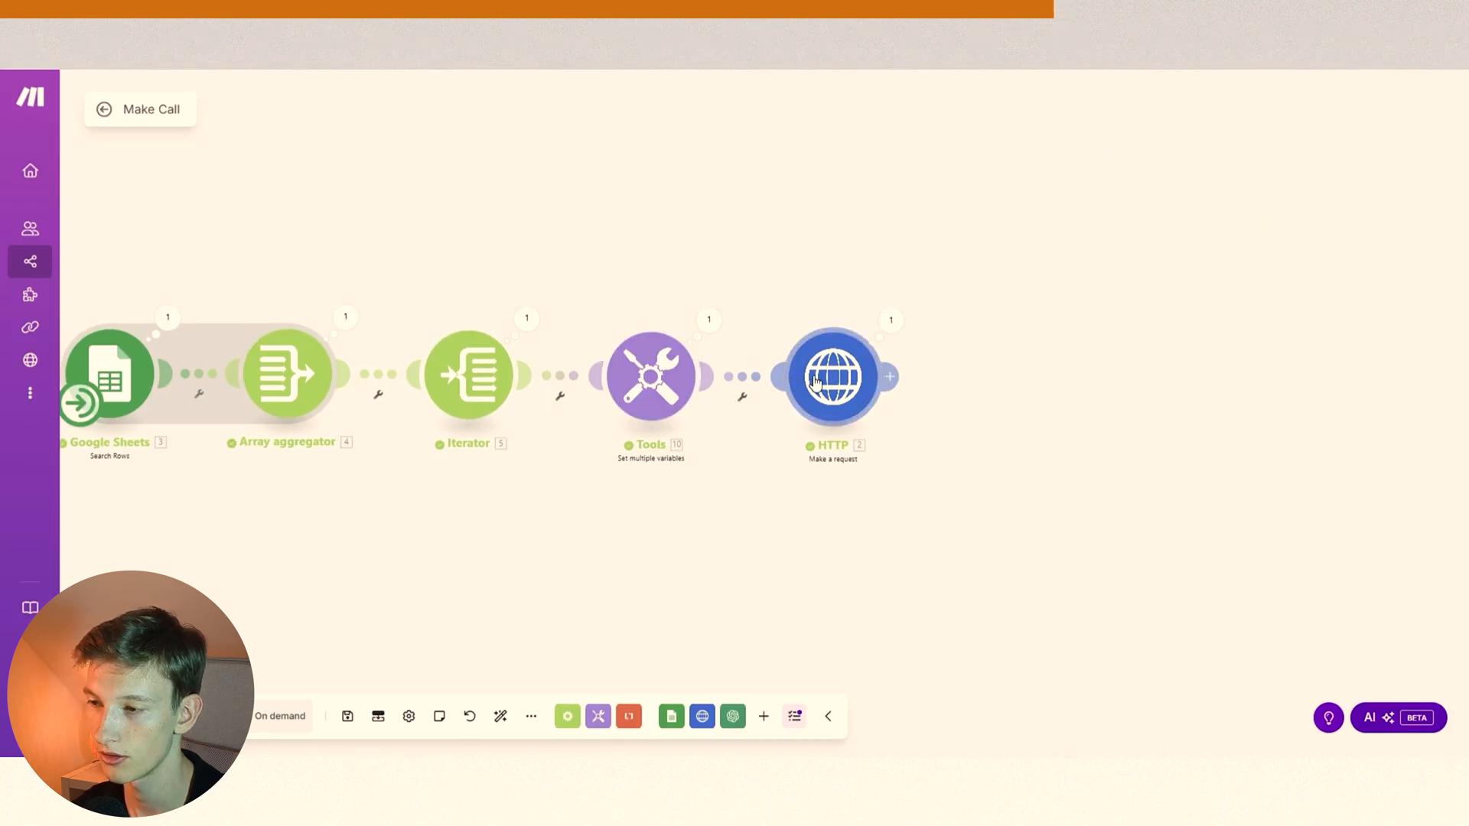
Inspect the HTTP module's Vapi call URL and JSON body mapping prompt, first message and number.
left_click(831, 377)
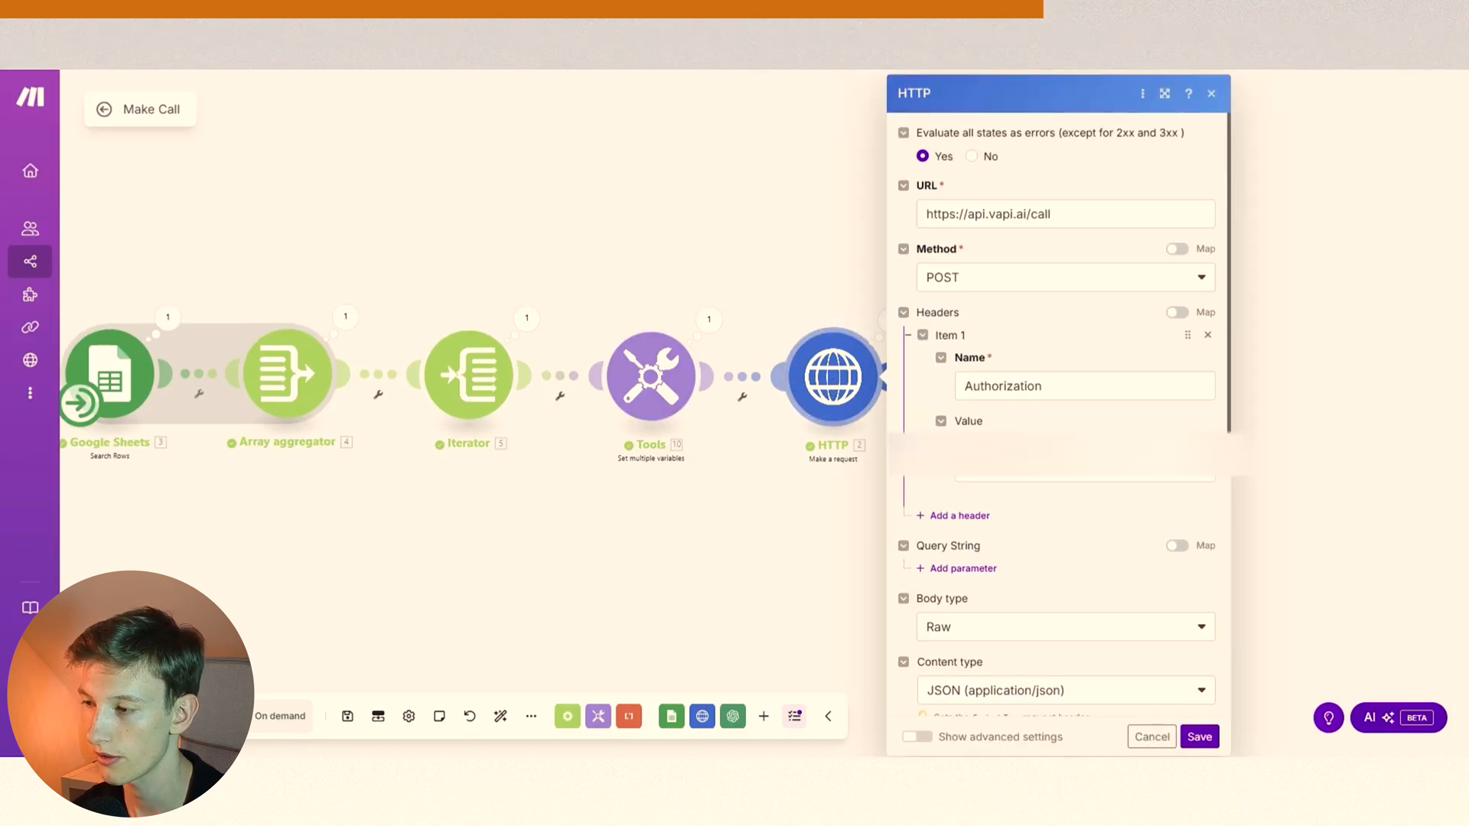
scroll("down", 3)
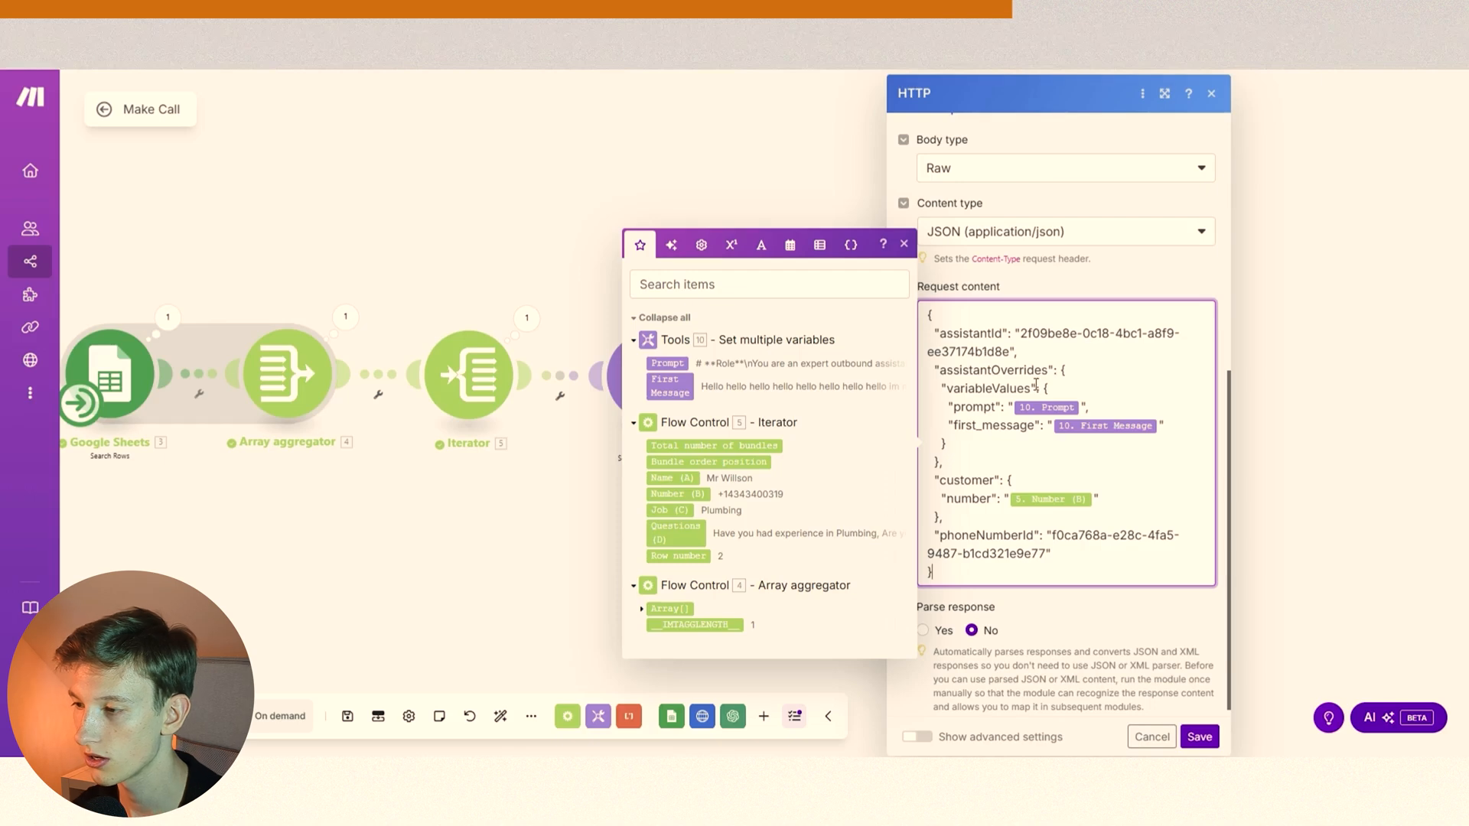
mouse_move(1037, 348)
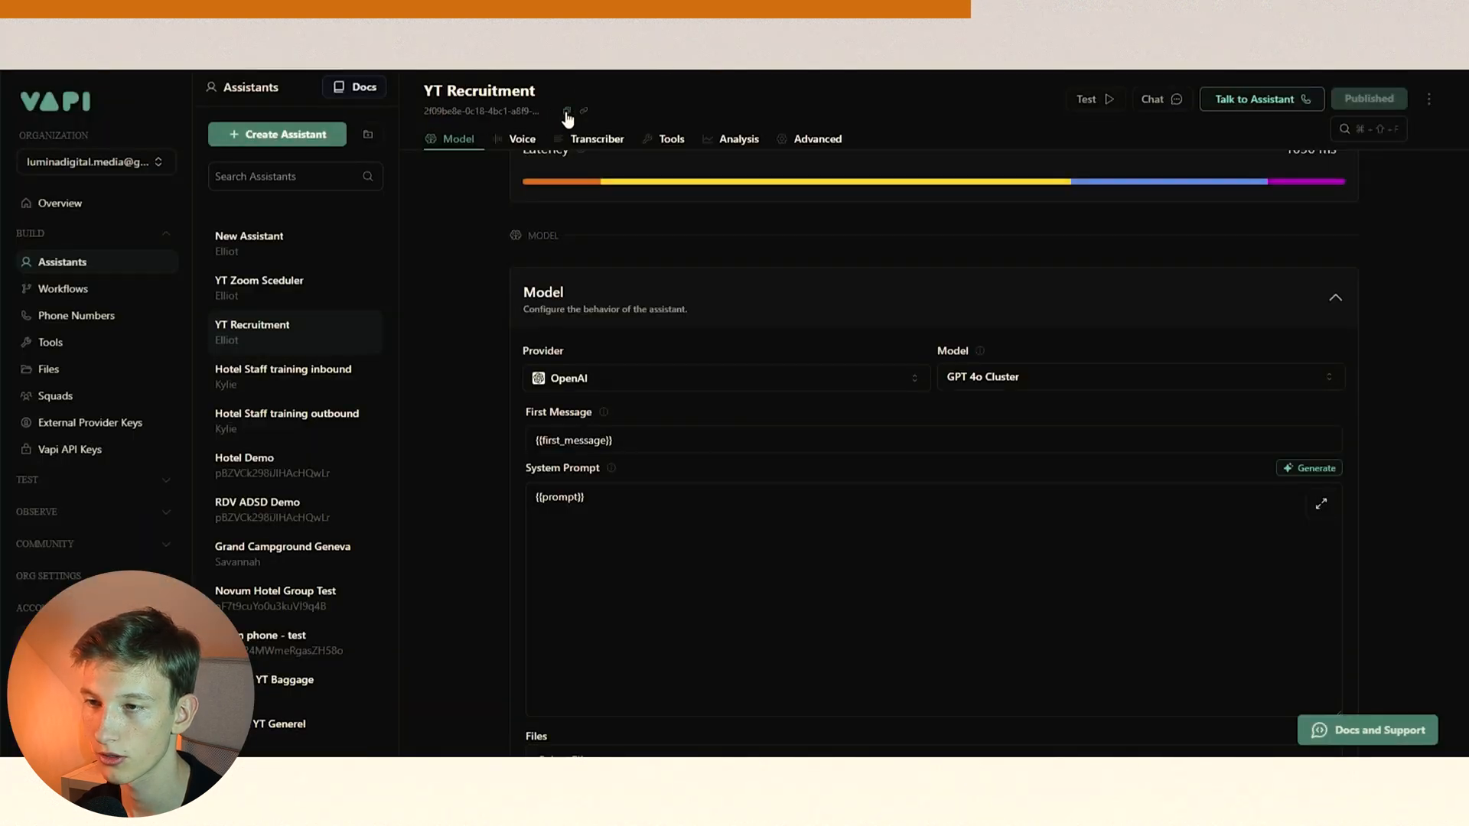
mouse_move(66, 330)
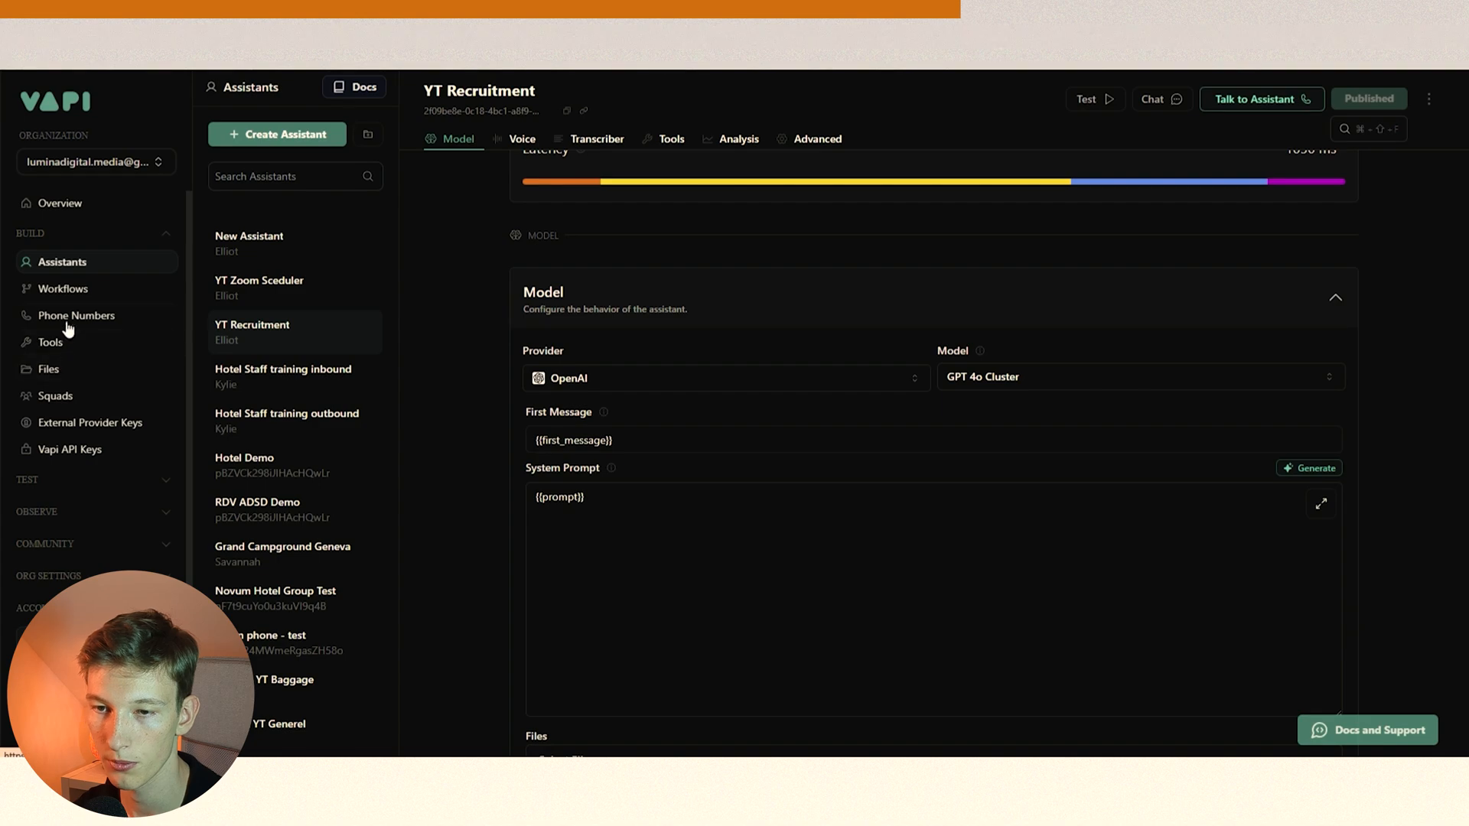
View Vapi's Phone Numbers list and the Create Phone Number import options, then cancel.
left_click(77, 315)
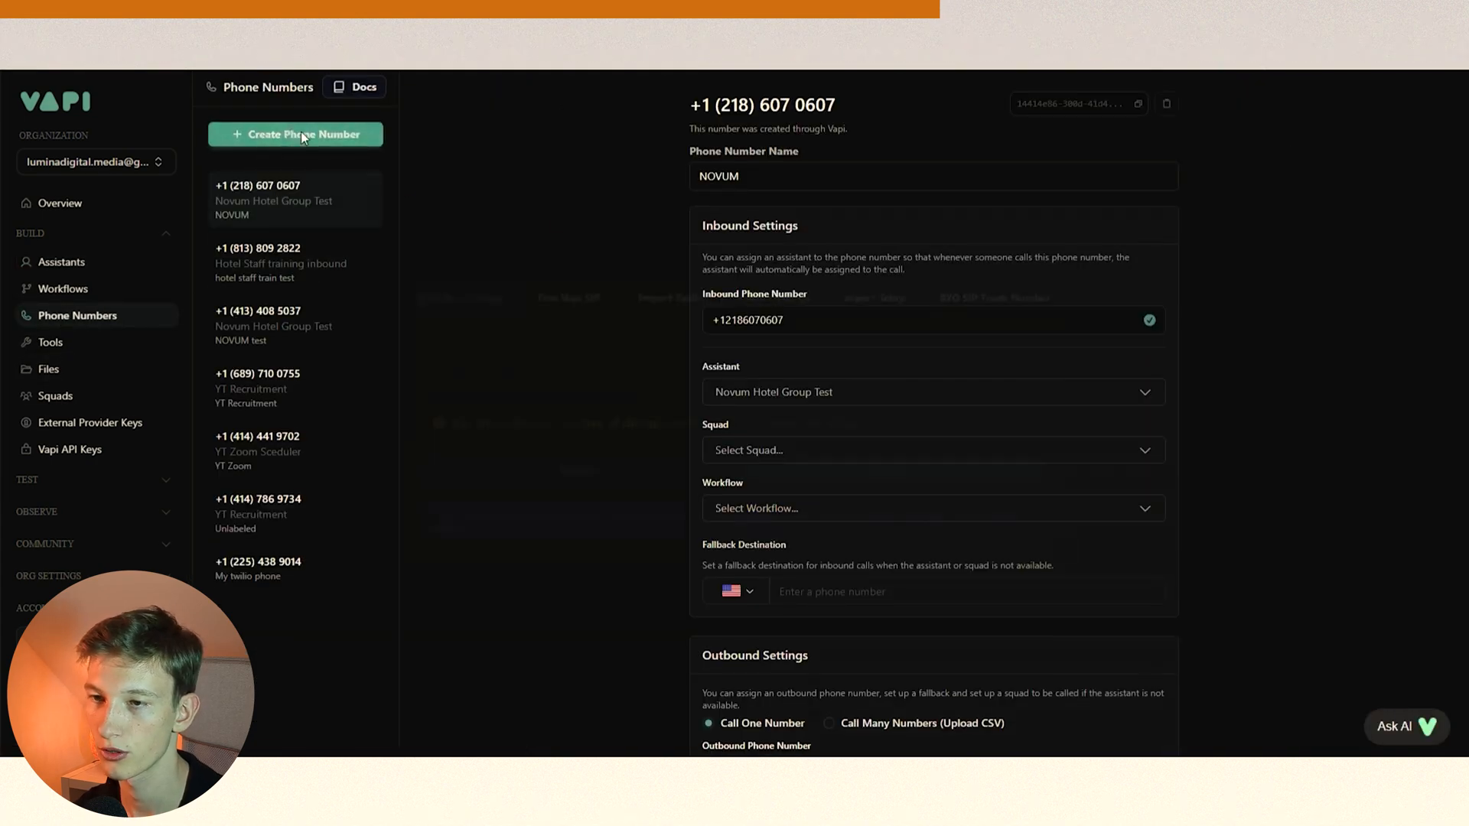
left_click(296, 134)
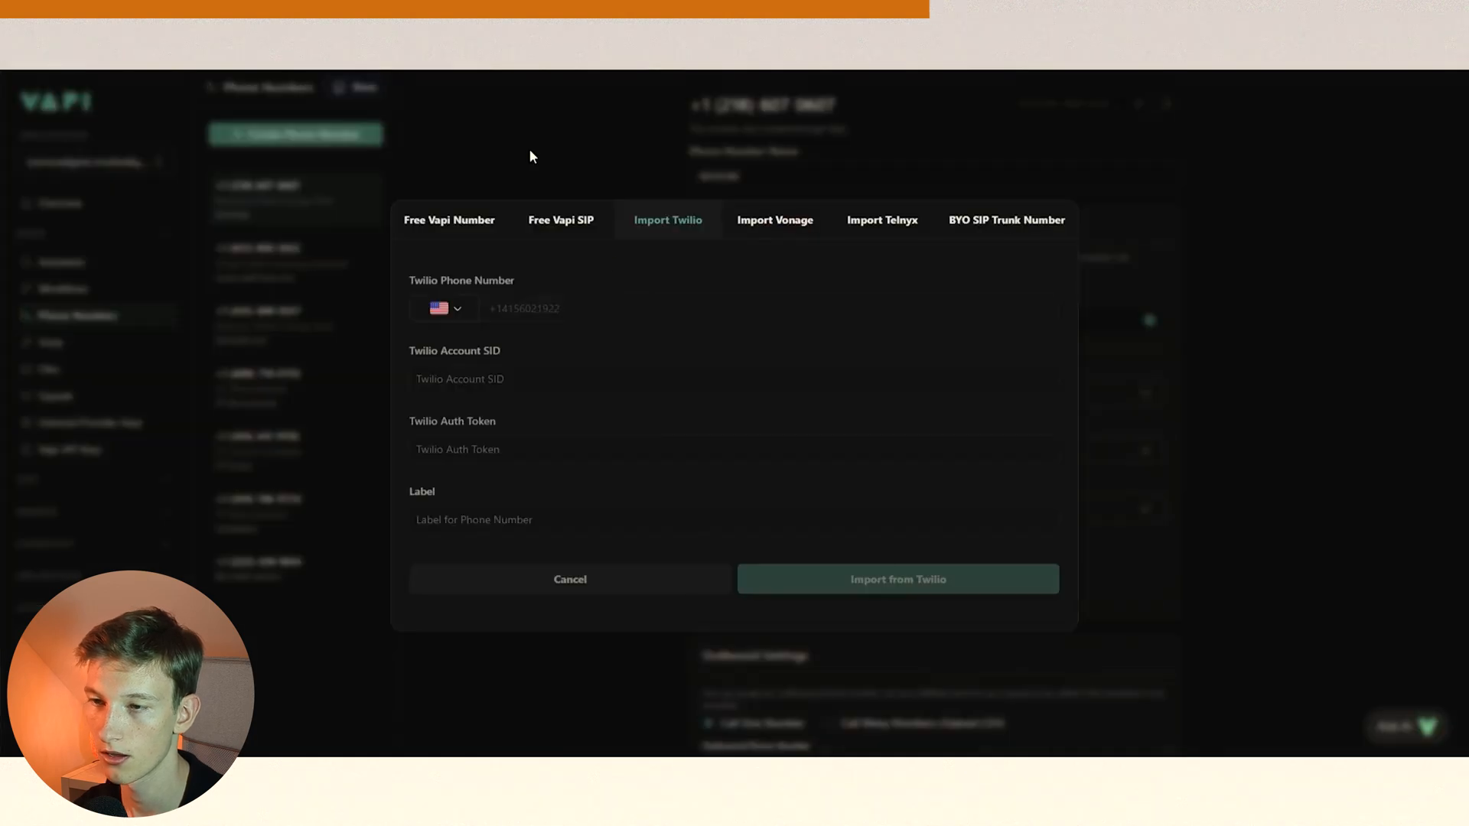
left_click(570, 578)
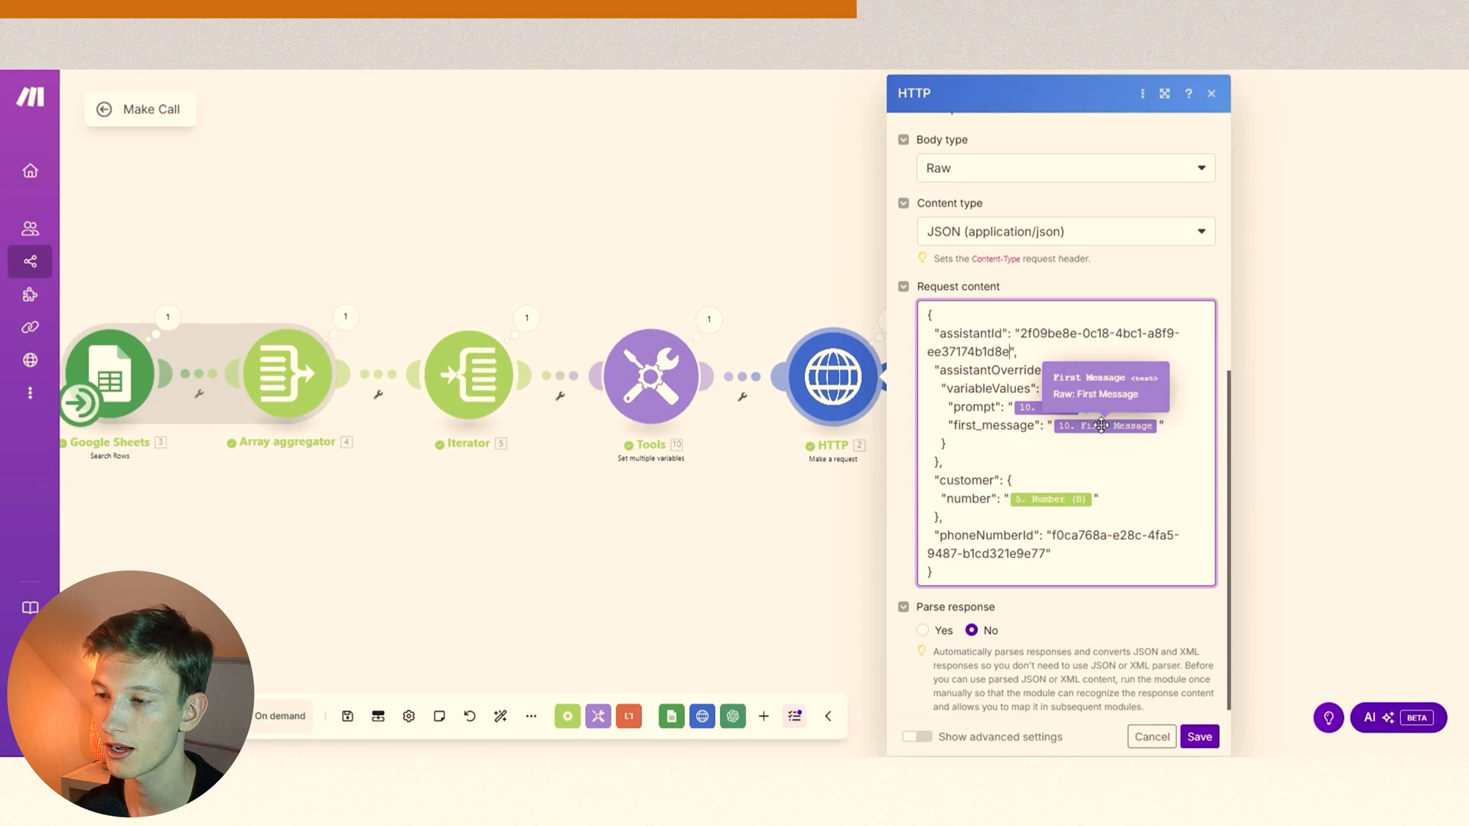
mouse_move(1047, 407)
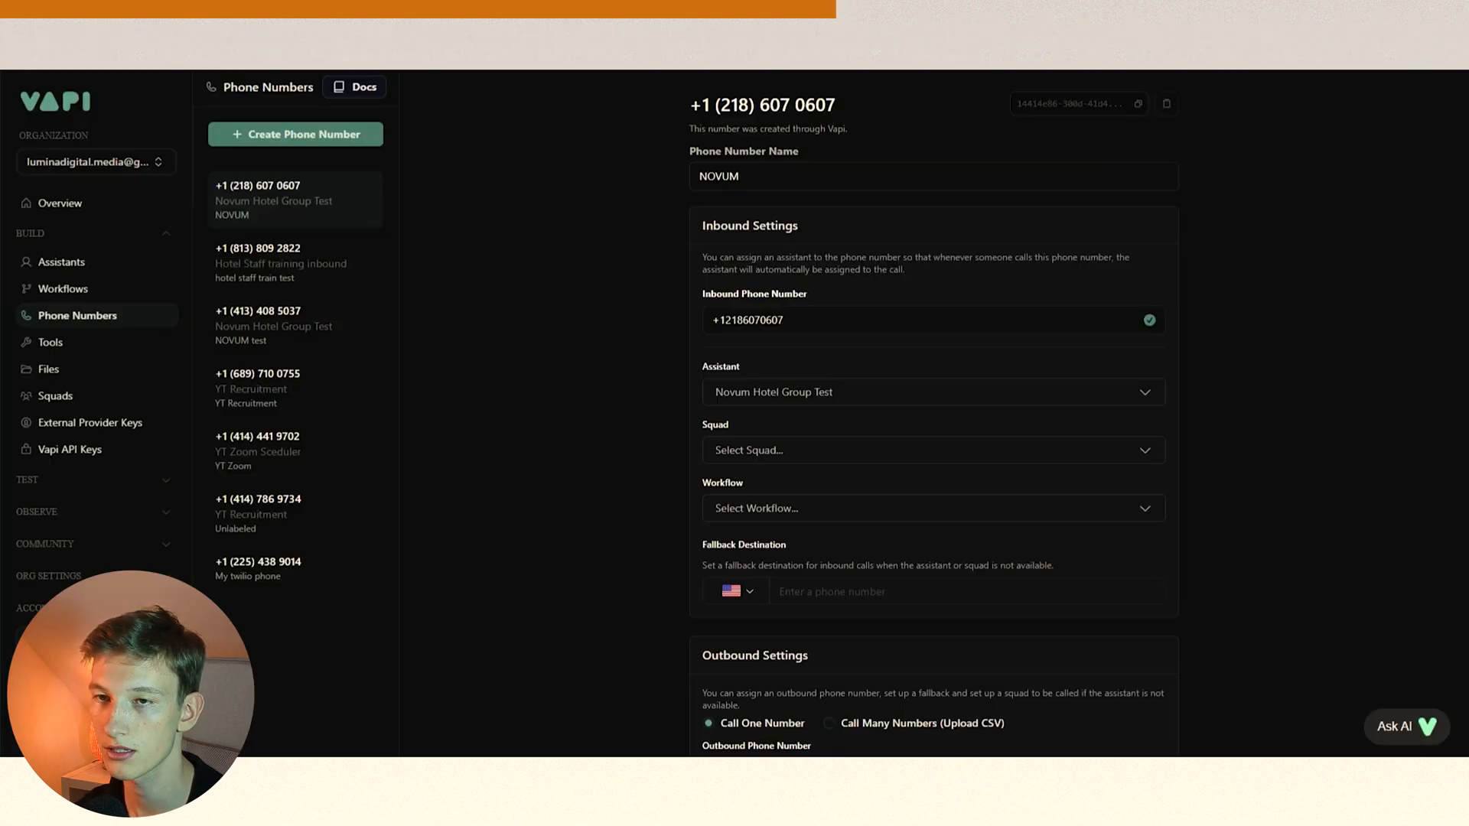
Leave the Vapi assistants list and return to the Make Call scenario in Make.com.
left_click(62, 261)
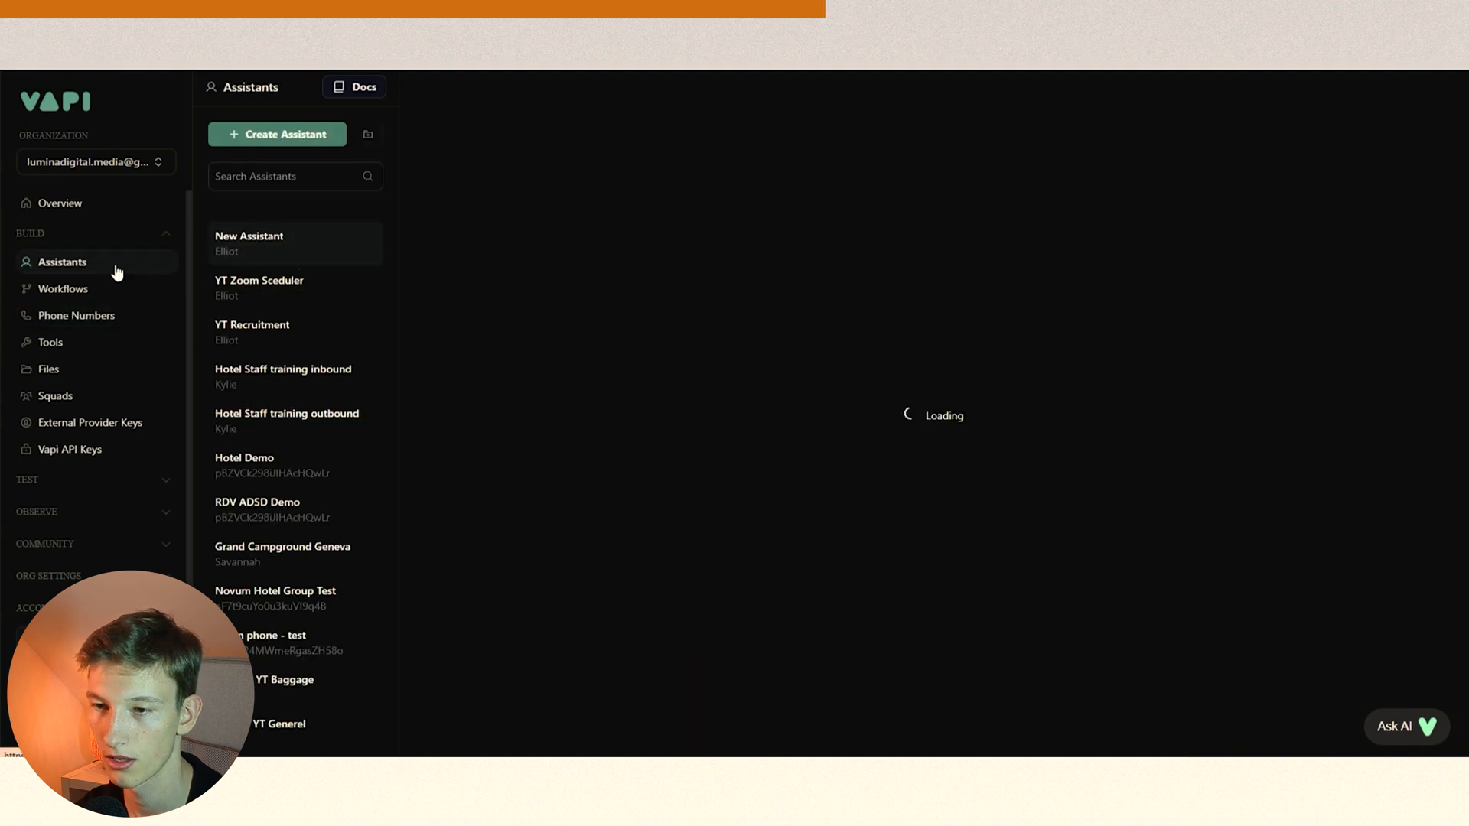
left_click(253, 331)
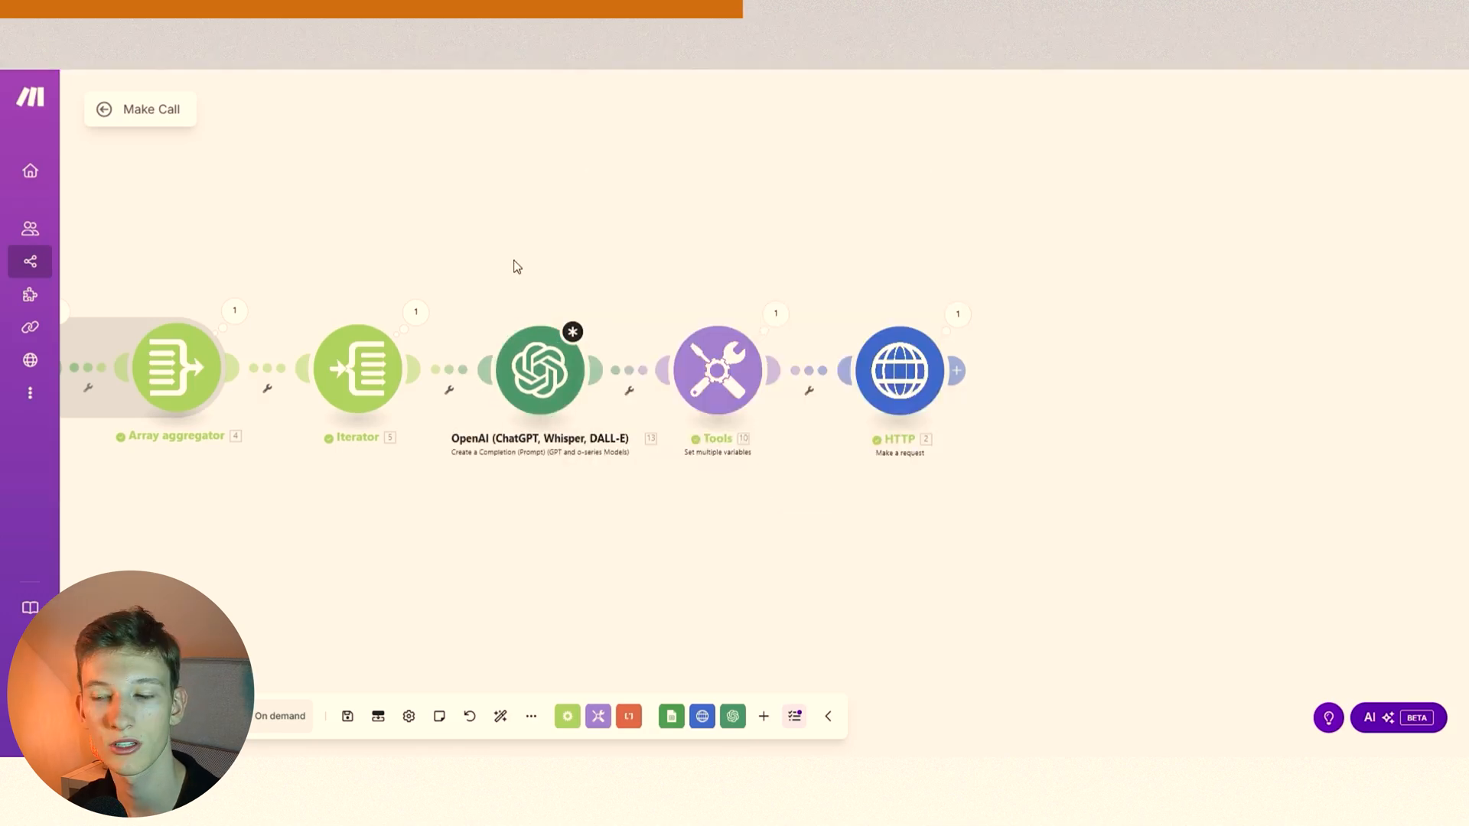
Select the YT Recruitment webhook URL in the webhook-to-Google-Sheets scenario's Webhooks module.
left_click(716, 368)
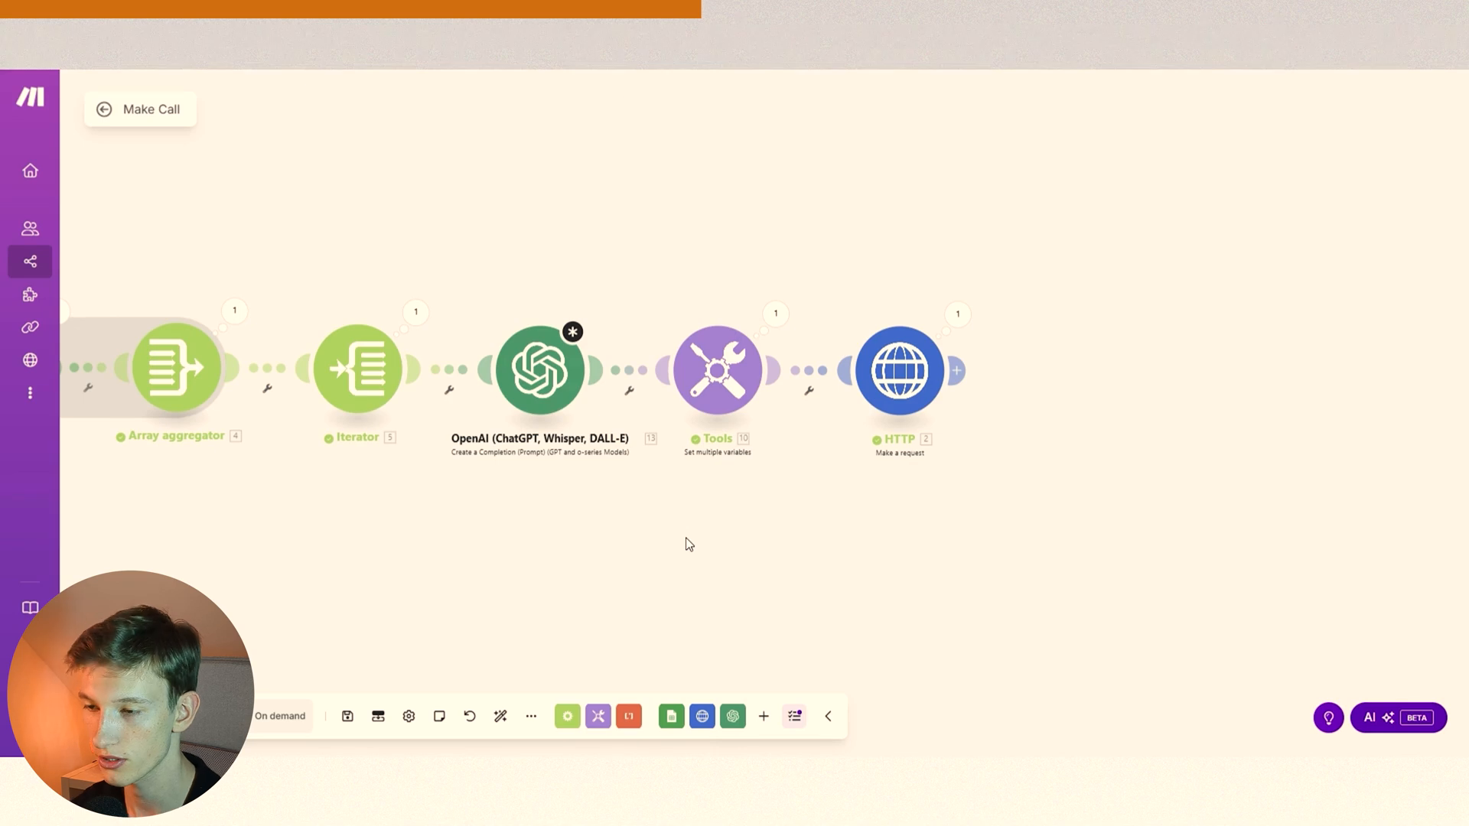
mouse_move(682, 538)
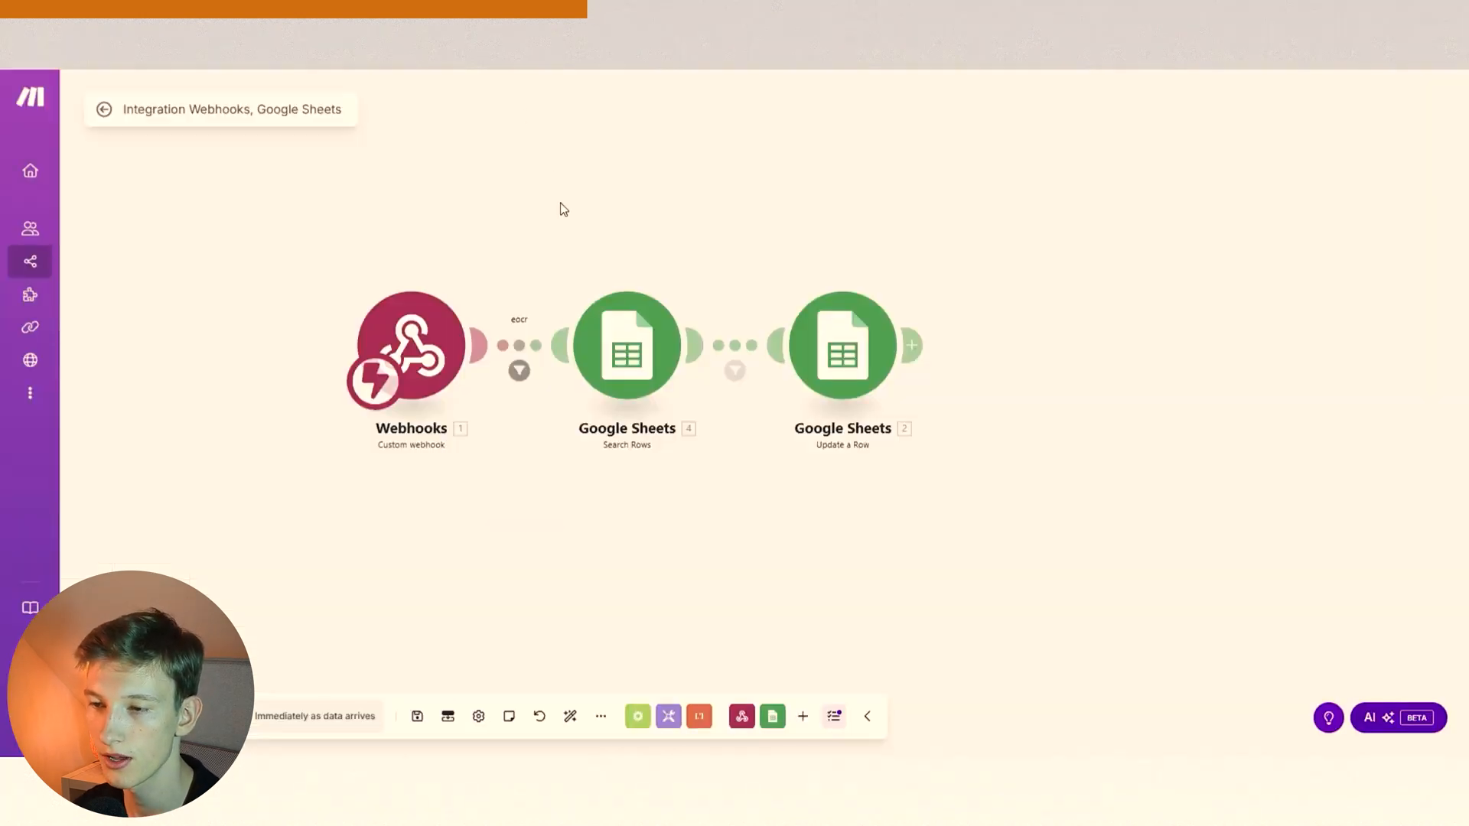
left_click(407, 349)
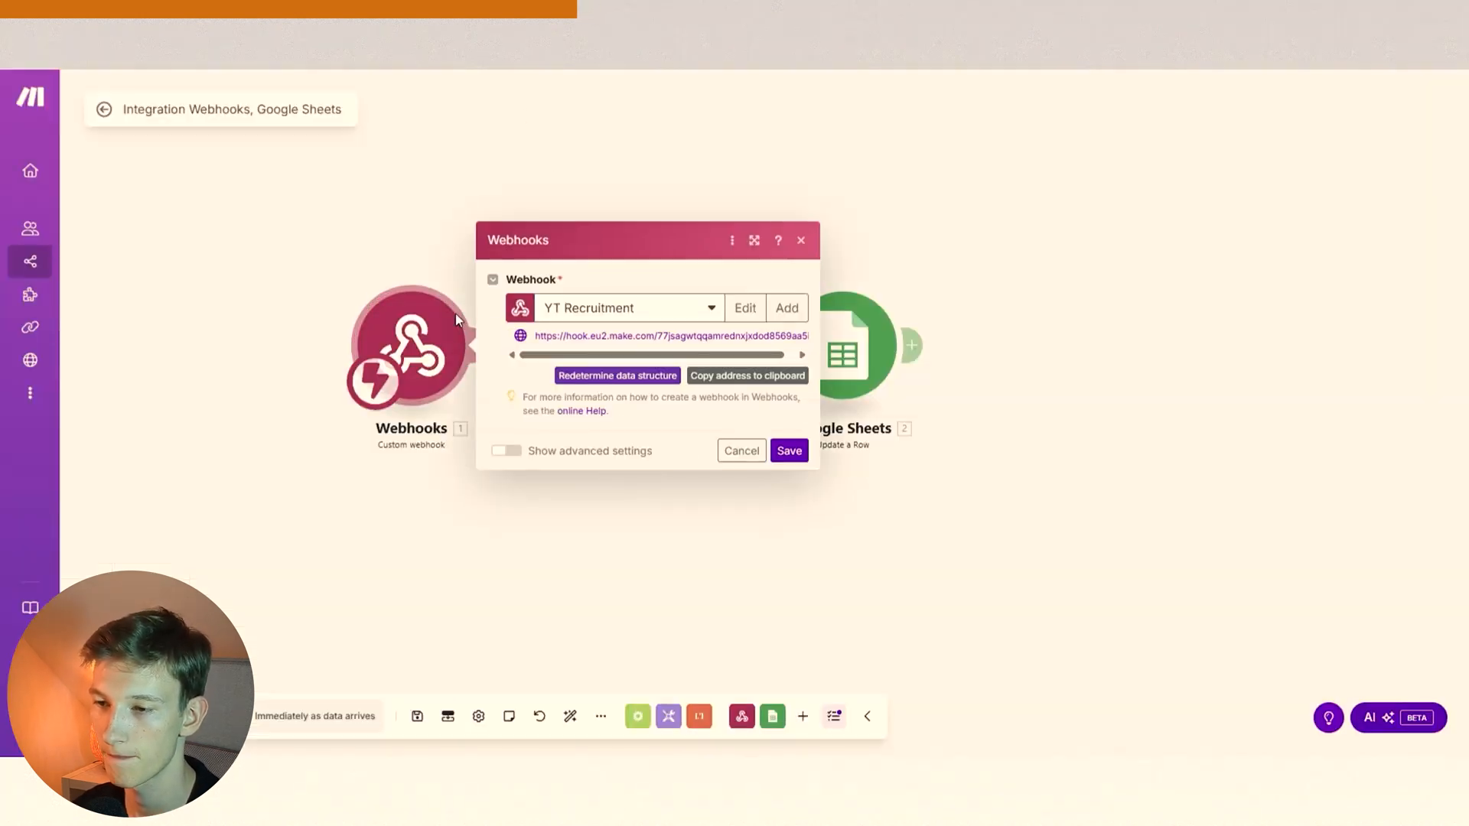
triple_click(661, 336)
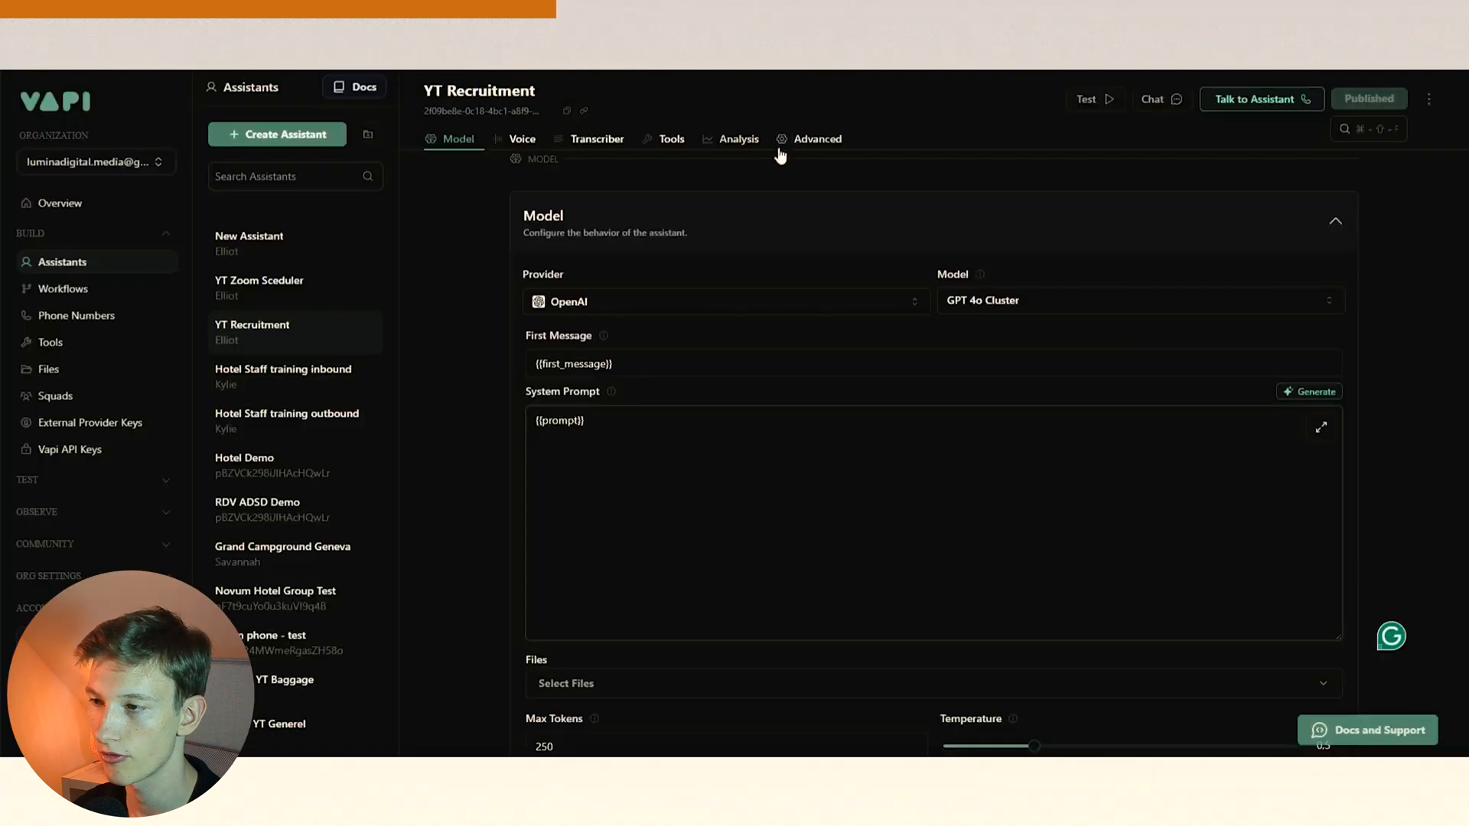
Check the Advanced server URL points to the Make webhook and end-of-call reports are sent.
left_click(817, 140)
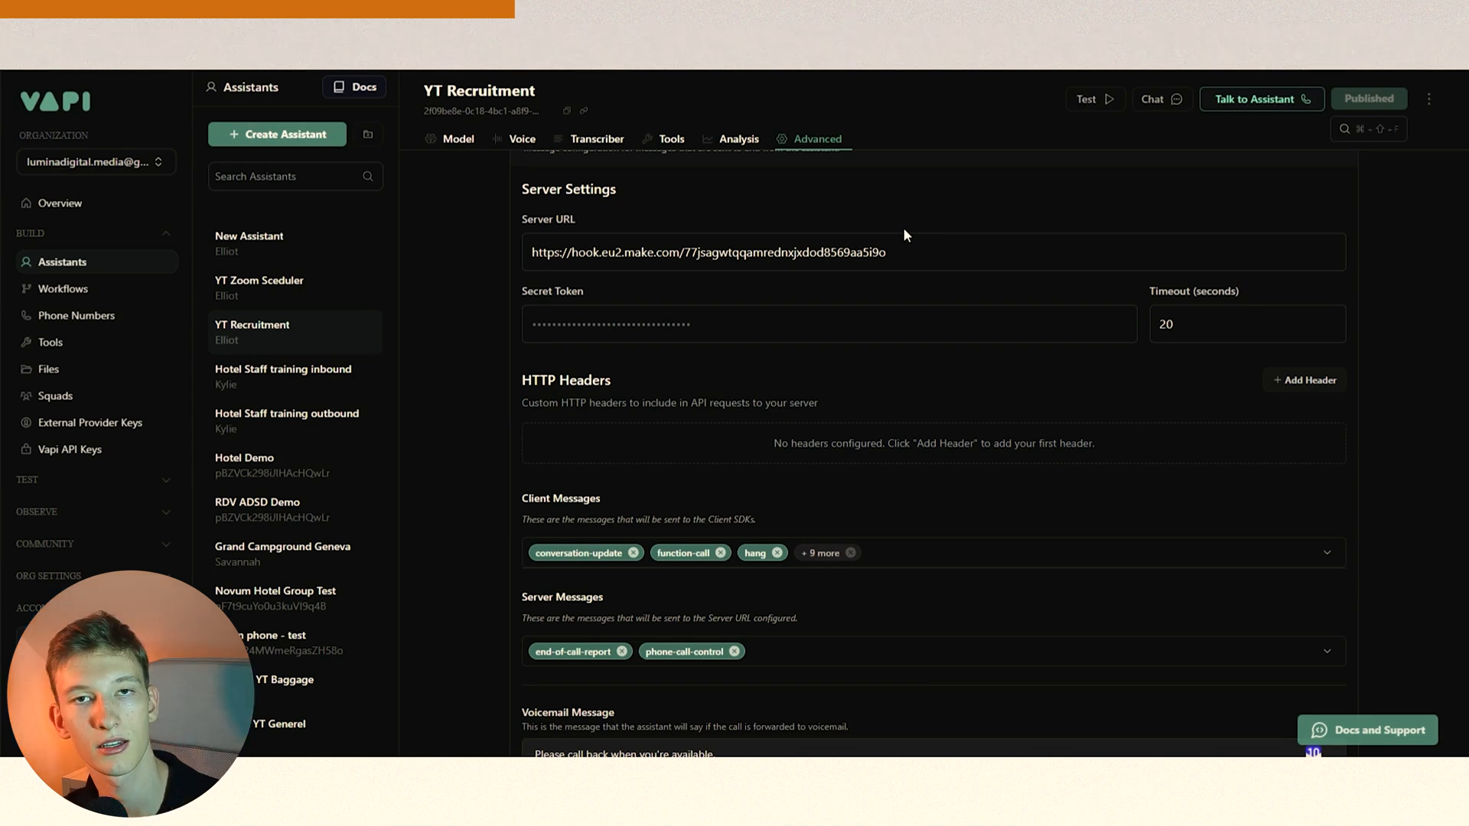
left_click(1325, 651)
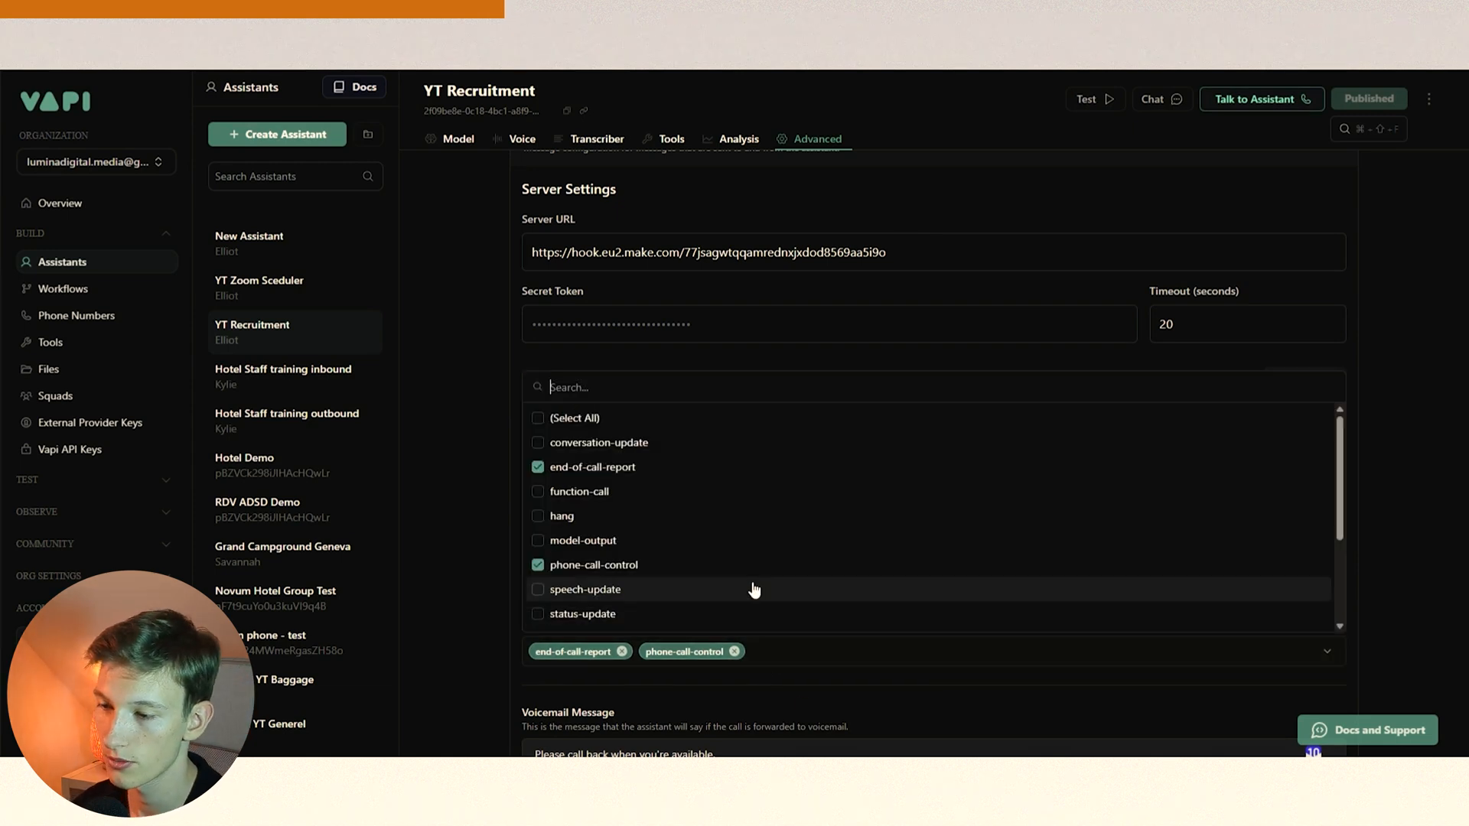
scroll("down", 3)
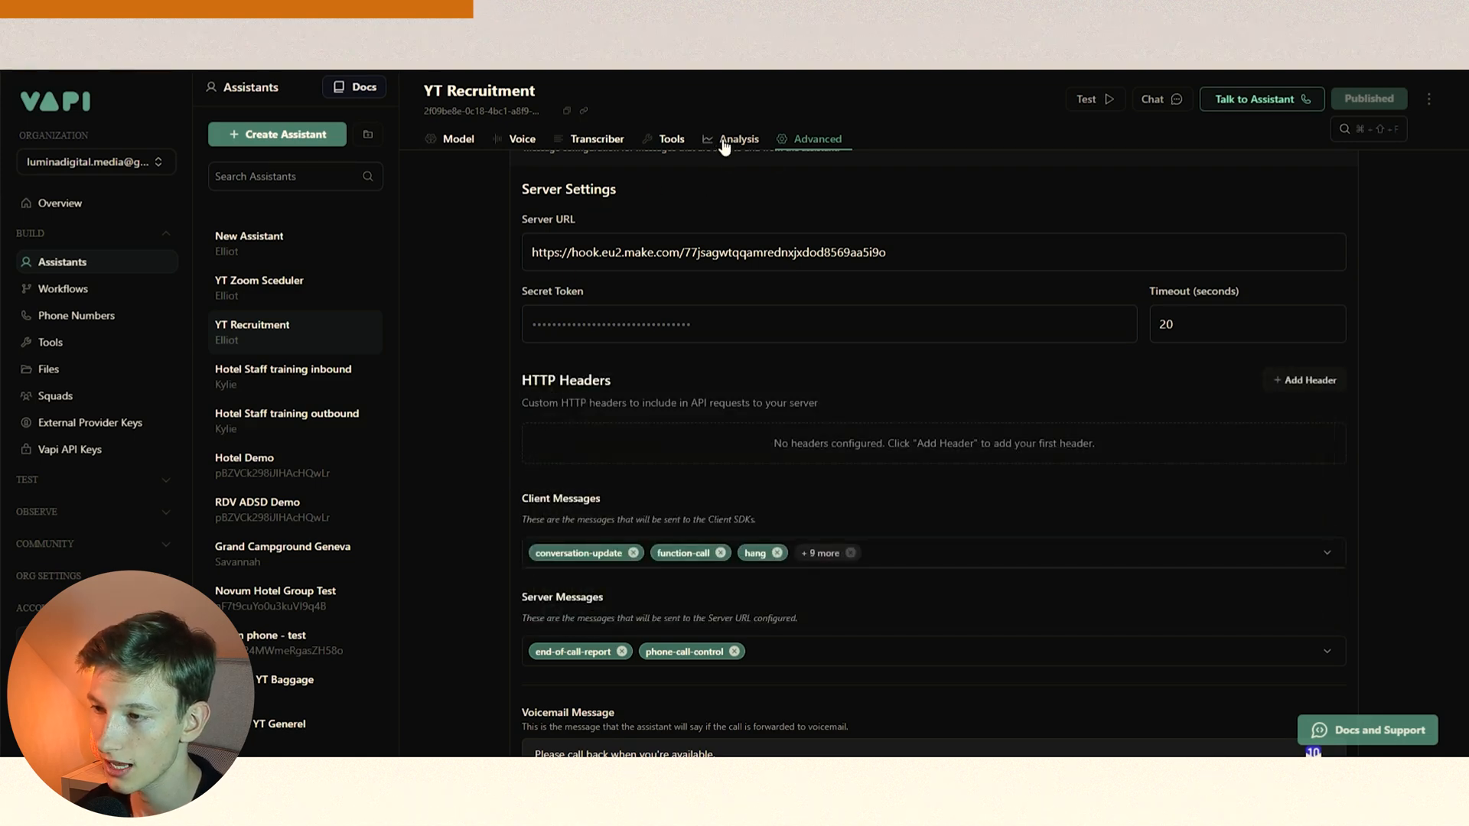
Check the Analysis settings extract a required Interested property.
left_click(739, 139)
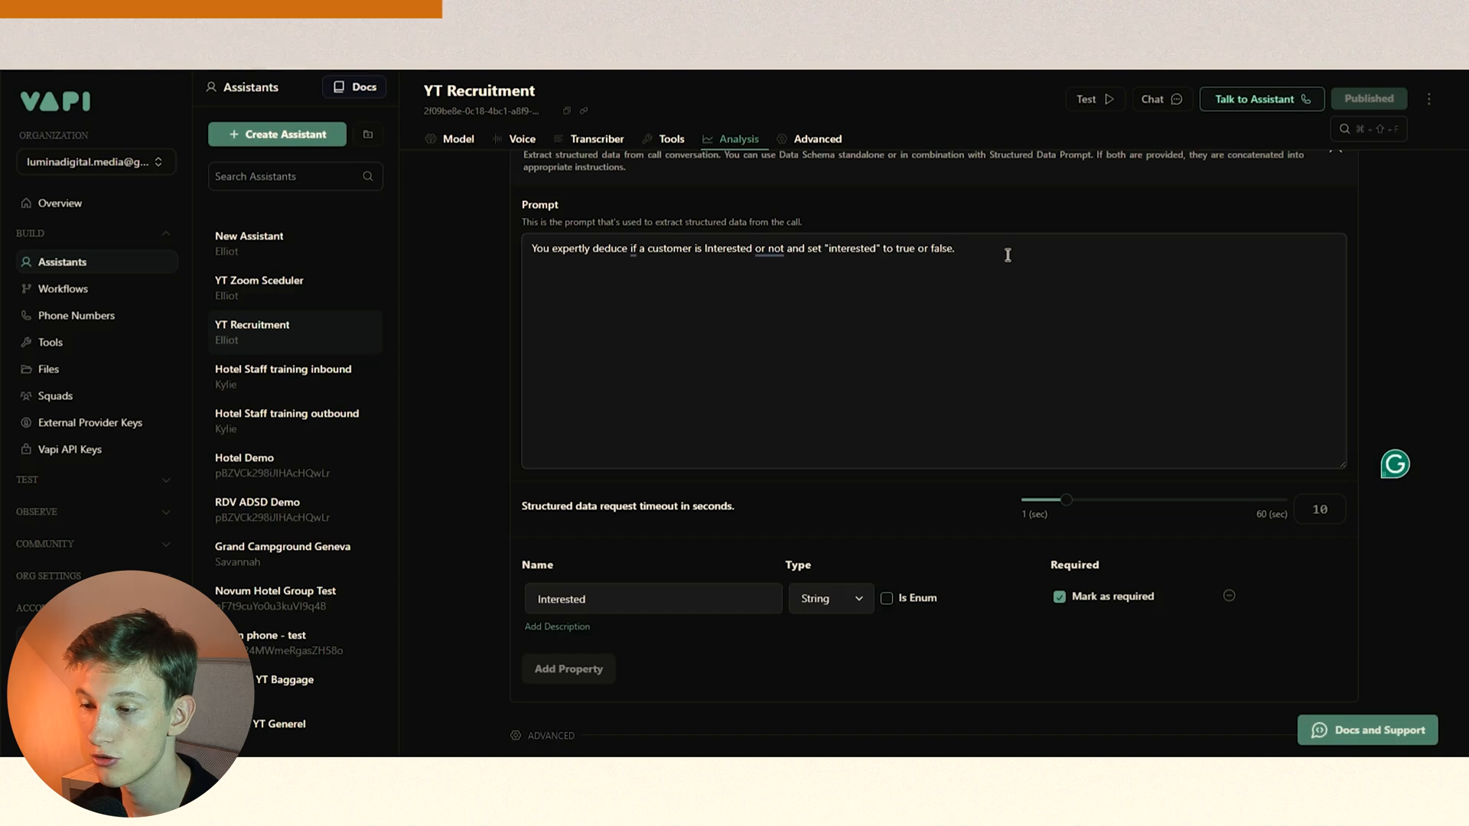
double_click(562, 598)
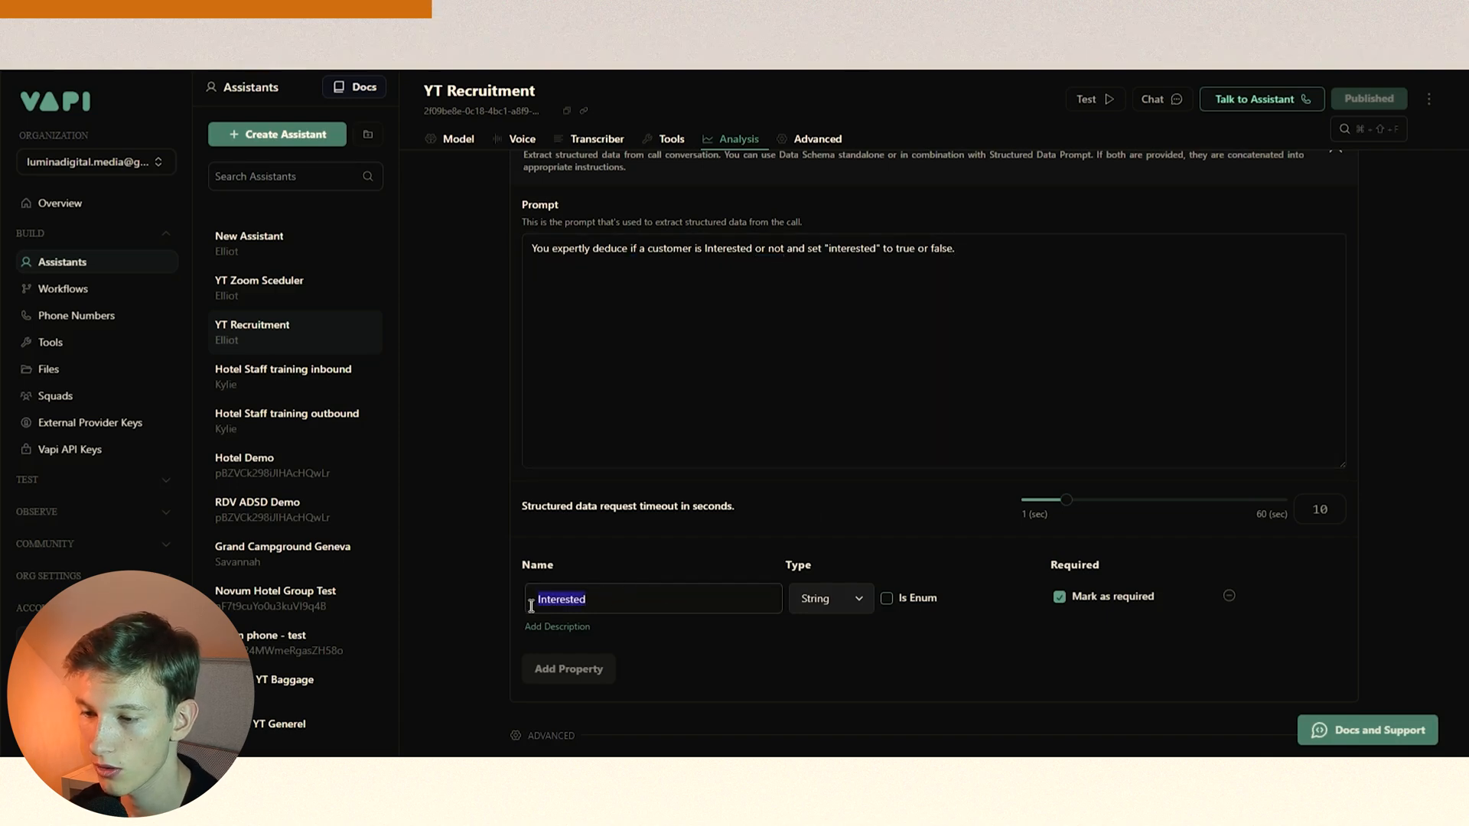
left_click(618, 598)
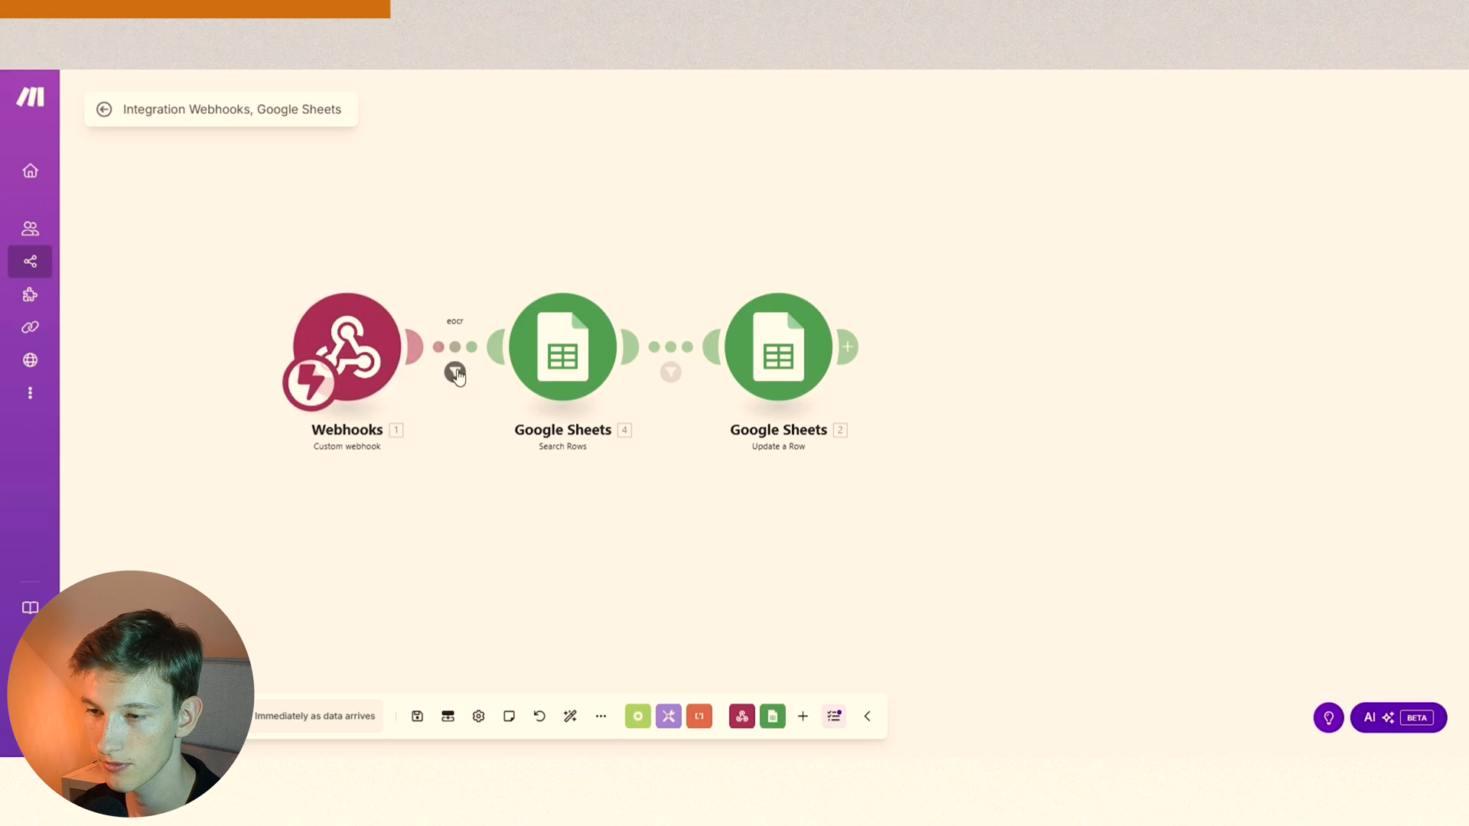
Inspect the eocr end-of-call filter and the Google Sheets Search Rows step.
left_click(454, 372)
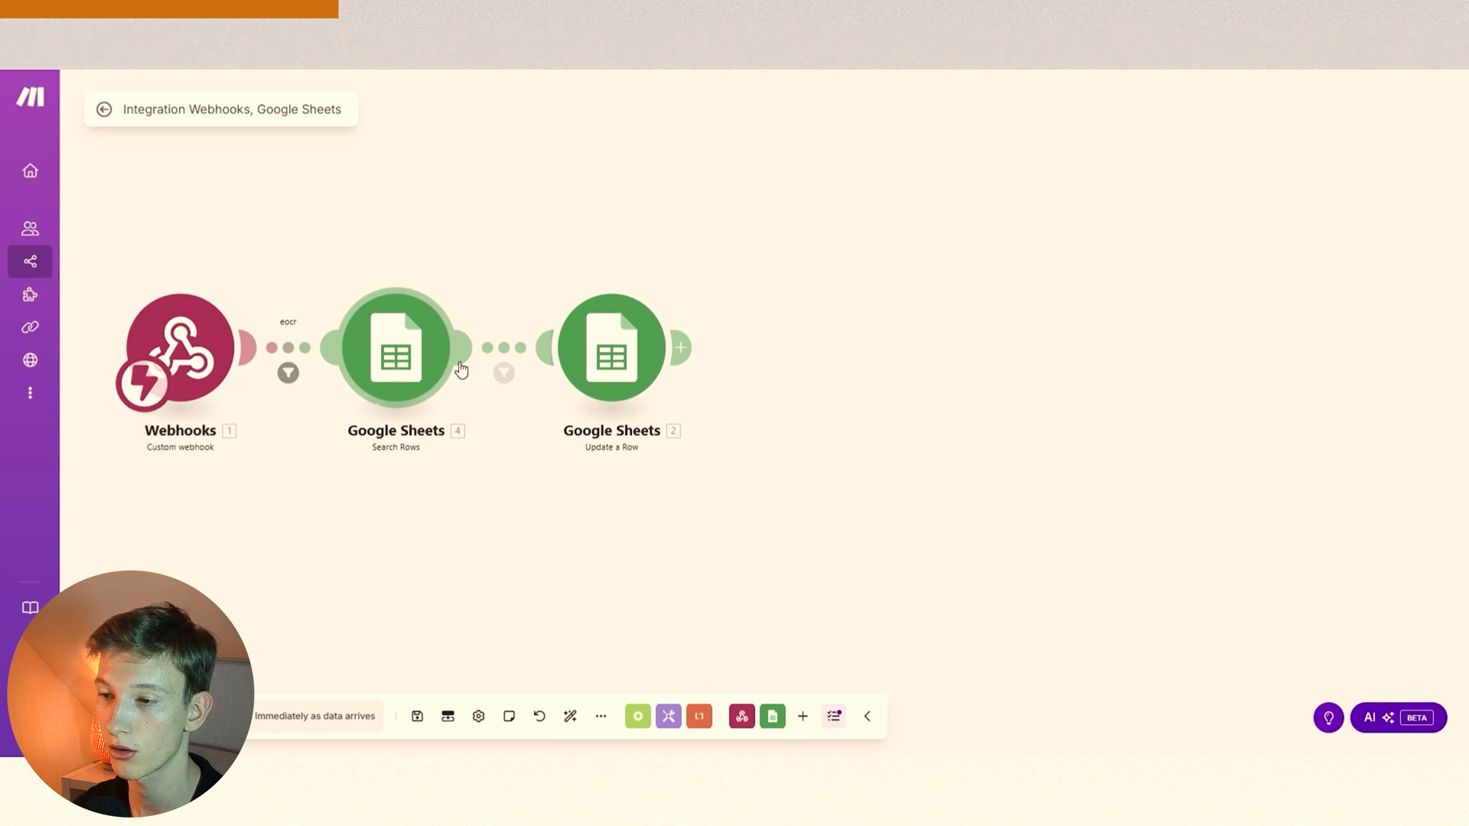
left_click(610, 349)
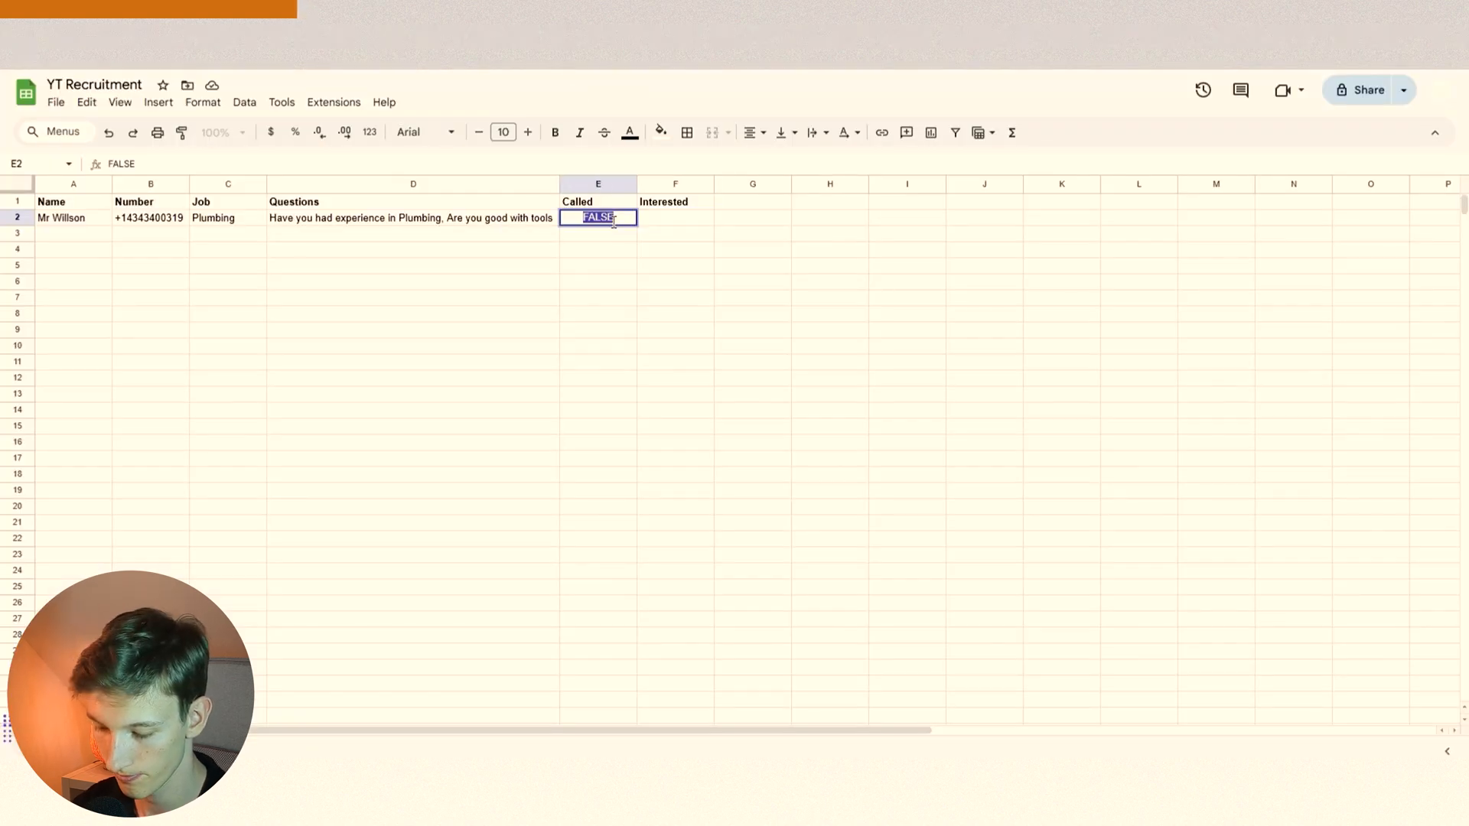
Set Mr Willson's Called cell E2 to true, correcting the mistyped 'ture'.
type("ture")
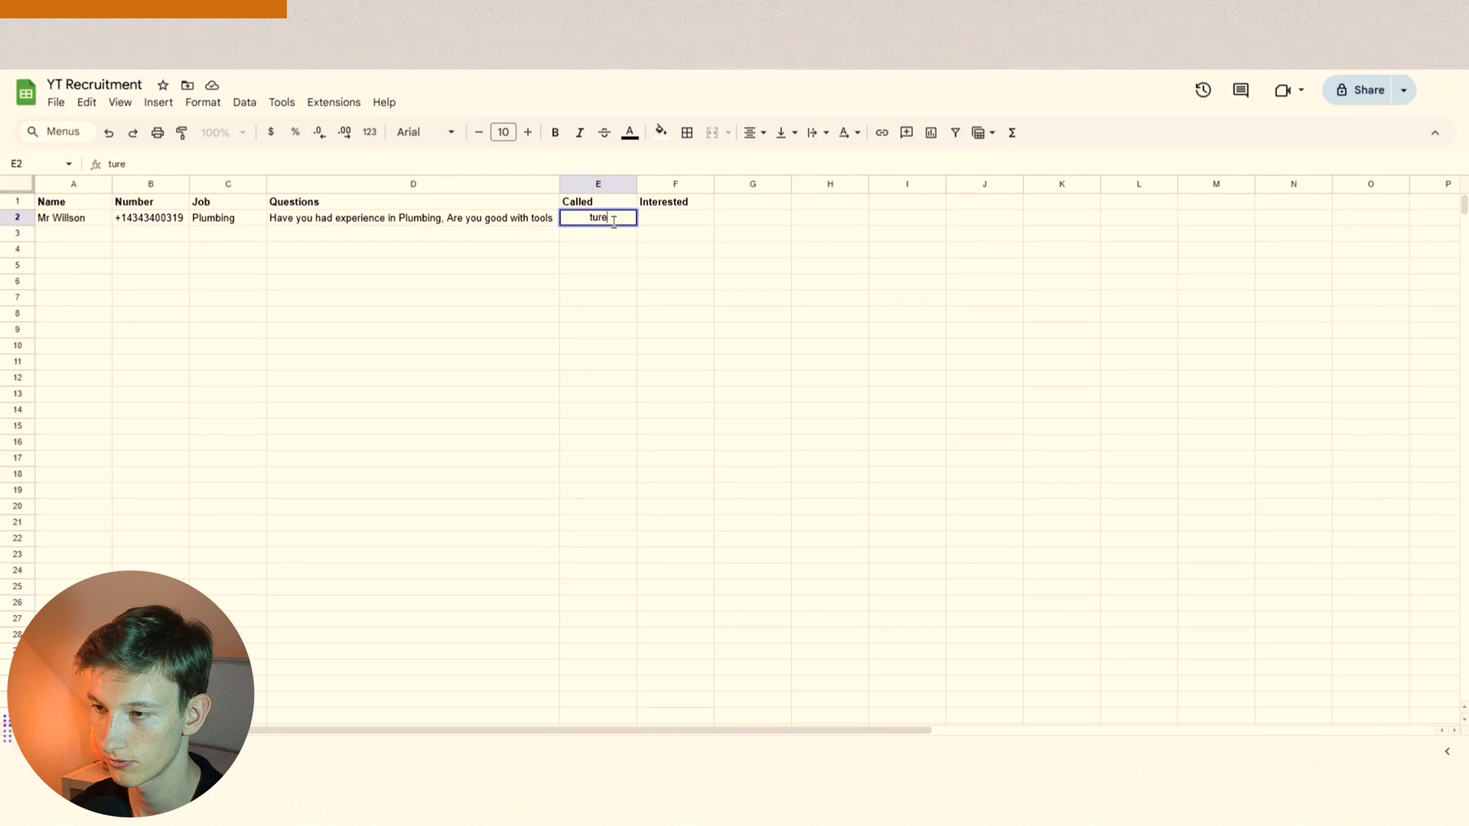
type("true")
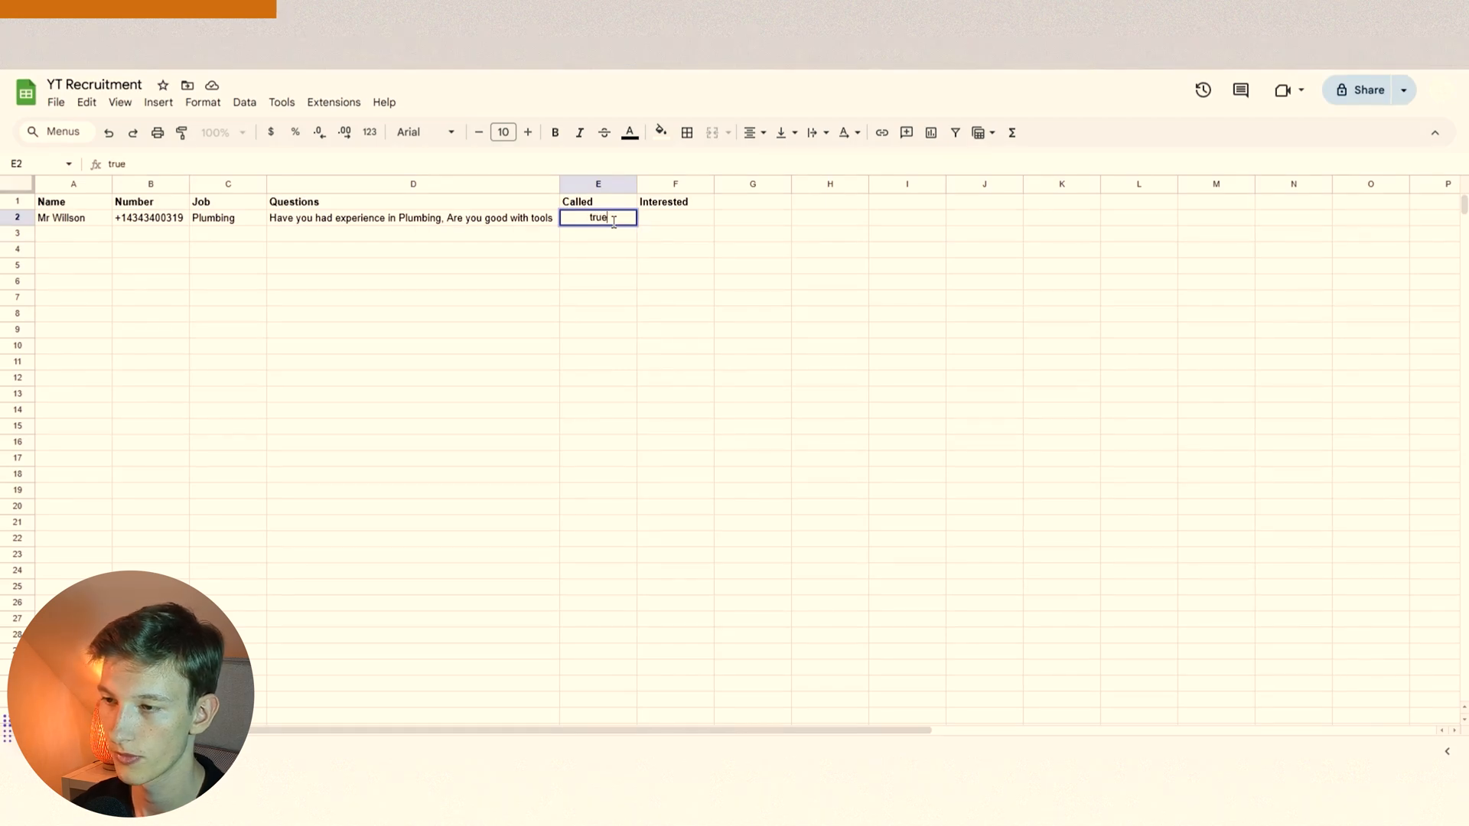
key("Enter")
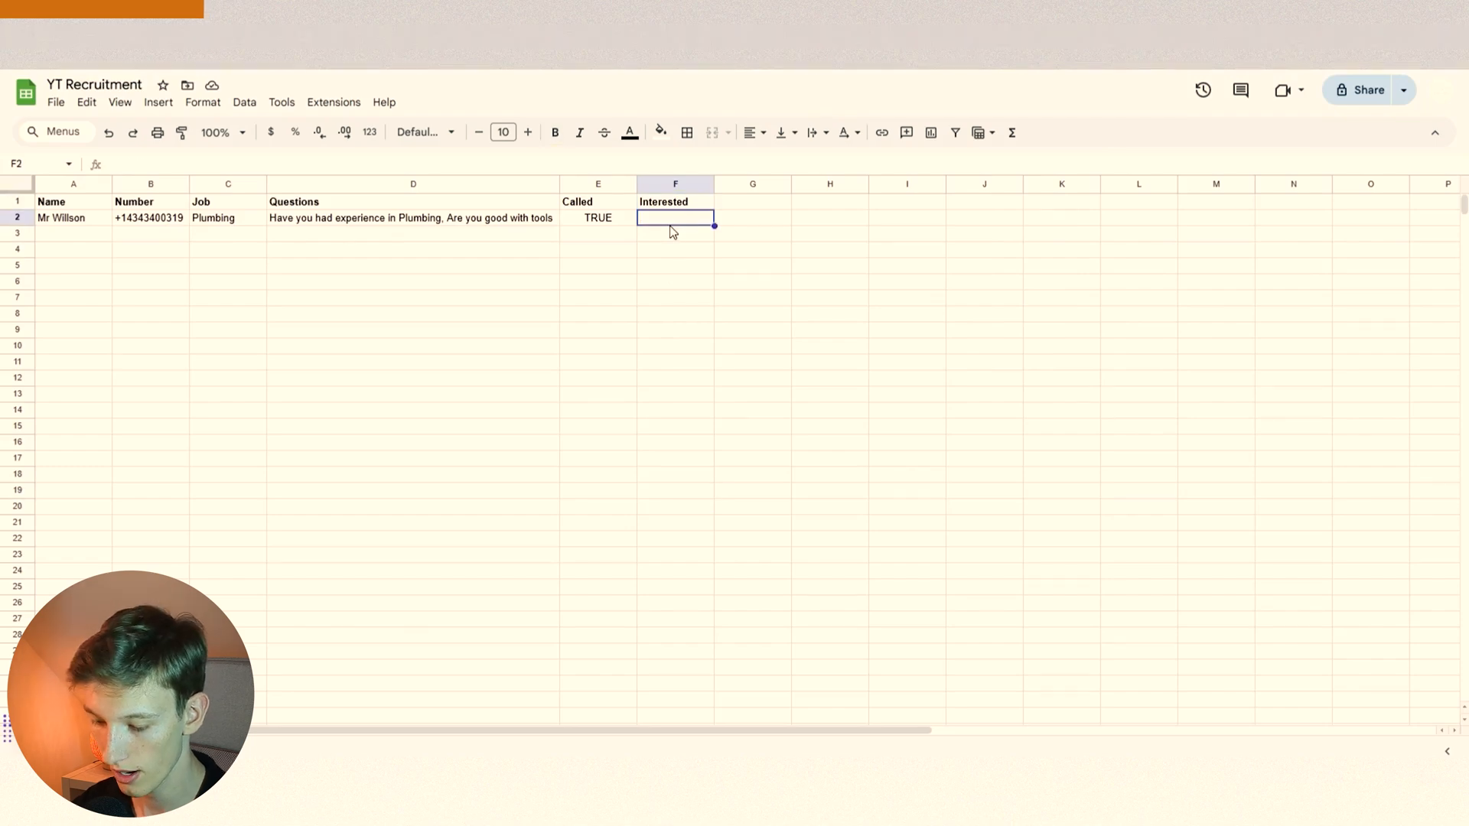
Enter the draft text 'ture' into Mr Willson's Interested cell F2.
type("ture")
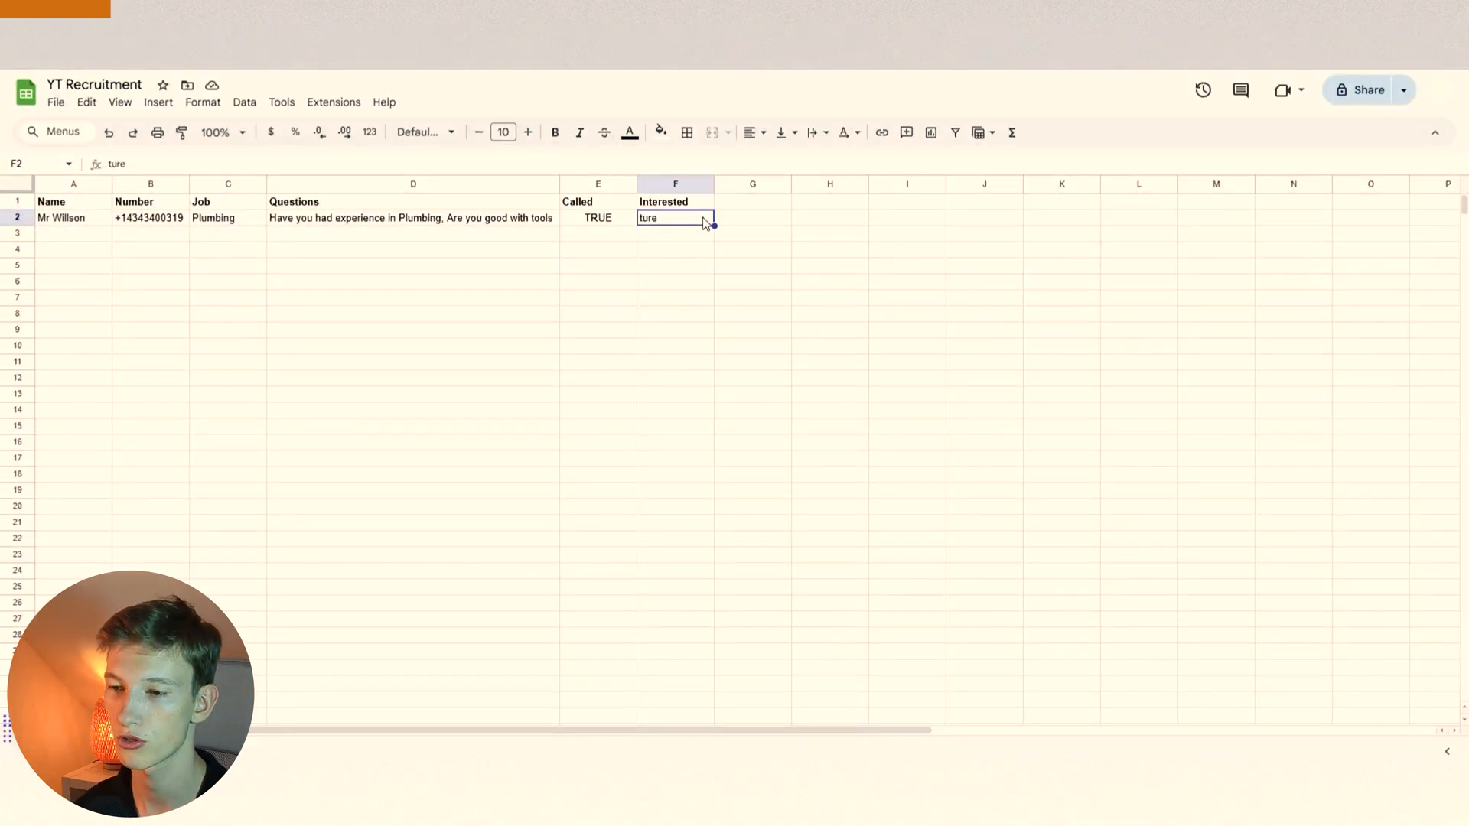
mouse_move(706, 249)
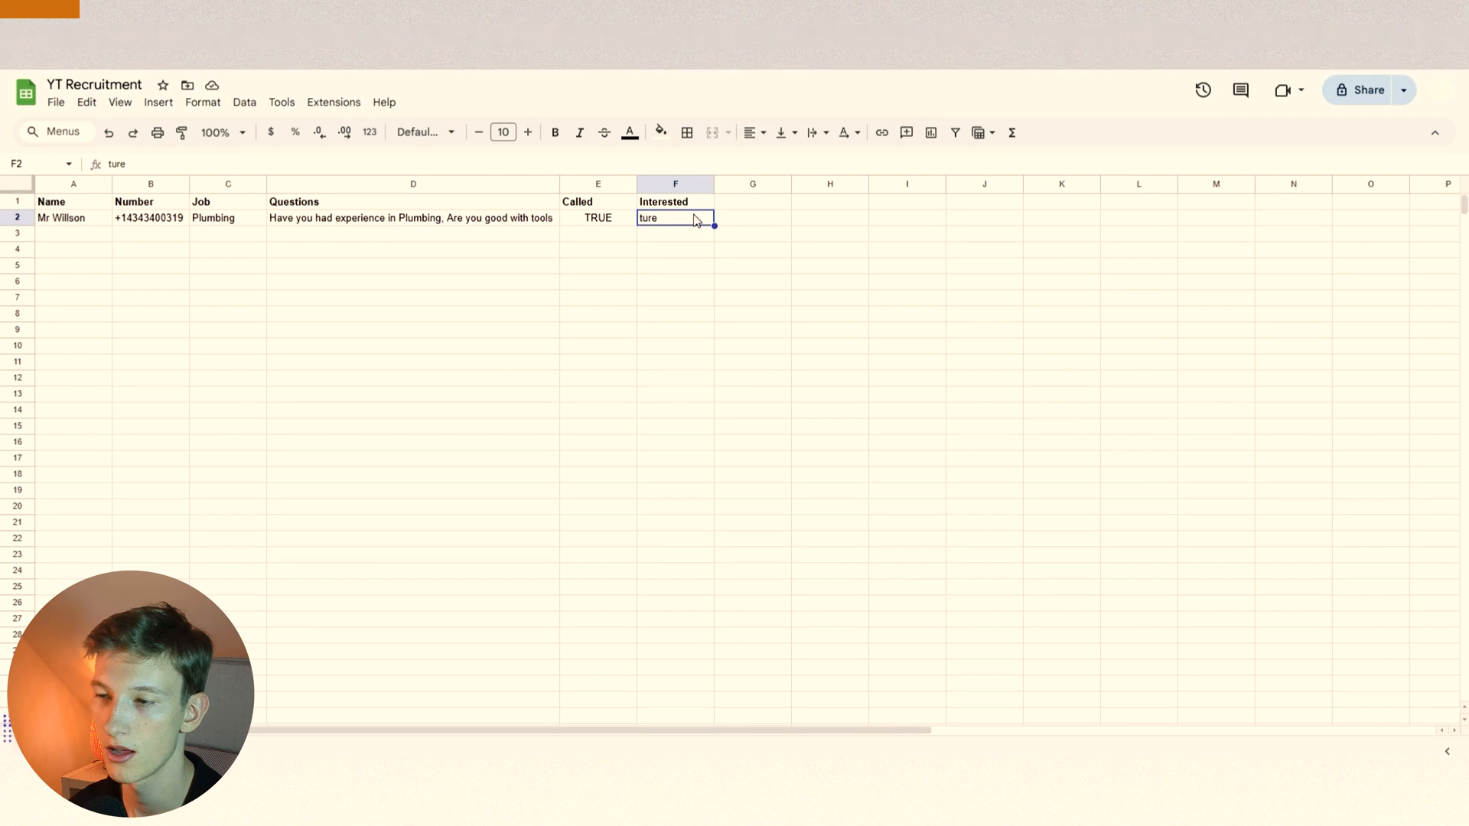
mouse_move(705, 245)
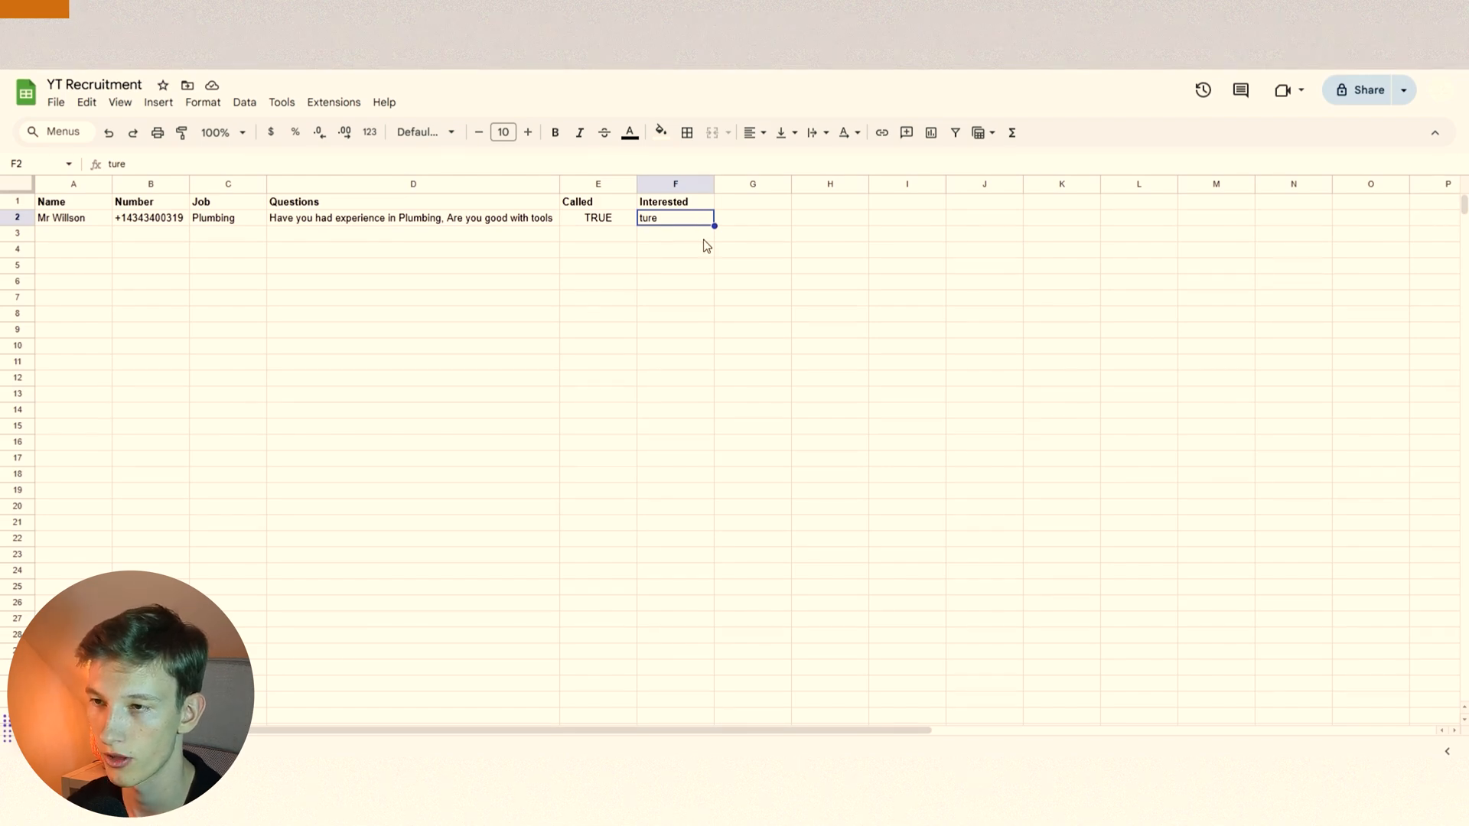
mouse_move(703, 266)
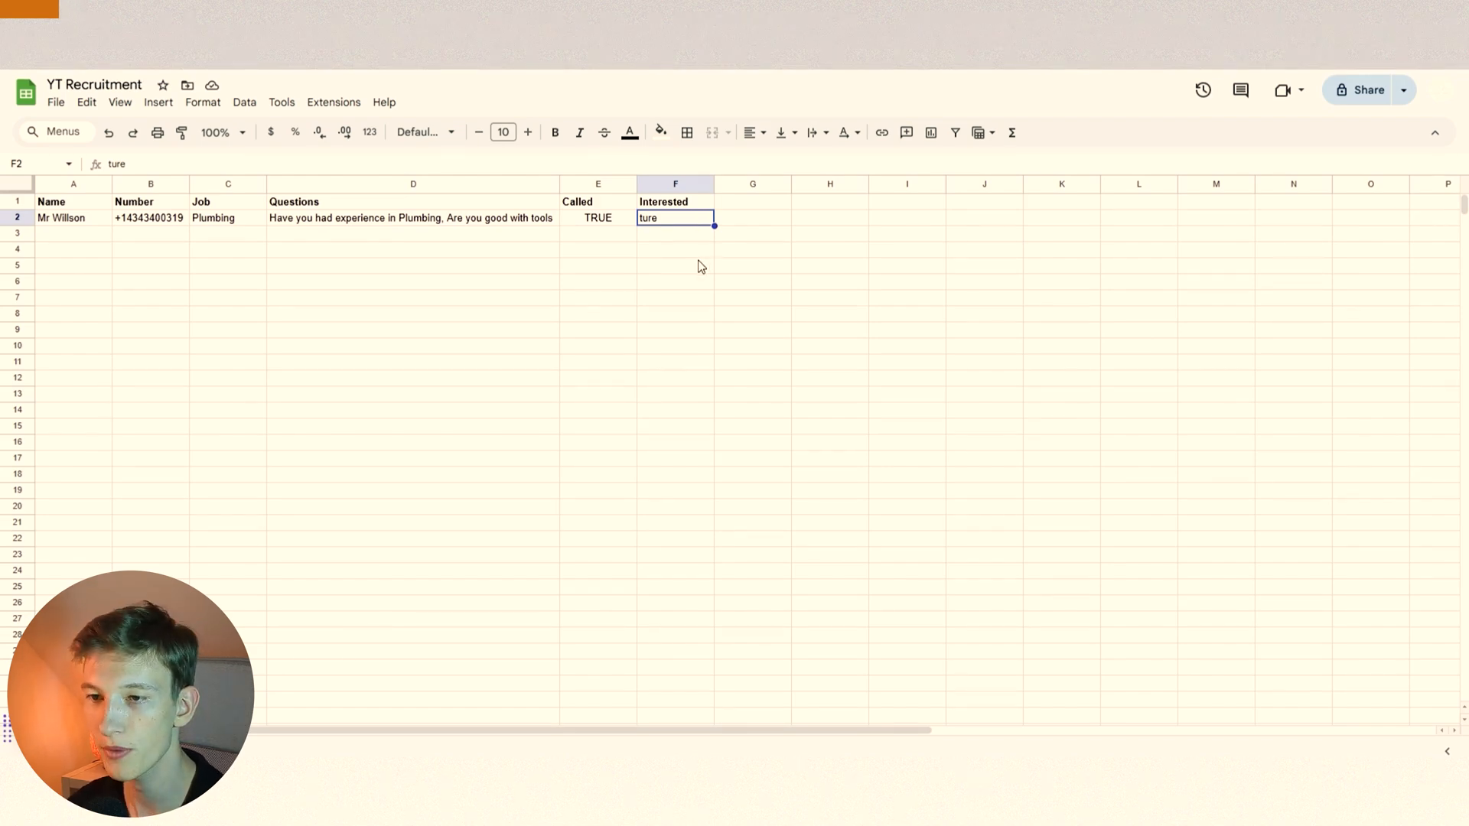